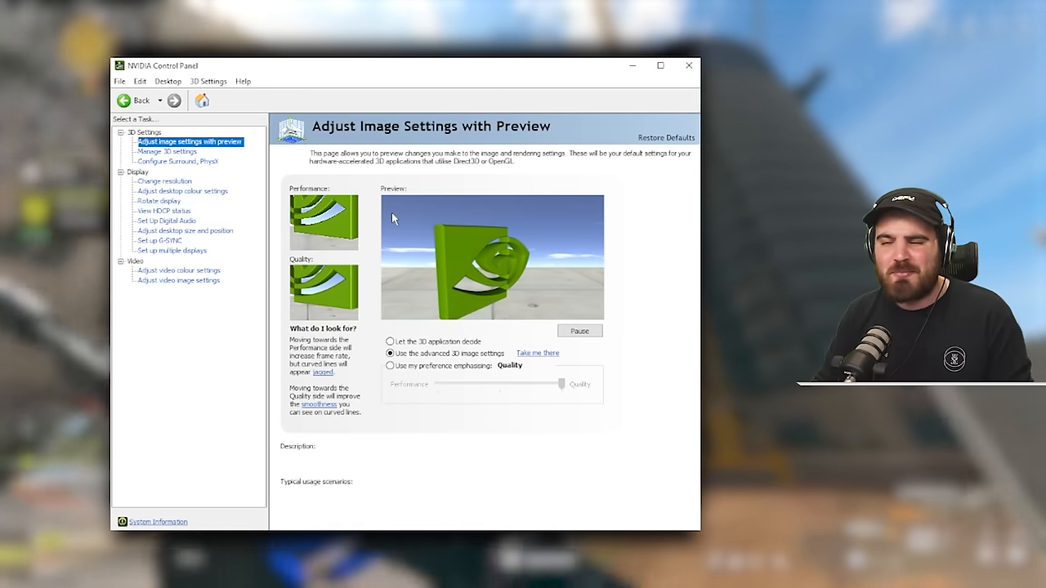
mouse_move(368, 213)
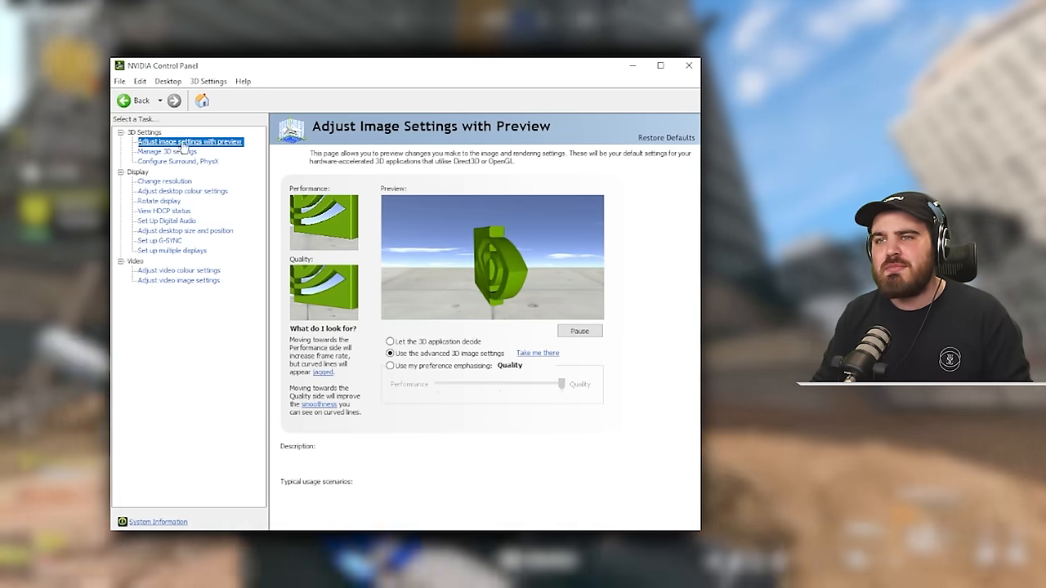
Leave the image preview settings for the Configure Surround, PhysX page under 3D Settings
left_click(390, 353)
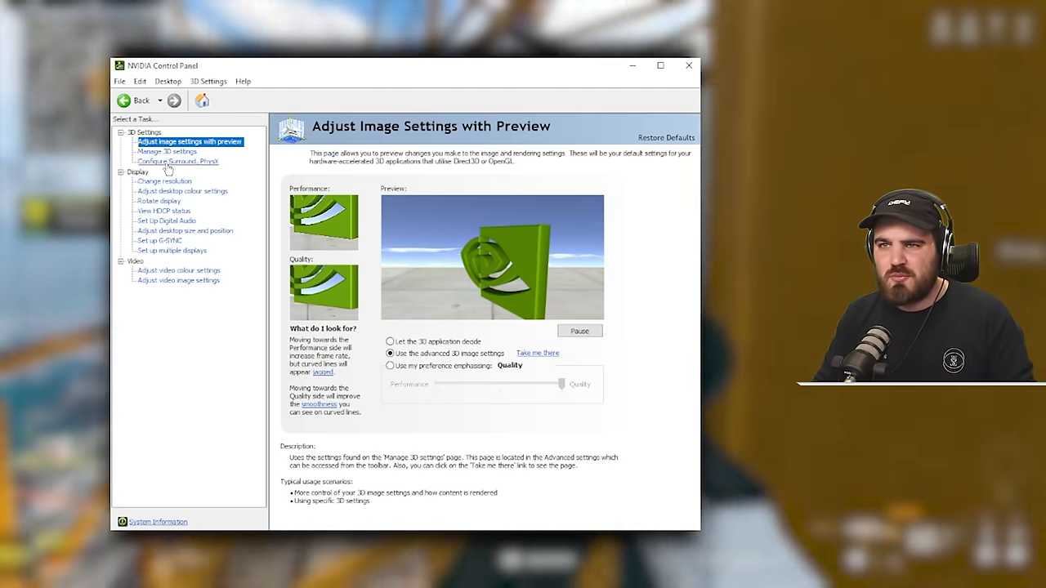
left_click(179, 162)
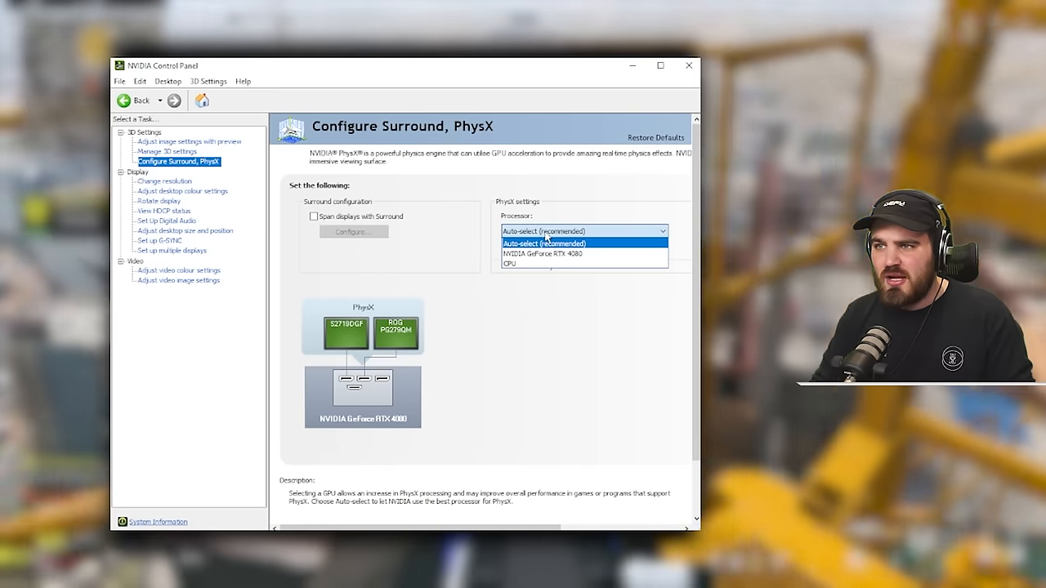
Assign PhysX processing to the NVIDIA GeForce RTX 4080 and apply the change
left_click(543, 253)
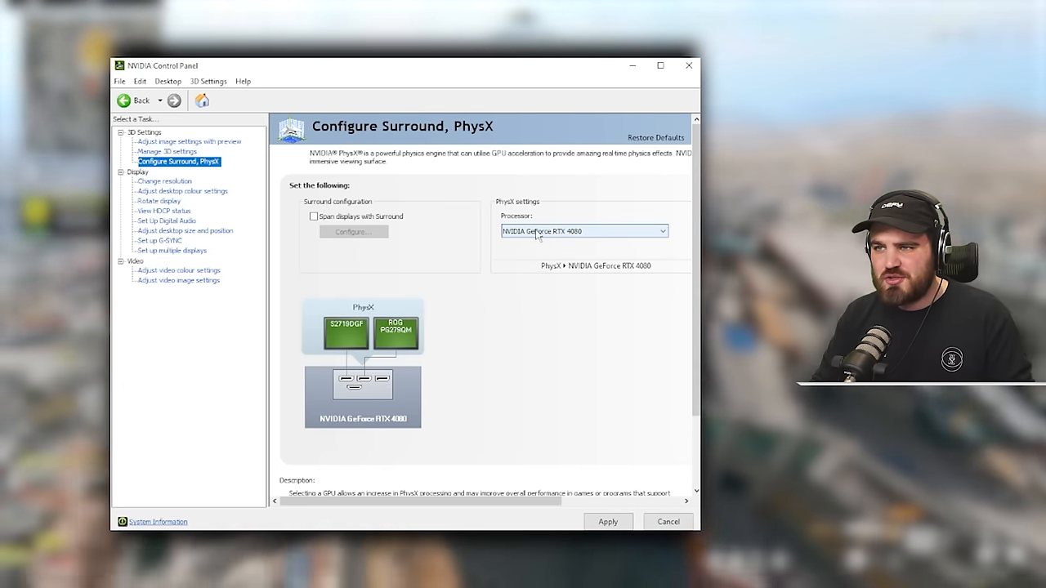
left_click(608, 522)
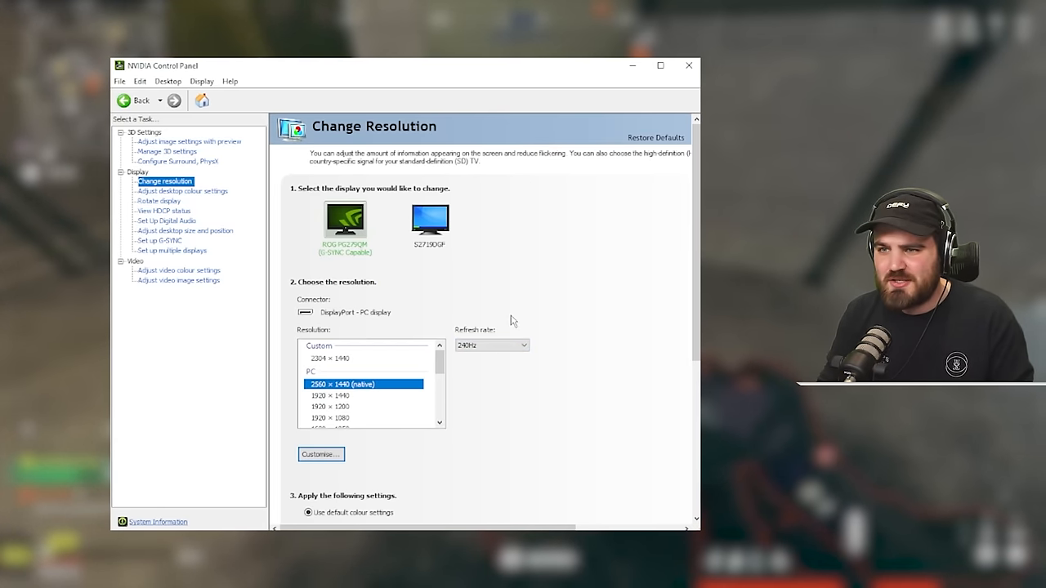
Review the 2560×1440 at 240Hz resolution, then move to Adjust desktop colour settings
scroll("down", 3)
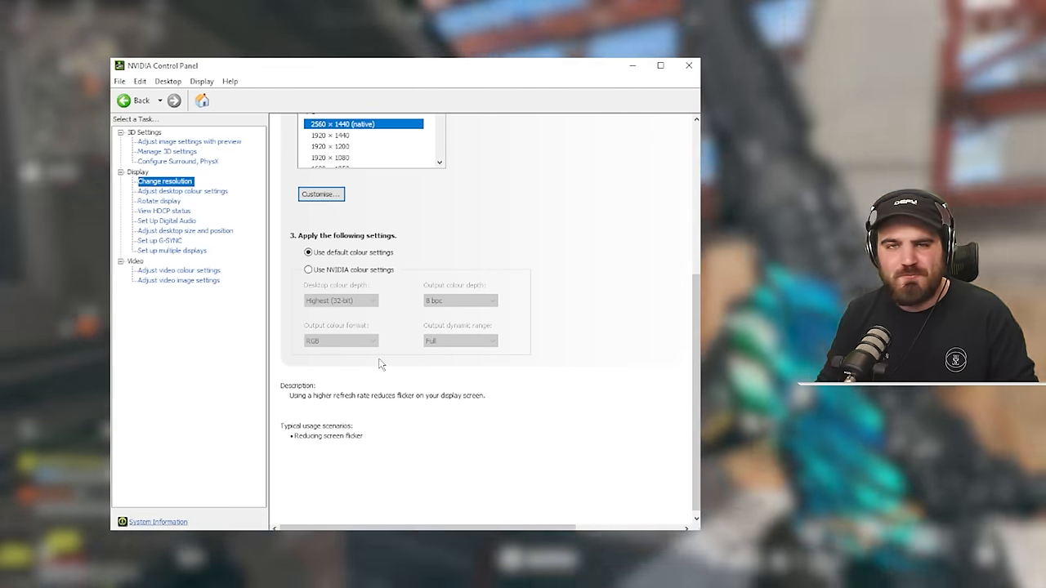
left_click(183, 190)
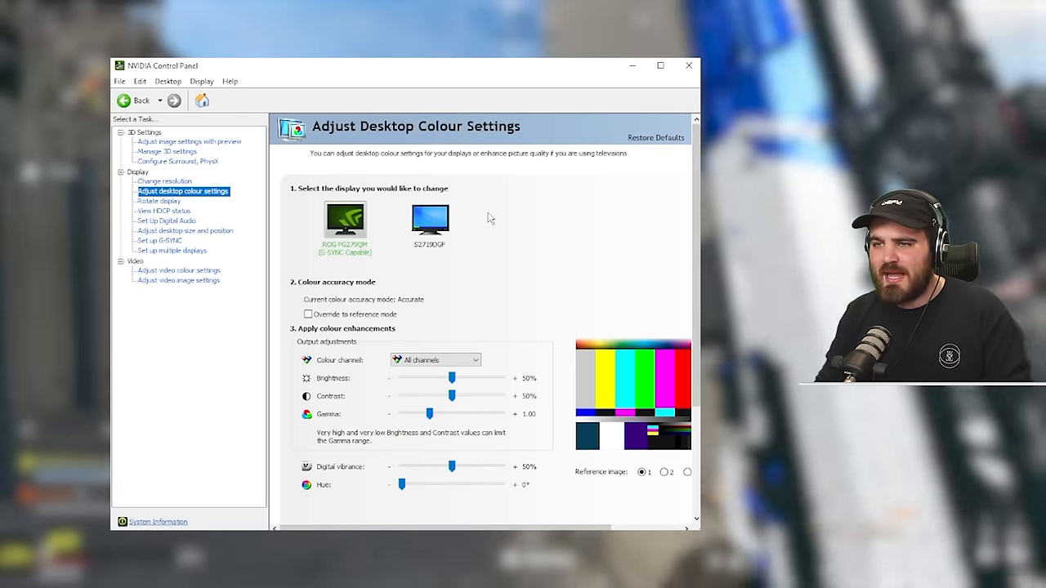
mouse_move(340, 475)
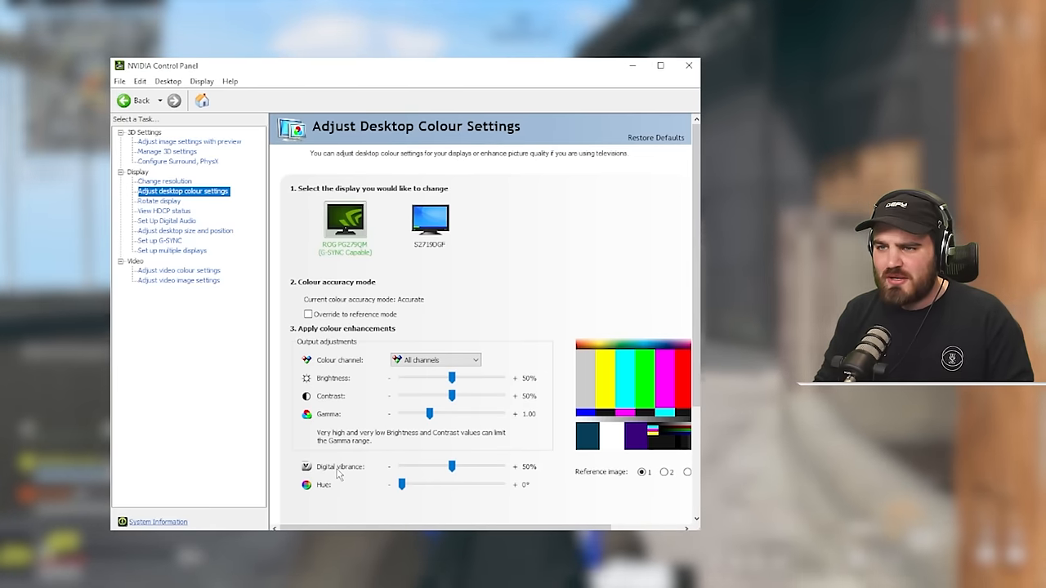
mouse_move(547, 477)
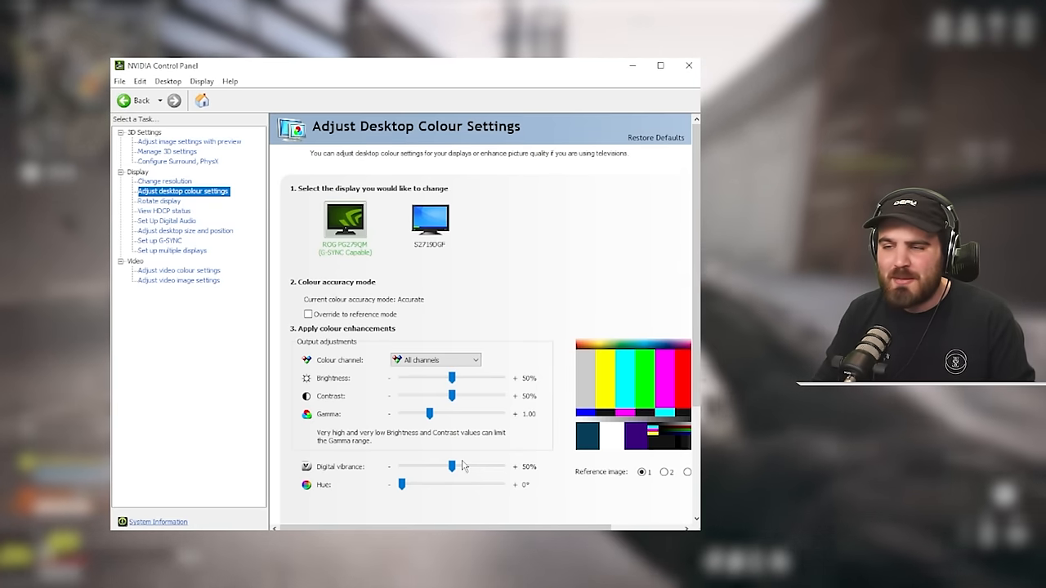
Drag the Digital vibrance slider from 50% up to 65%
left_click_drag(448, 467, 457, 468)
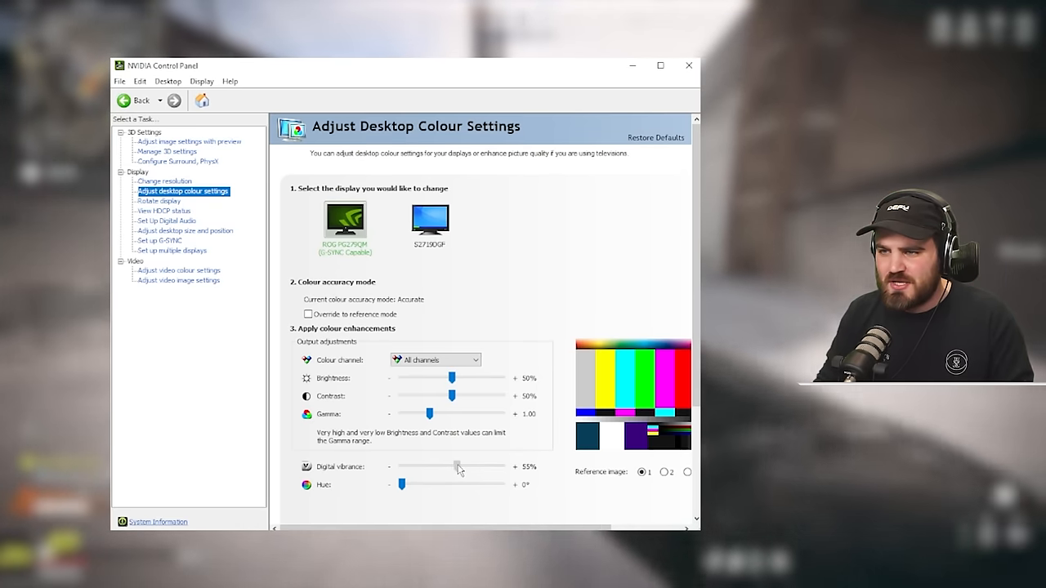
left_click_drag(458, 466, 465, 466)
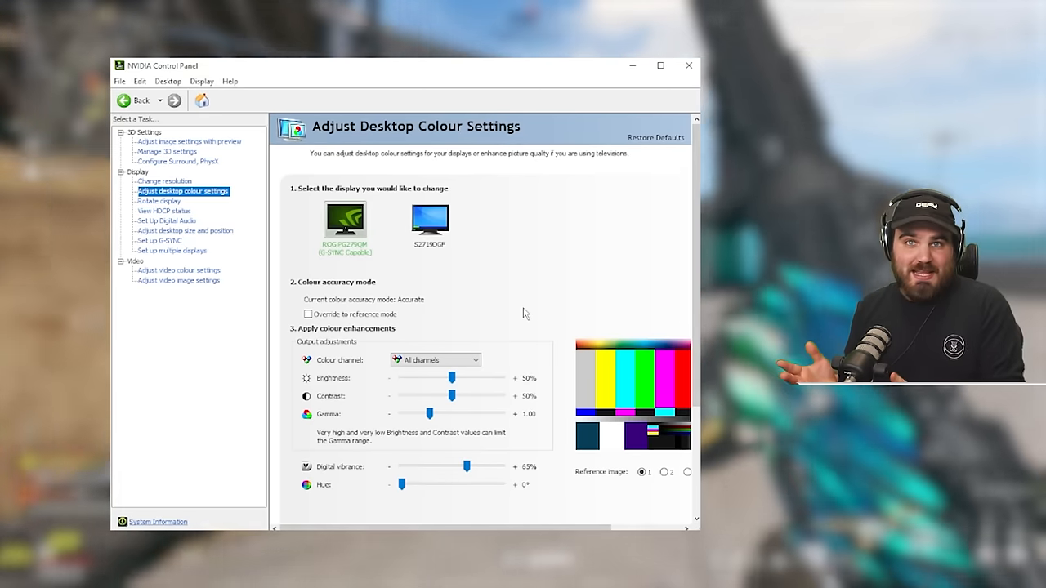
mouse_move(510, 372)
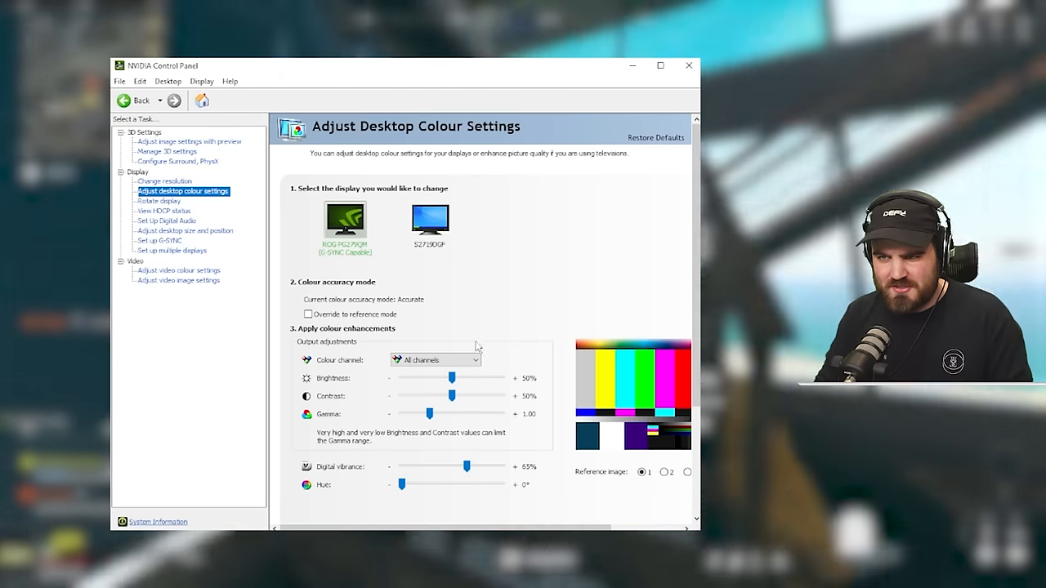
mouse_move(379, 381)
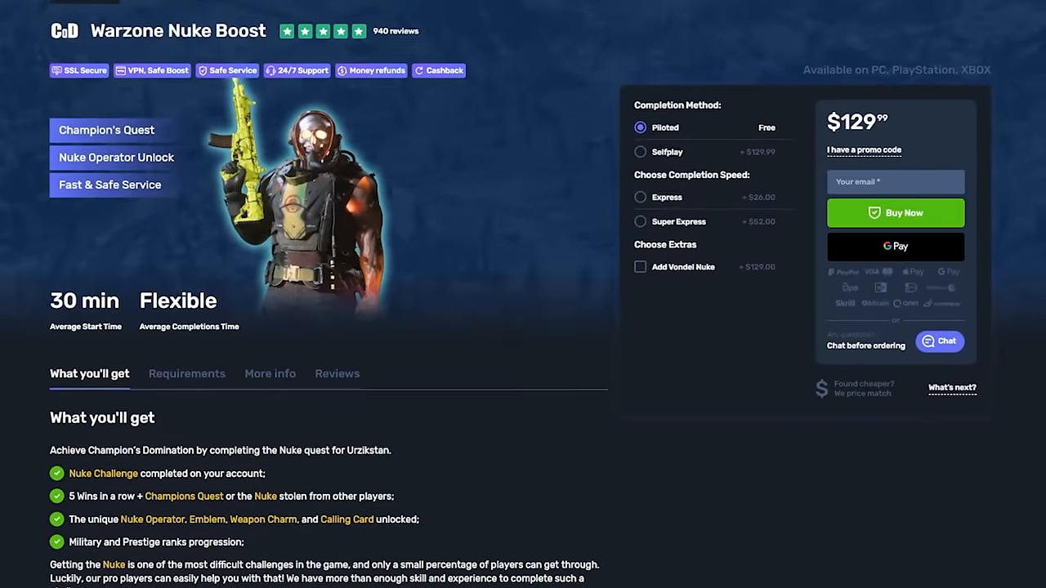
Scroll through the Warzone Nuke Boost product page and its customer reviews
scroll("down", 3)
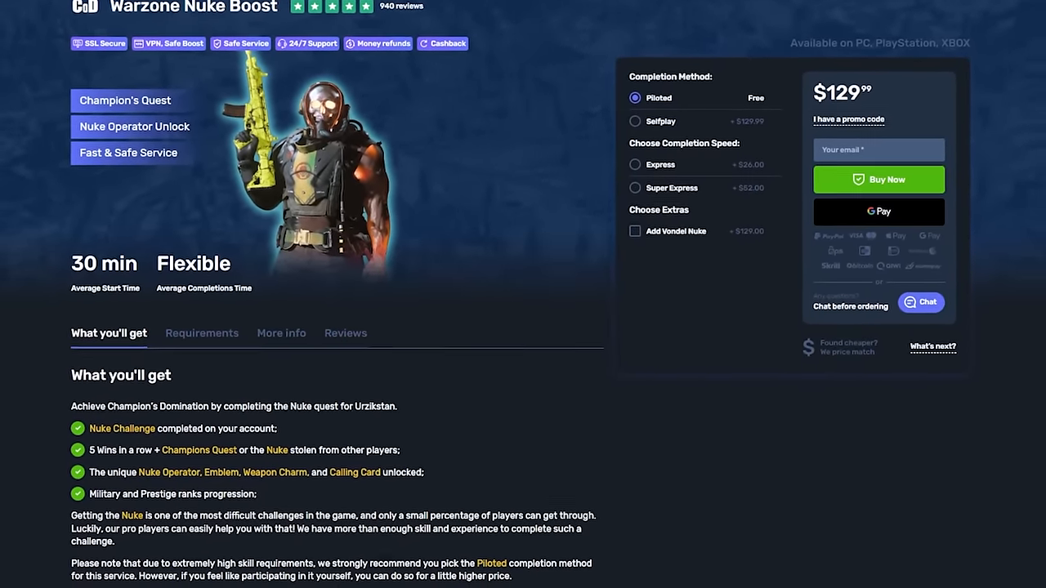
scroll("down", 3)
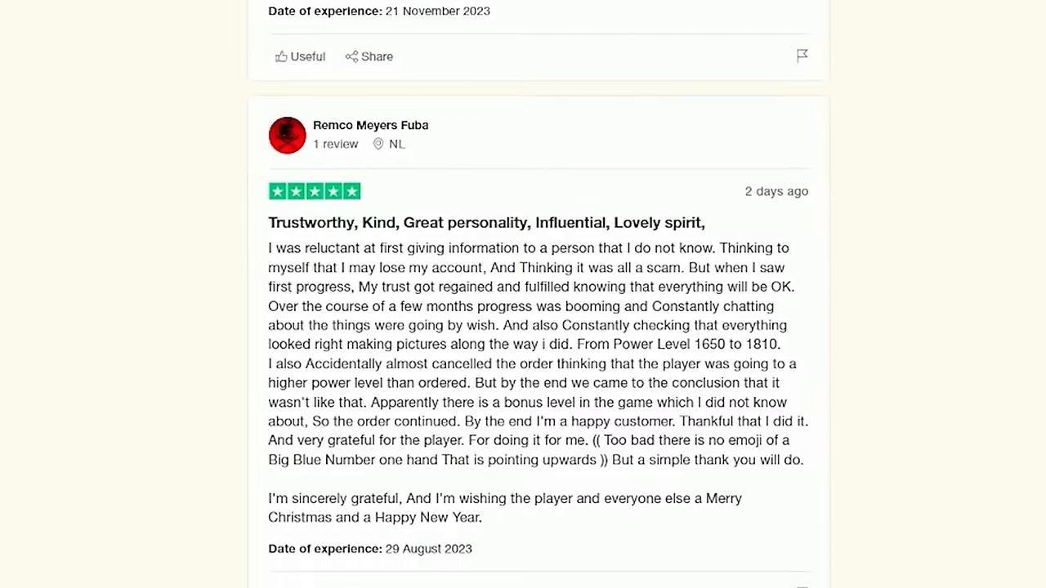
scroll("down", 3)
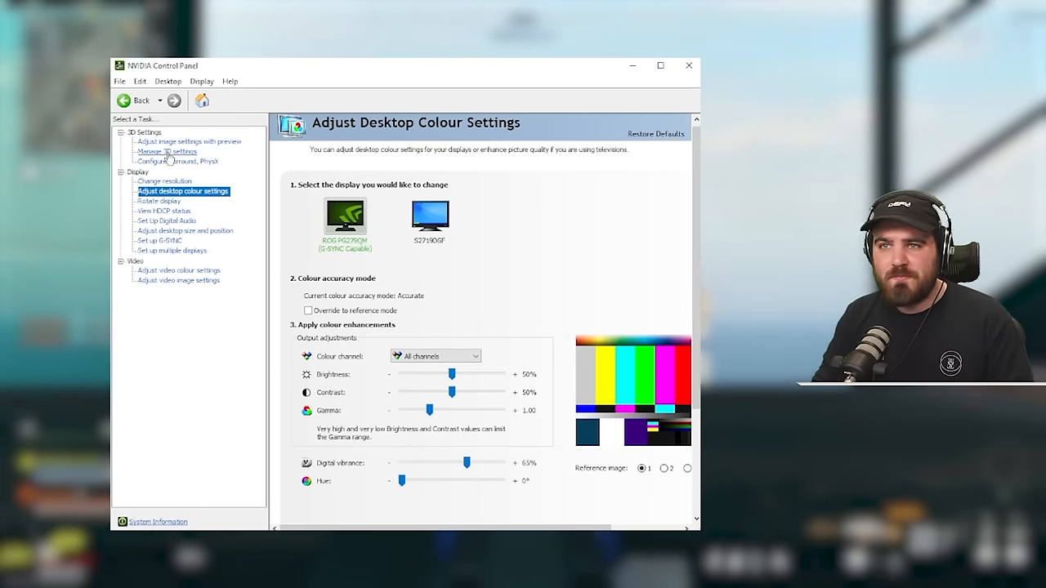
Go to Manage 3D settings, Program Settings, and bring up the Add program list
left_click(167, 150)
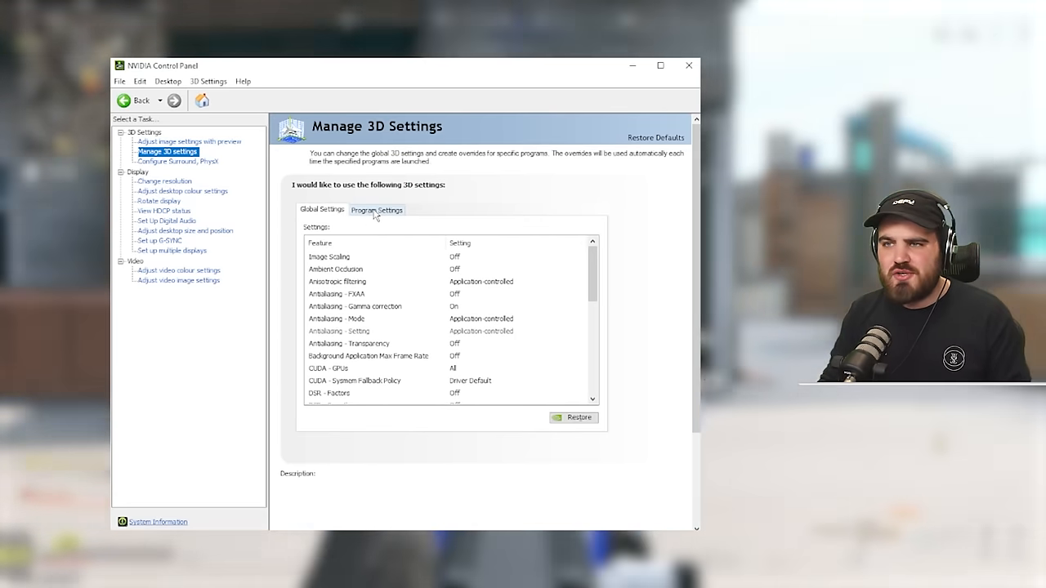
left_click(376, 209)
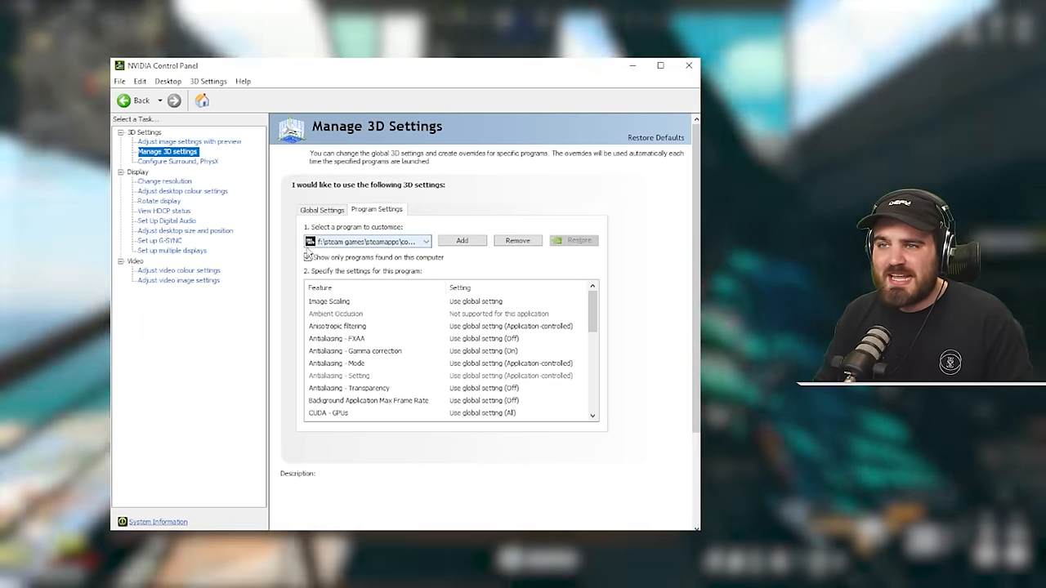
left_click(308, 258)
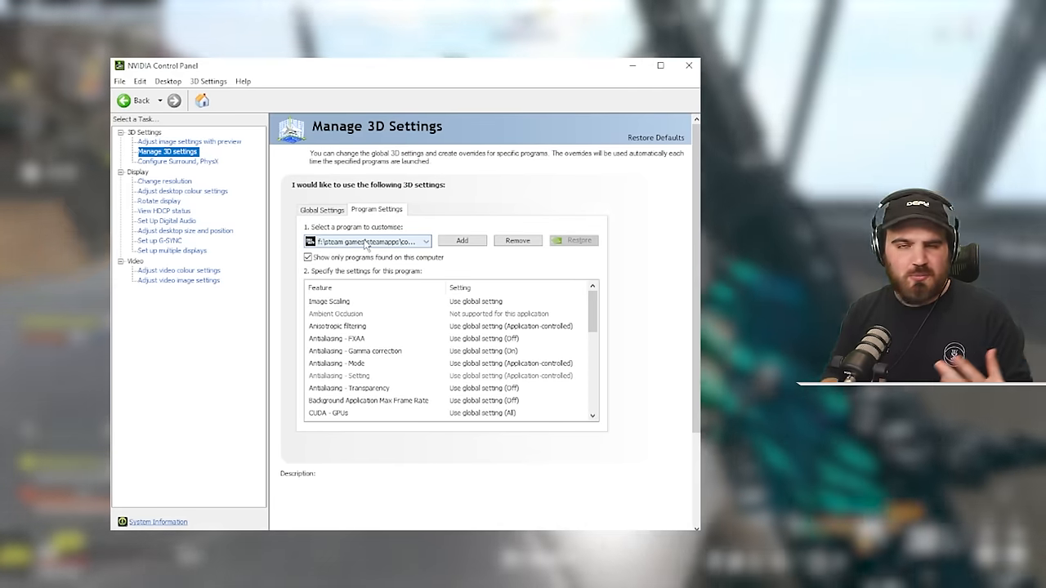
left_click(461, 239)
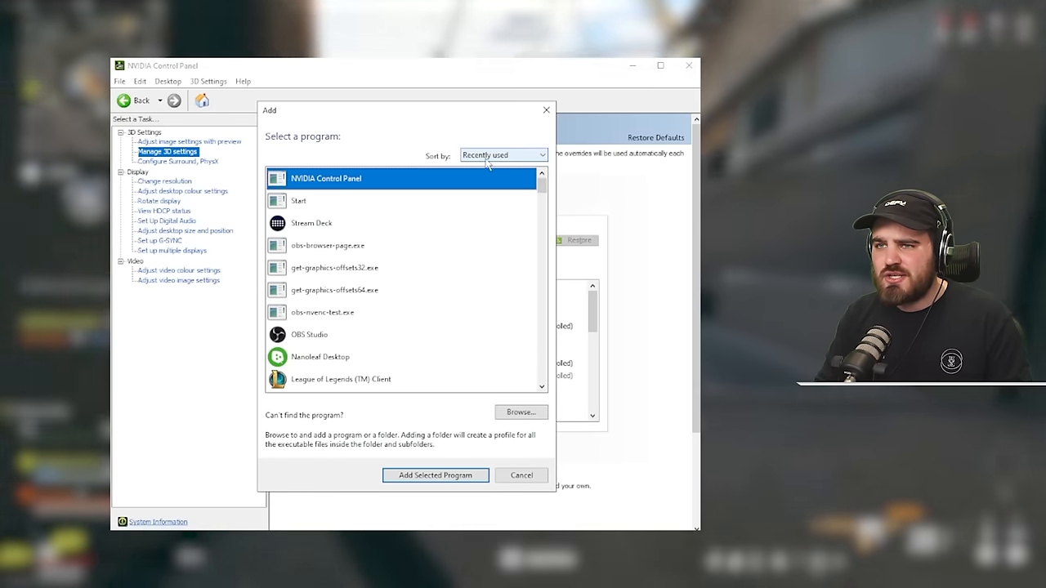
Add Call of Duty HQ from the list as the program profile to customise
scroll("down", 3)
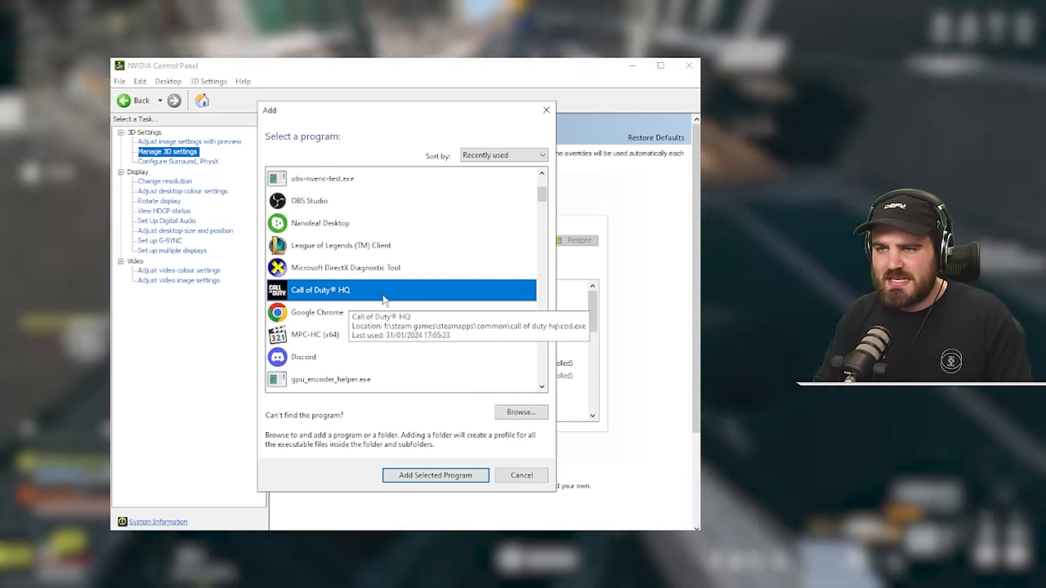
mouse_move(373, 308)
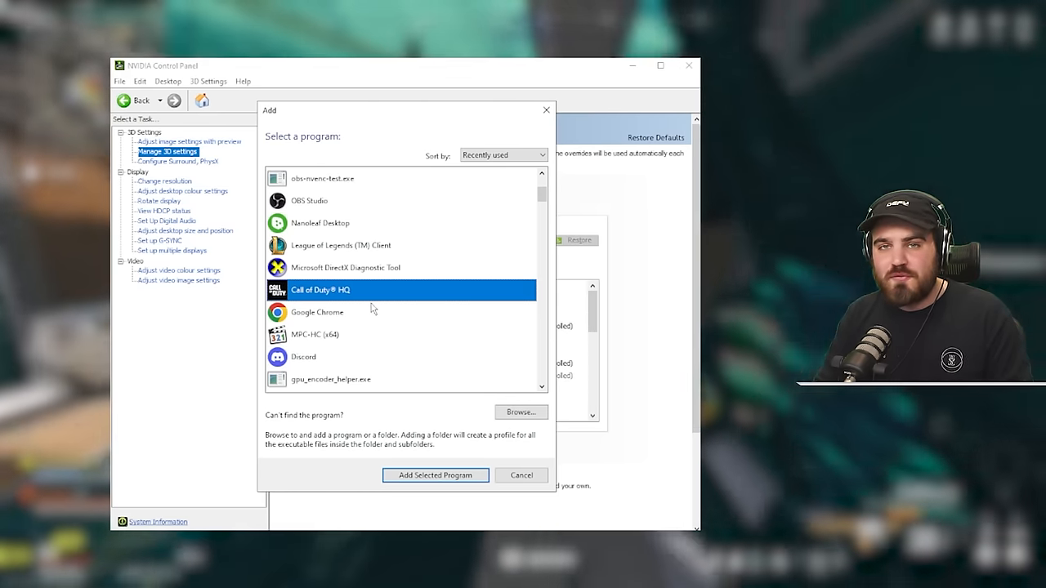
mouse_move(327, 303)
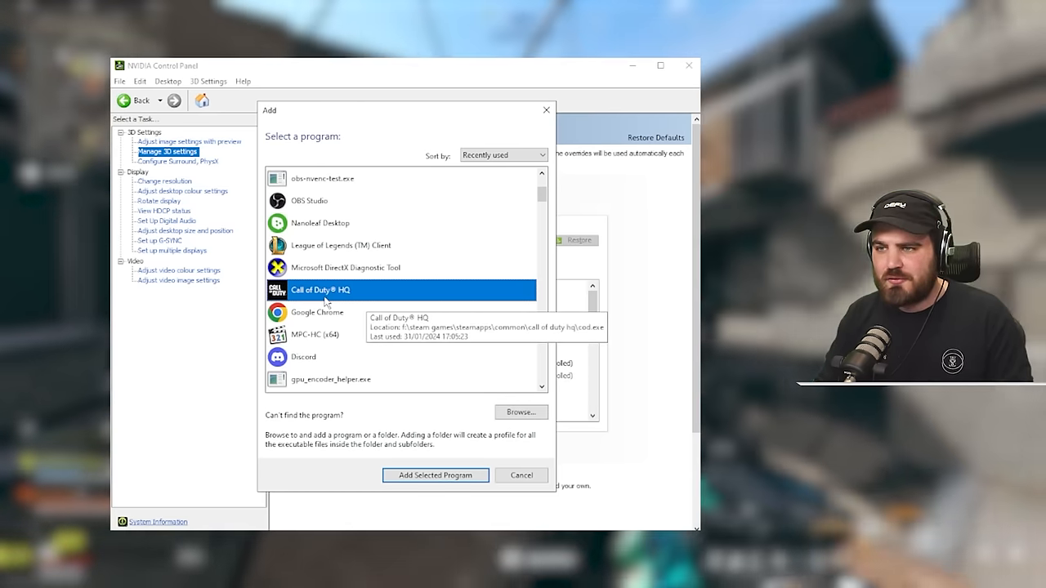
left_click(434, 474)
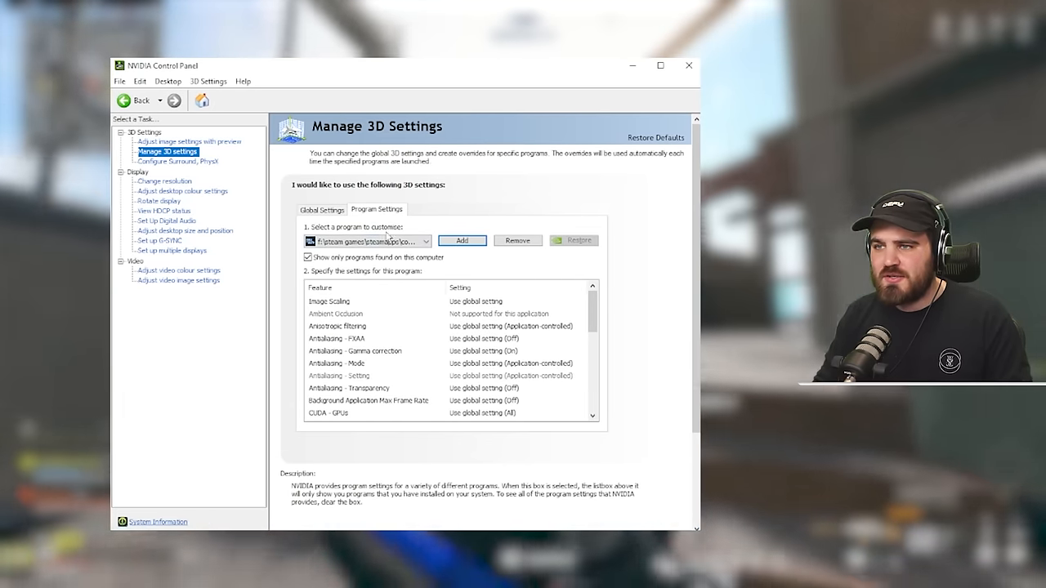
Set Anisotropic filtering to 16x in the Call of Duty HQ profile
left_click(331, 301)
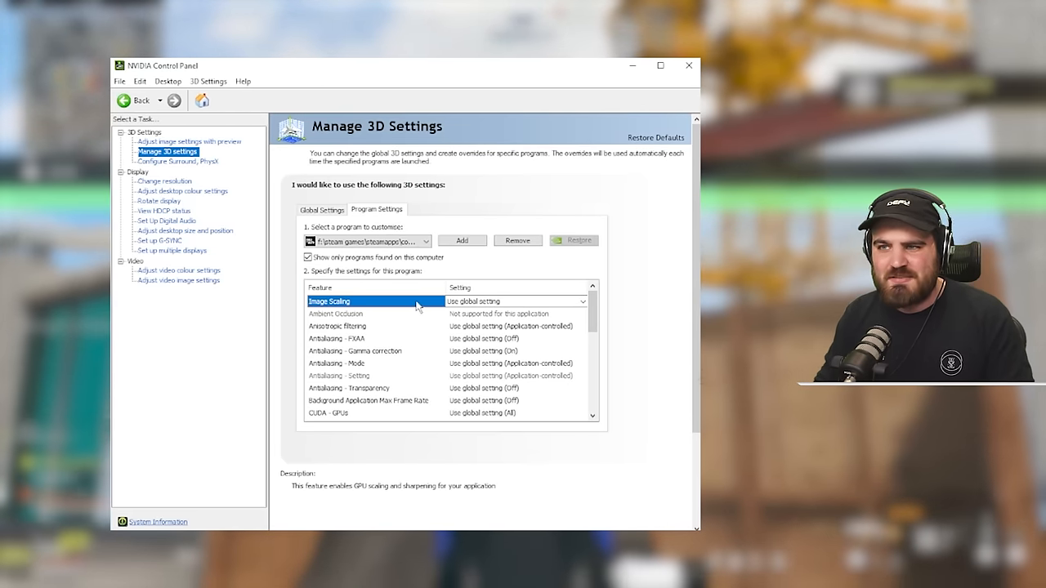
left_click(351, 327)
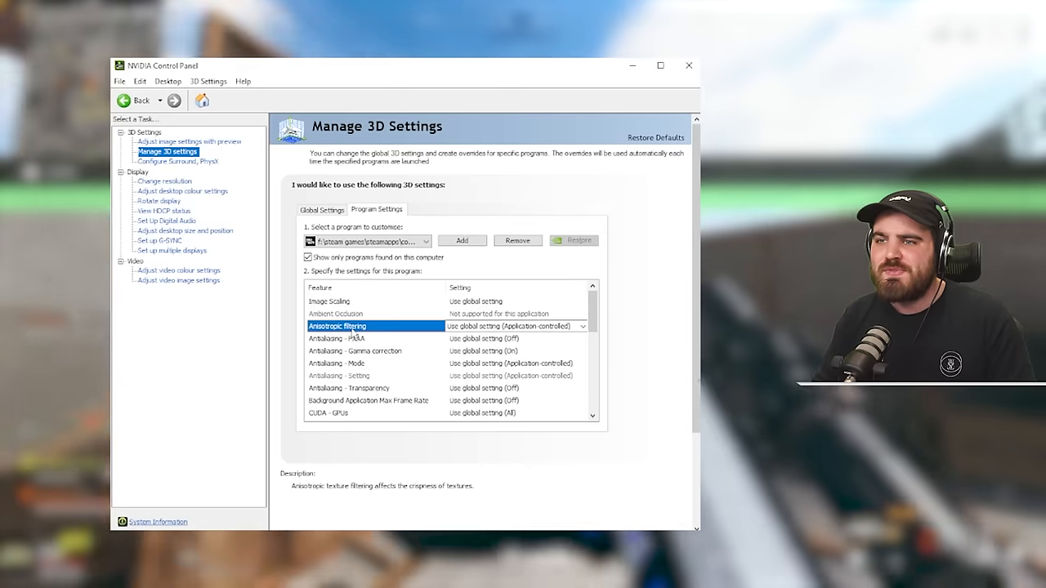
left_click(335, 314)
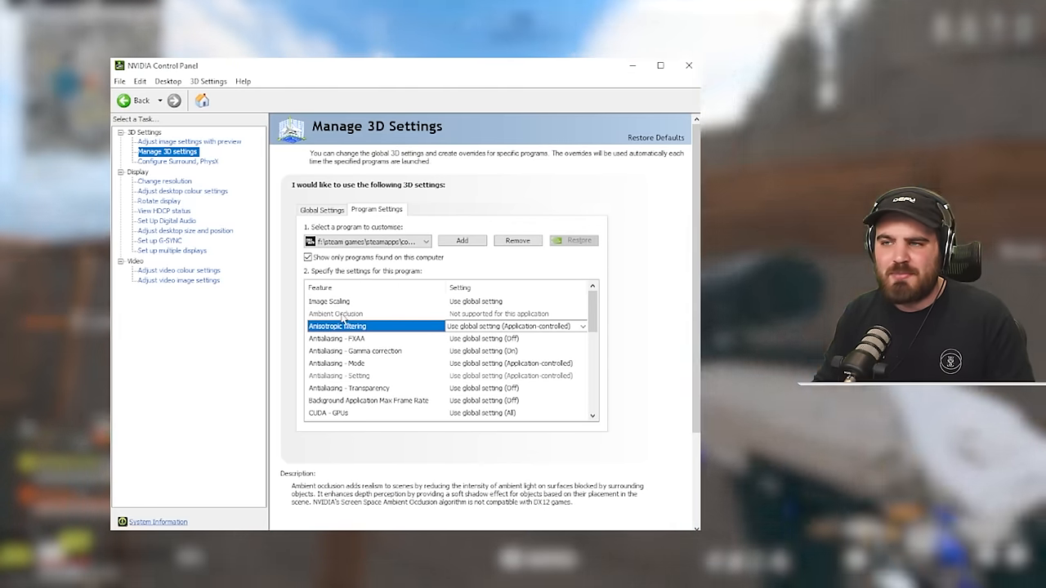
mouse_move(435, 319)
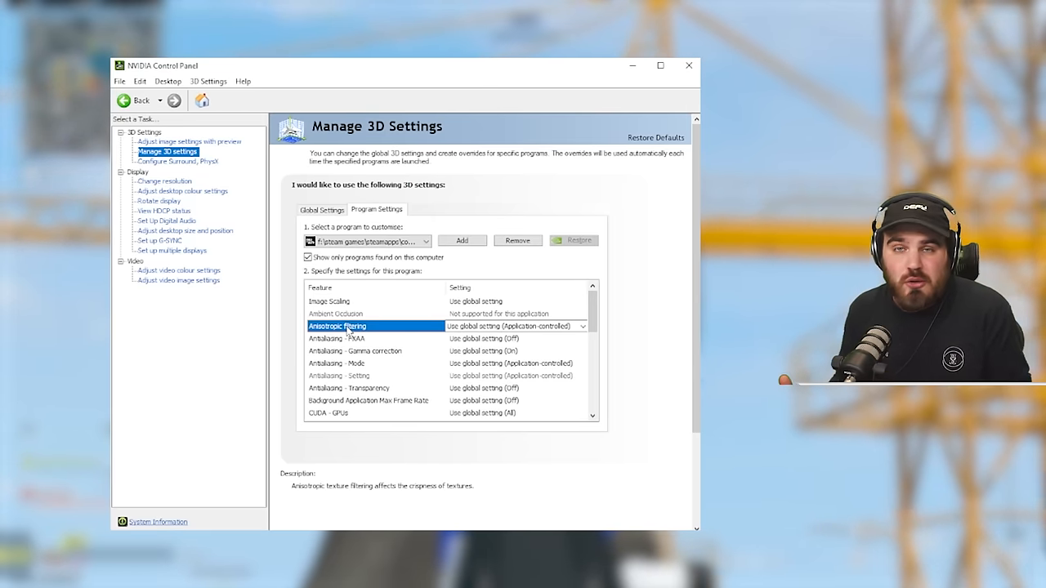
mouse_move(396, 327)
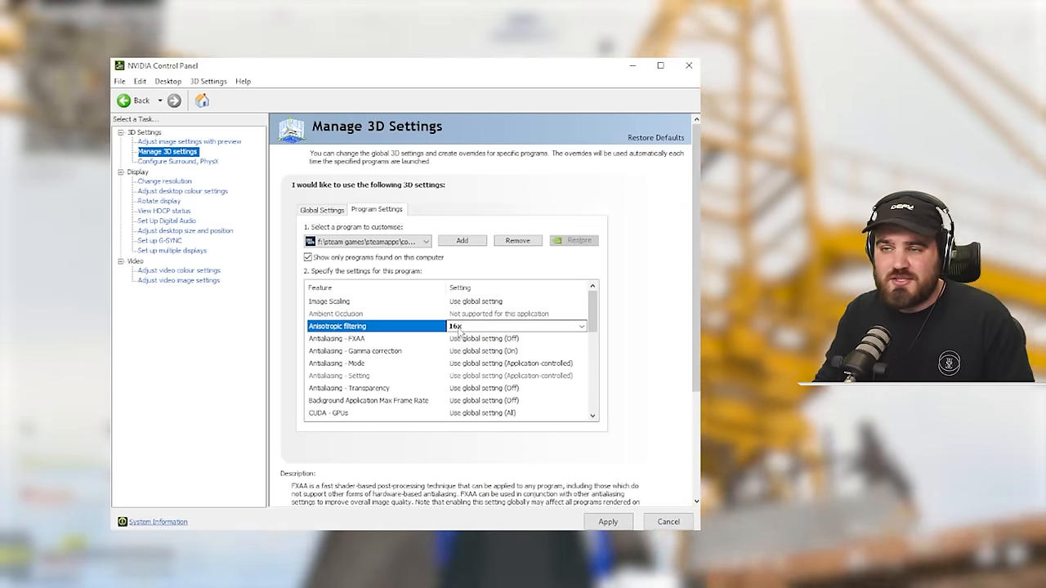
left_click(351, 327)
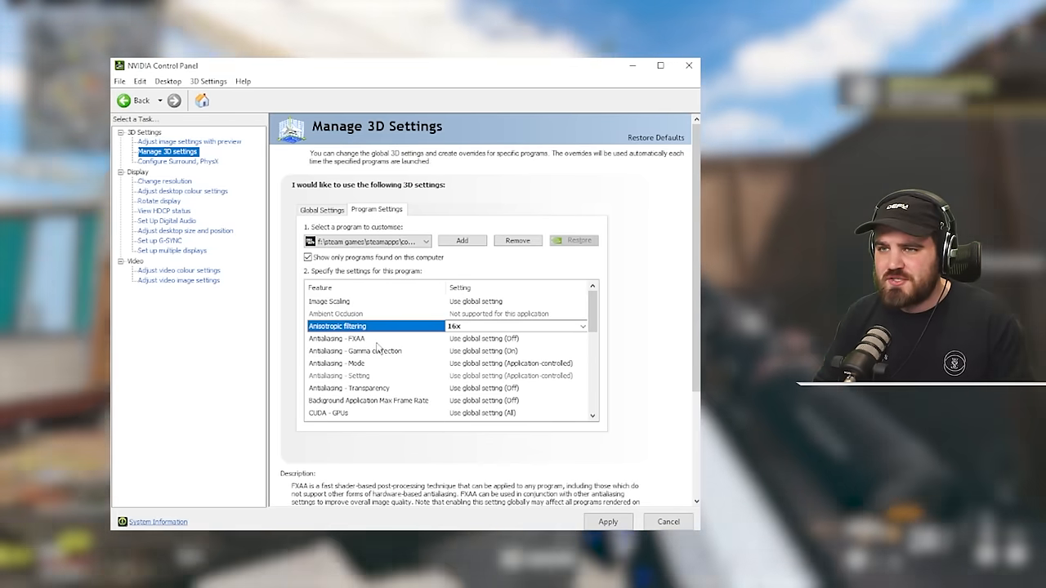
Set Antialiasing - FXAA and Antialiasing - Gamma correction both to Off
left_click(336, 338)
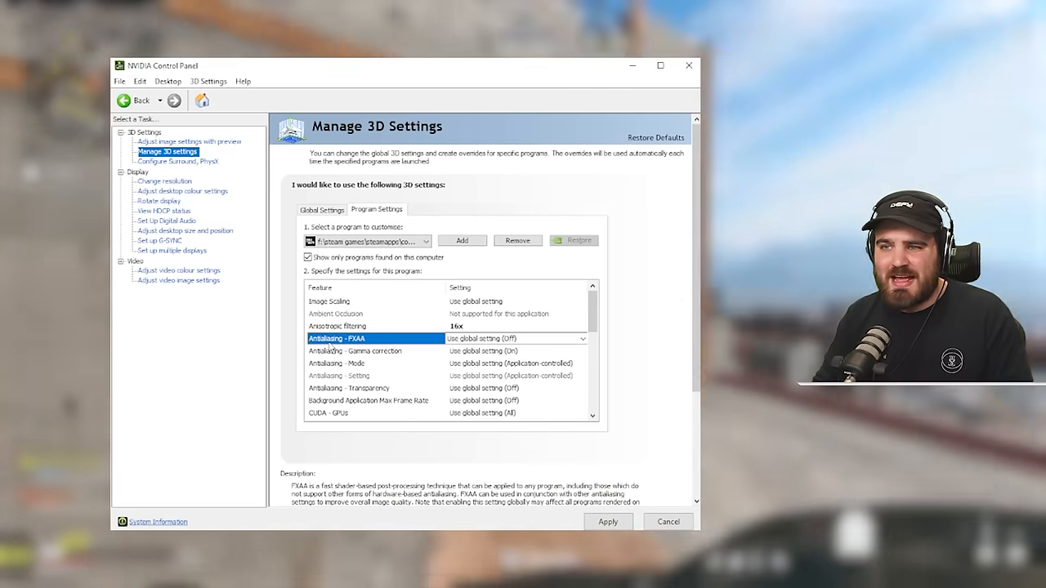
left_click(582, 338)
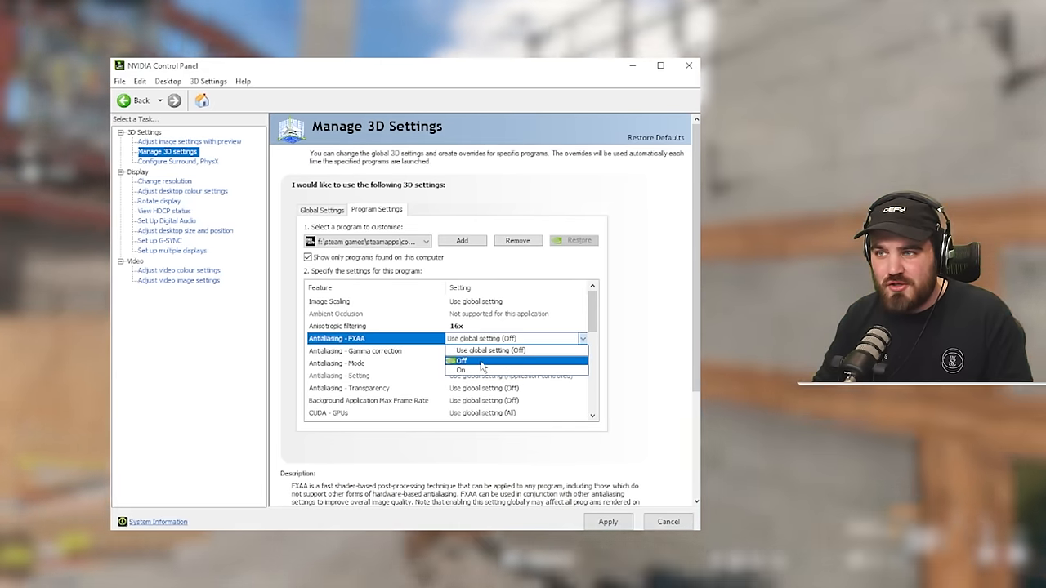
left_click(461, 361)
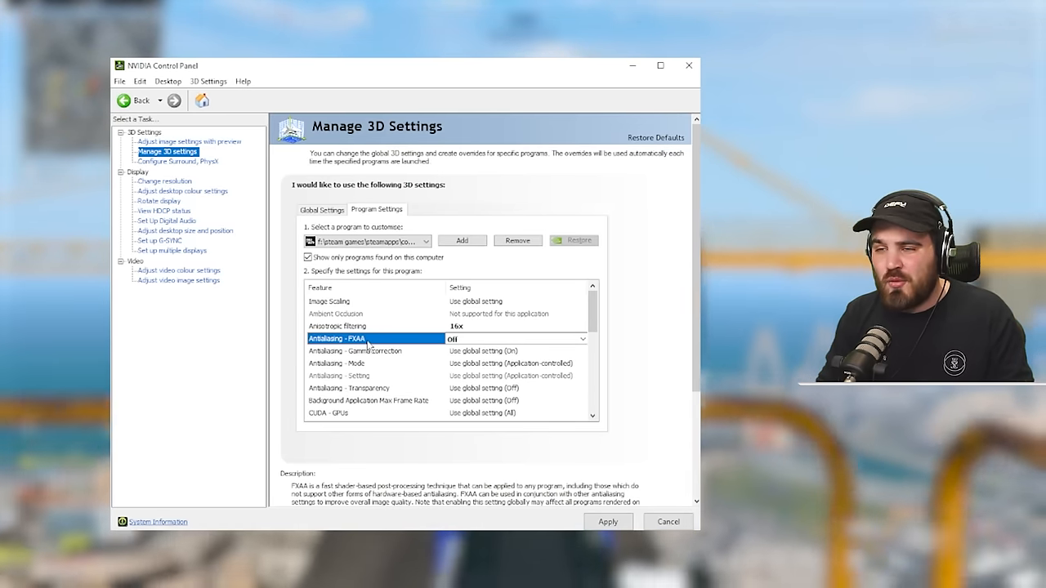
left_click(356, 350)
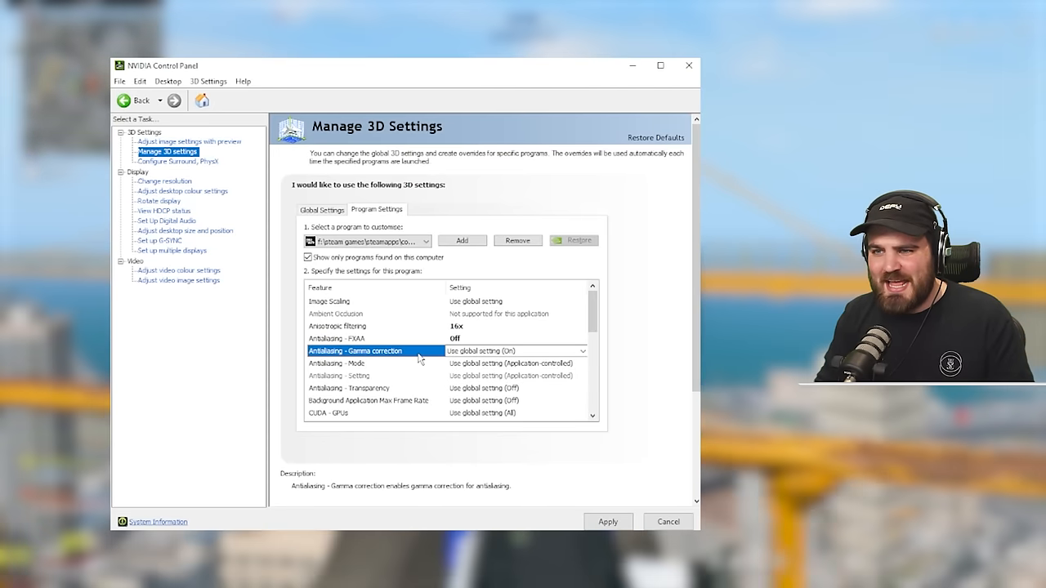
mouse_move(425, 356)
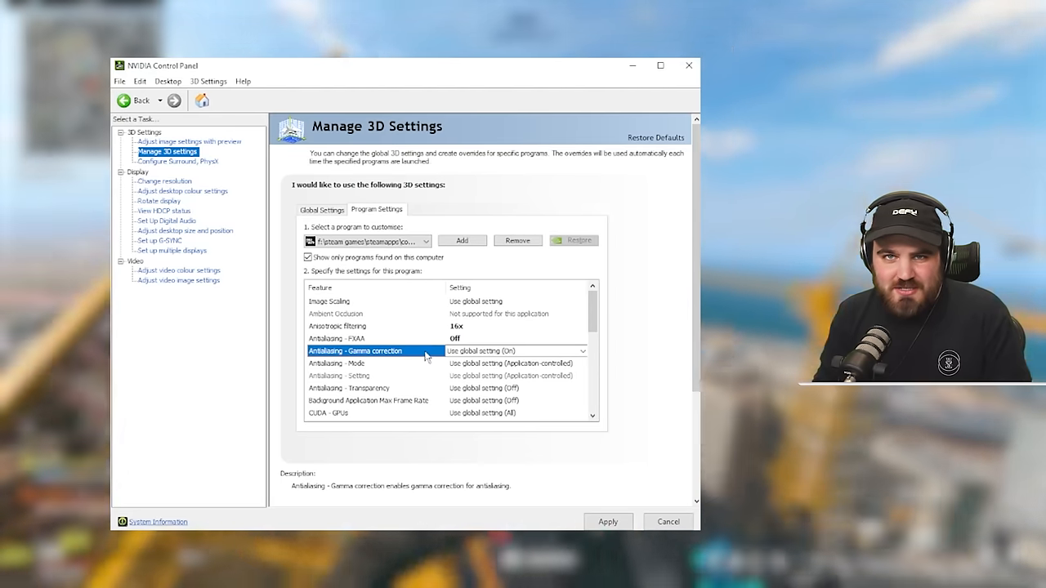
left_click(581, 349)
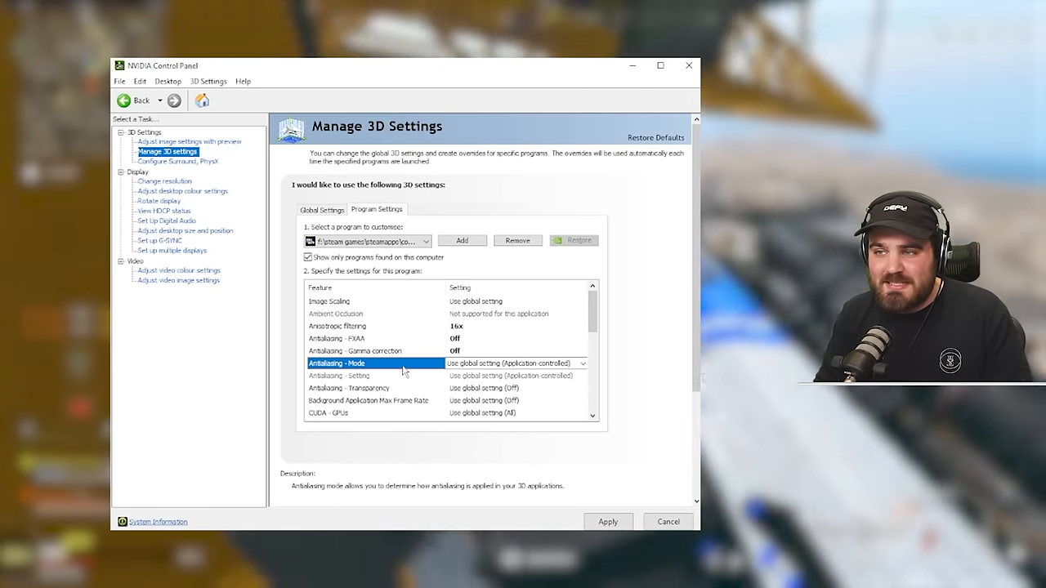
Make Antialiasing - Mode application-controlled and Antialiasing - Transparency Off
left_click(582, 363)
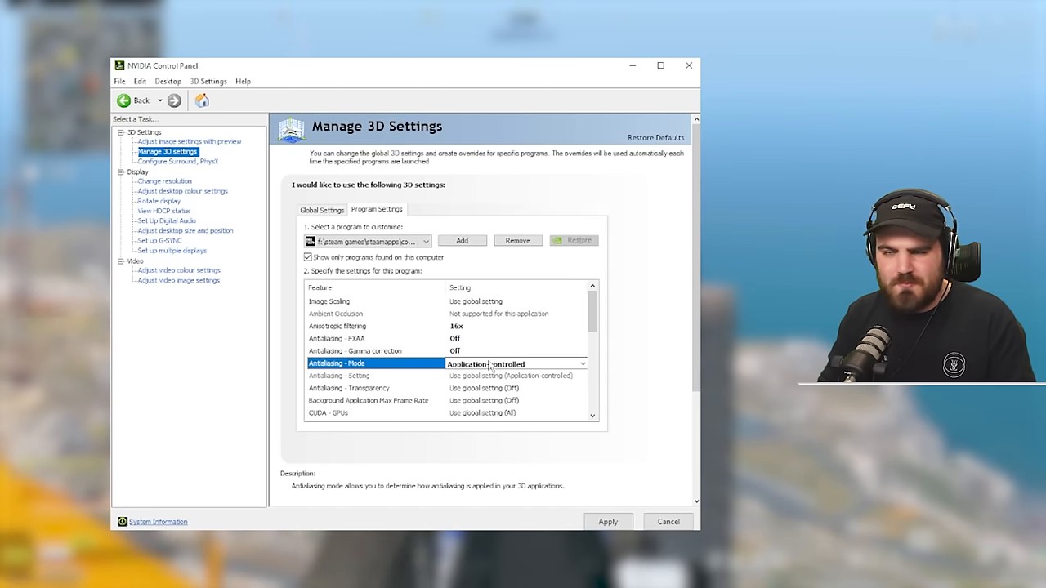
left_click(350, 387)
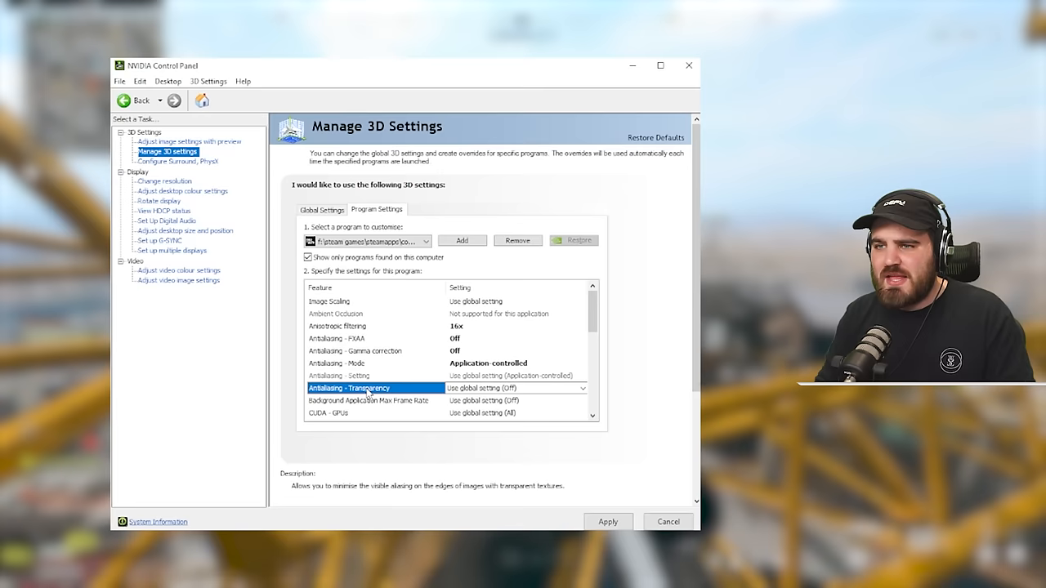
left_click(582, 389)
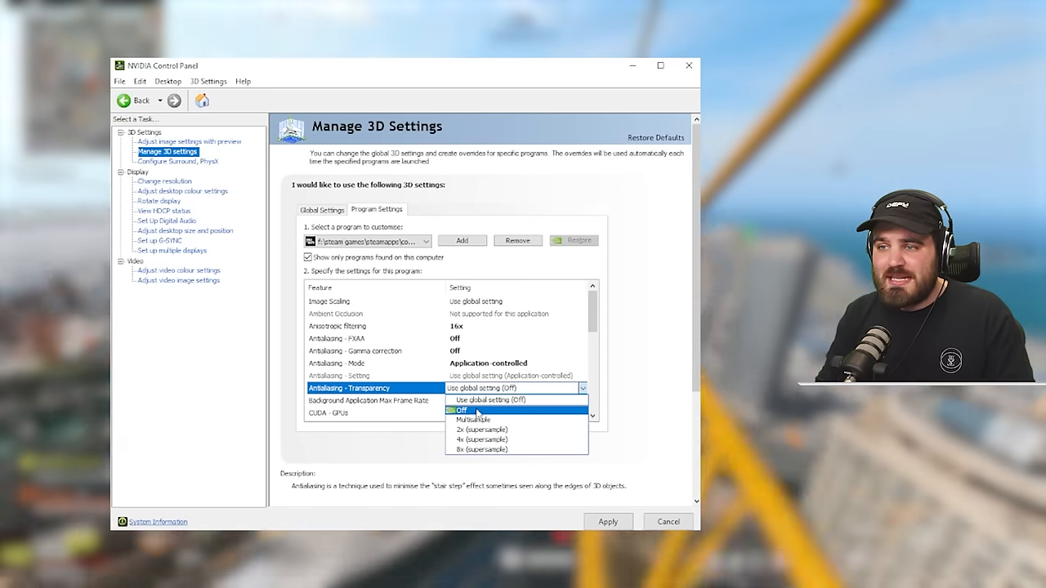
left_click(461, 410)
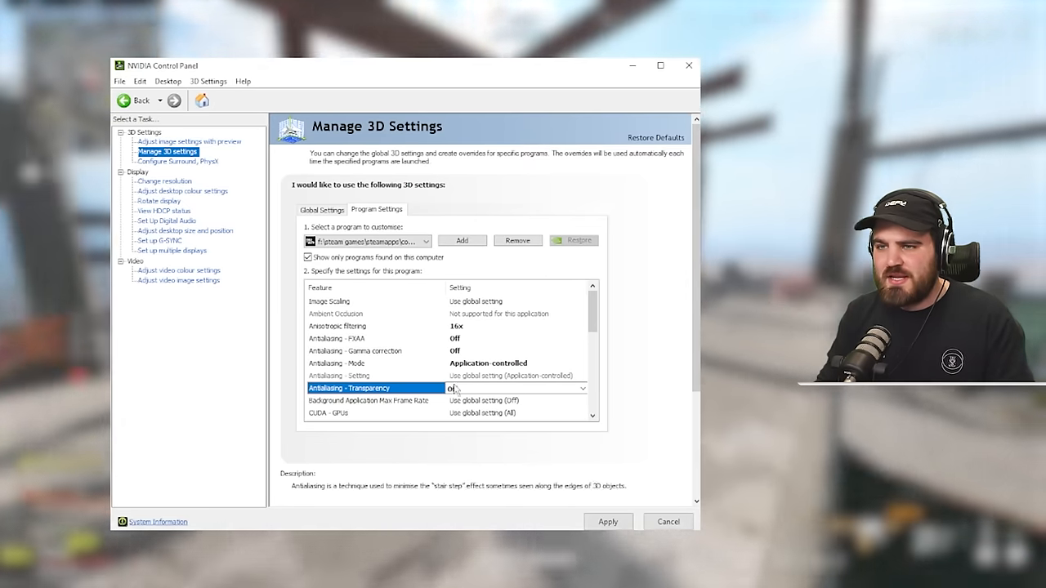
Set Background Application Max Frame Rate to Off
left_click(370, 400)
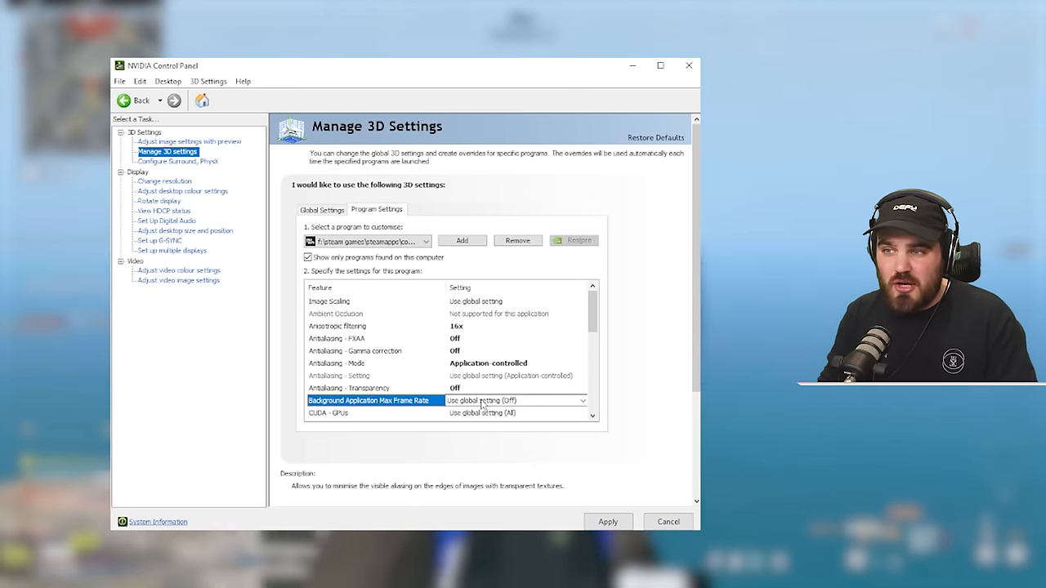
left_click(514, 401)
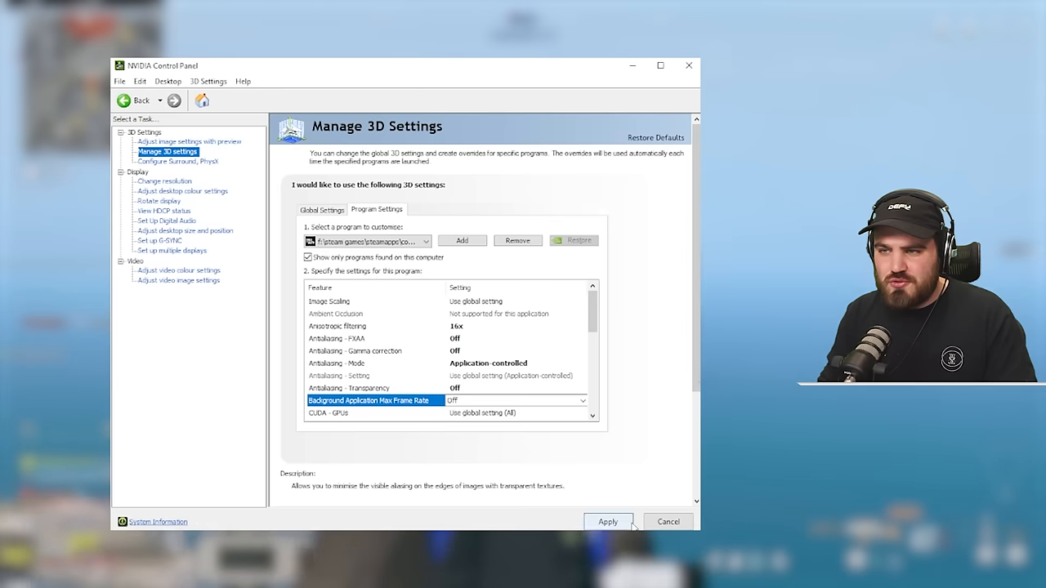
scroll("down", 3)
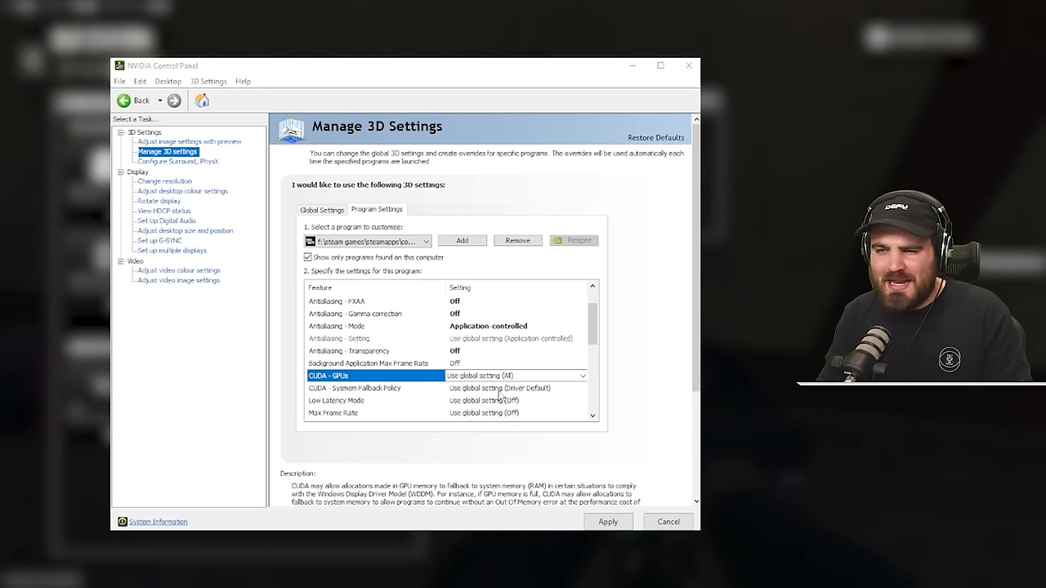
Set Low Latency Mode to Off, leaving the CUDA settings on global
left_click(375, 389)
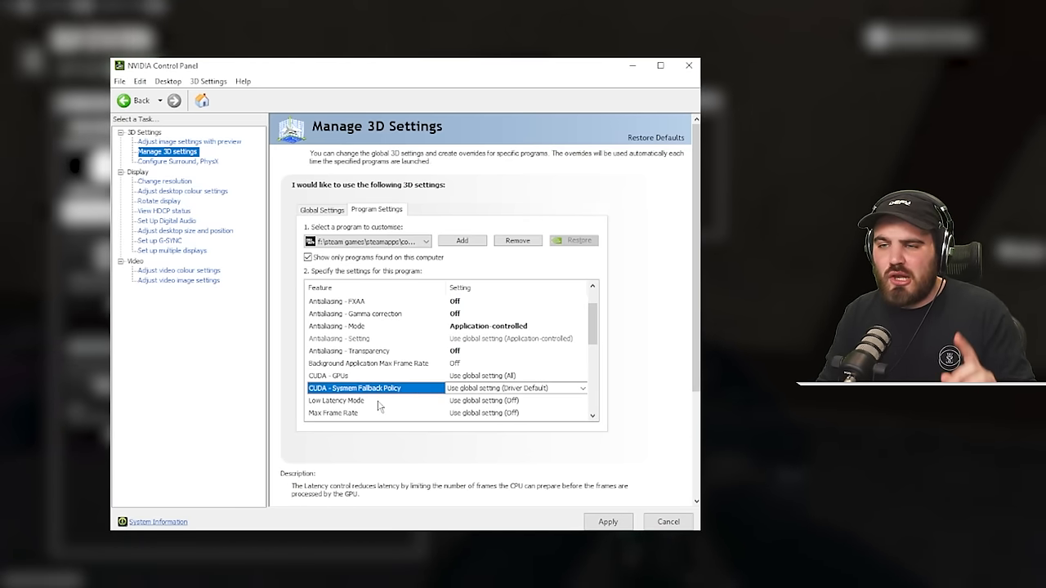
left_click(336, 401)
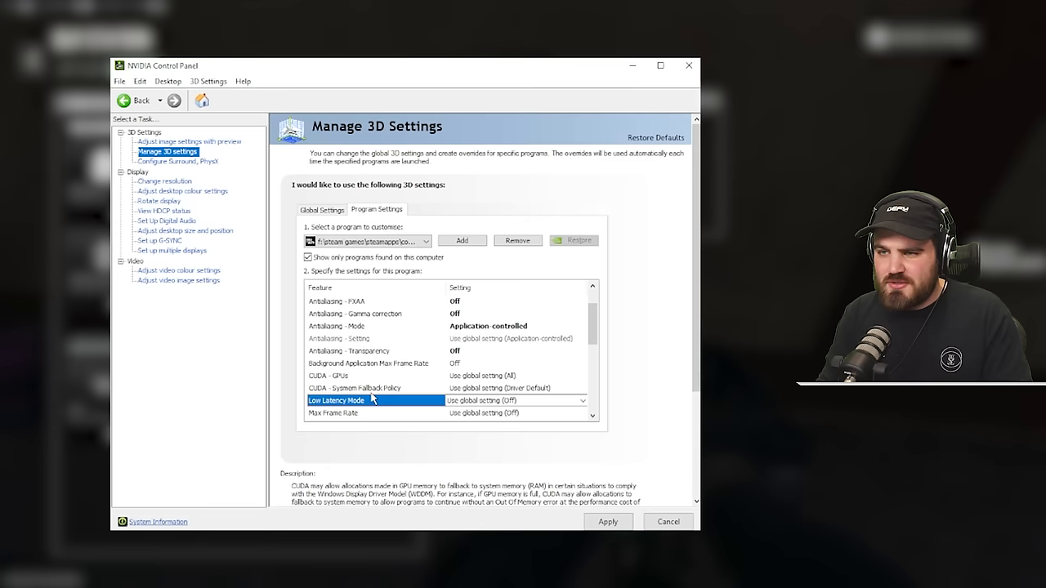
left_click(581, 401)
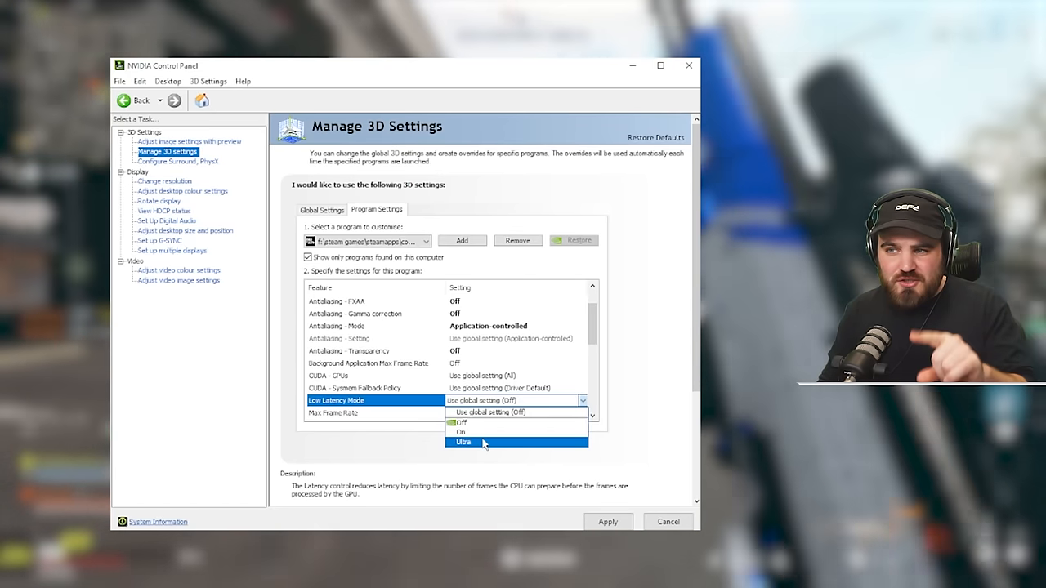
mouse_move(461, 425)
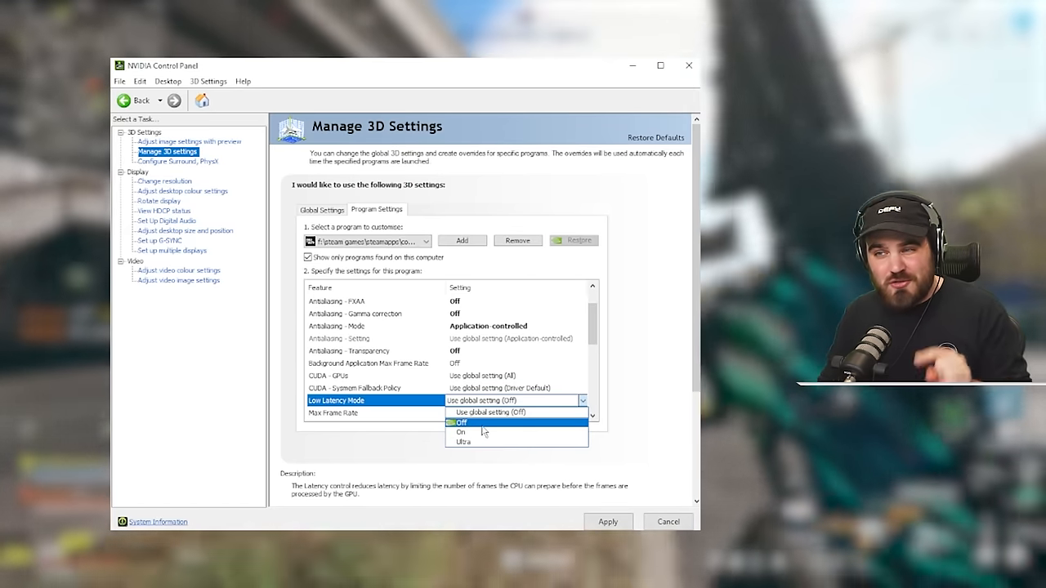
left_click(461, 424)
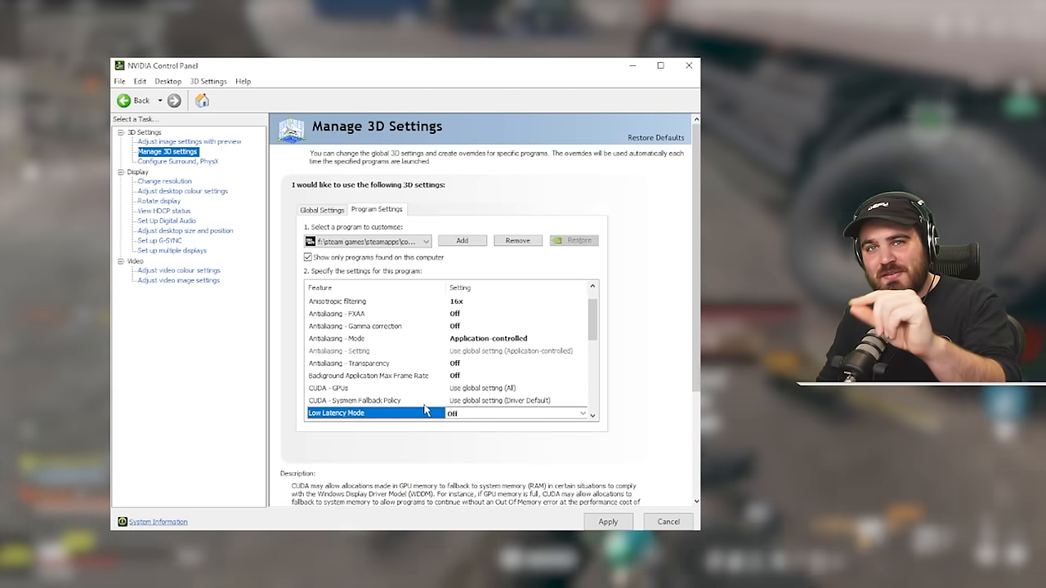
left_click(353, 401)
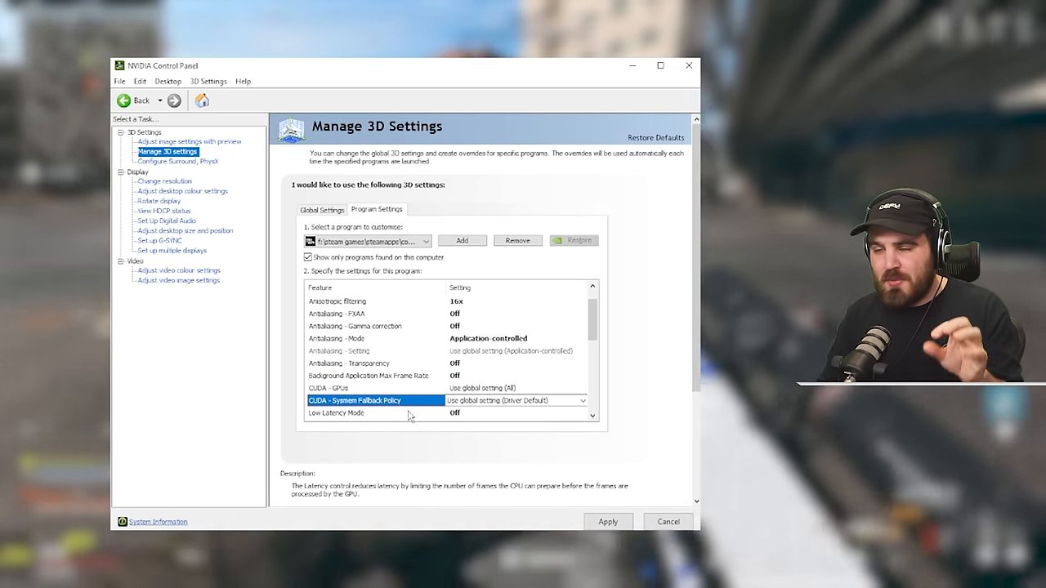
left_click(368, 412)
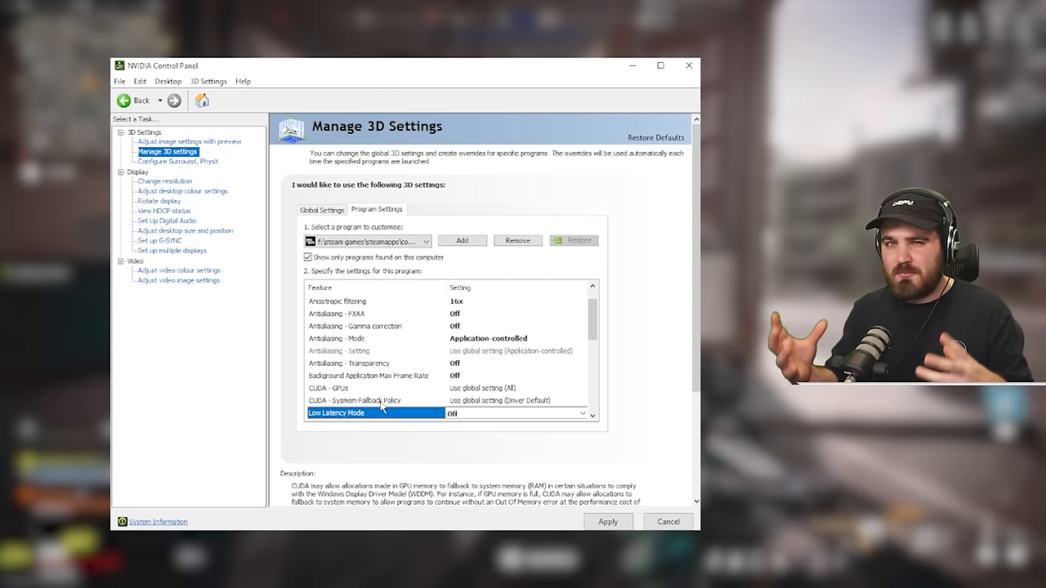
left_click(343, 412)
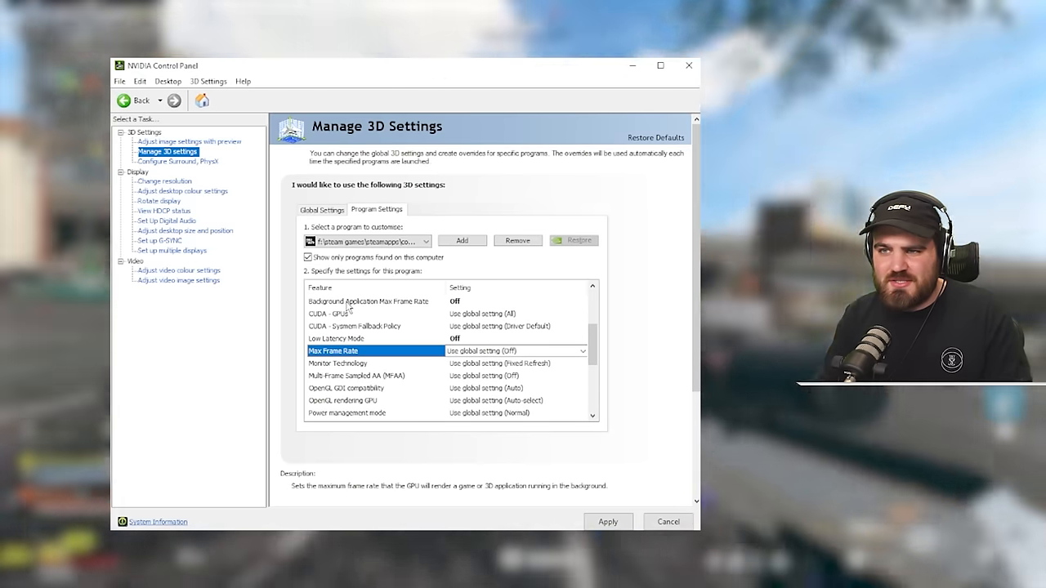
Set Max Frame Rate to Off
left_click(368, 301)
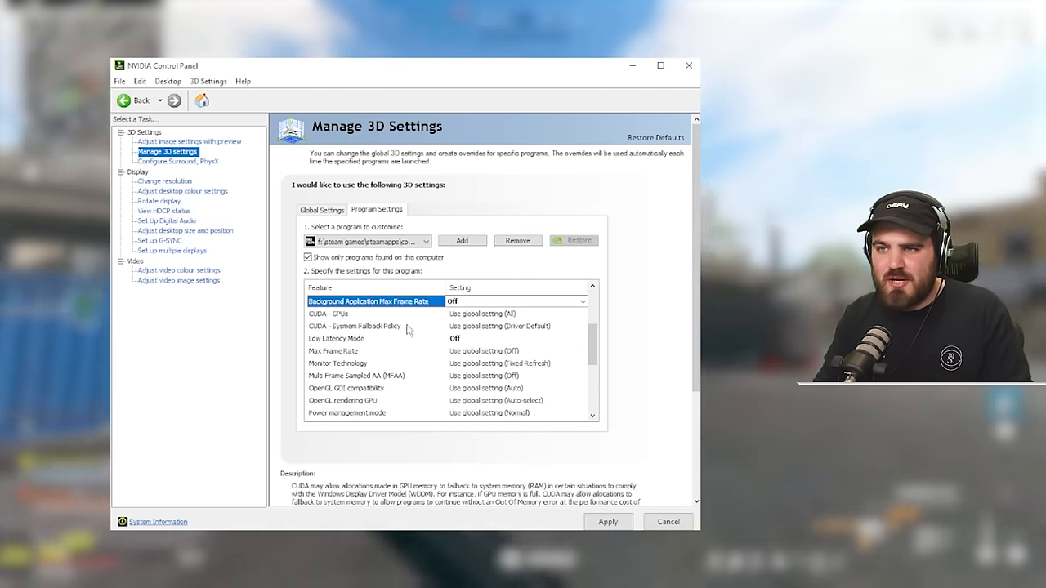
left_click(373, 350)
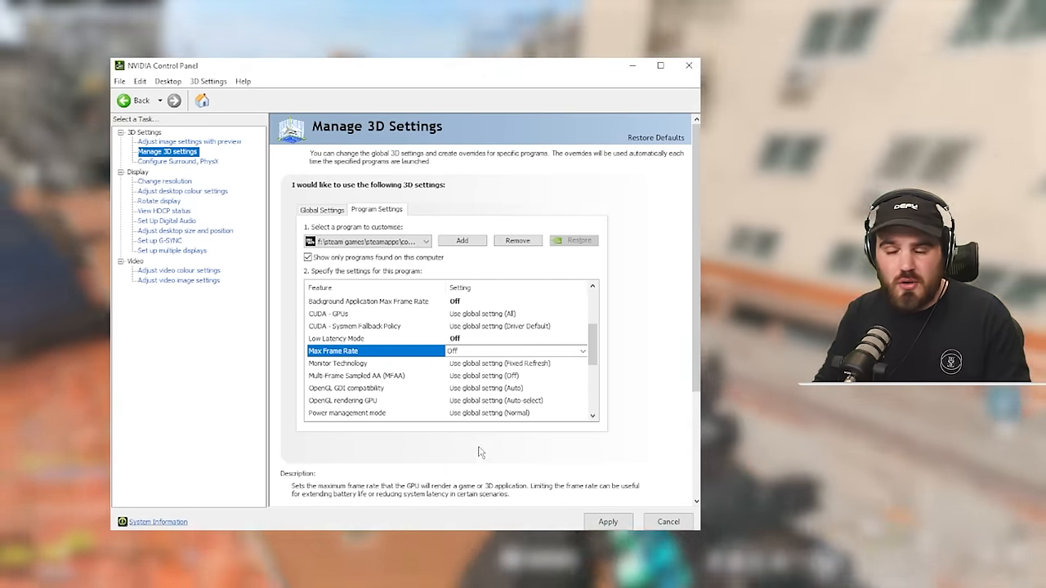
Set Monitor Technology to Fixed Refresh
left_click(337, 363)
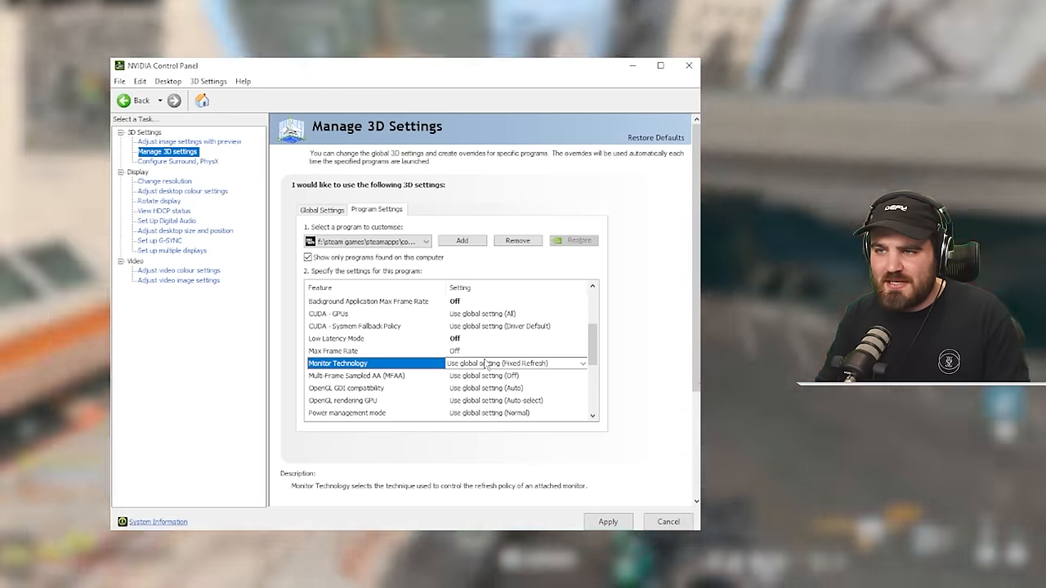
left_click(582, 363)
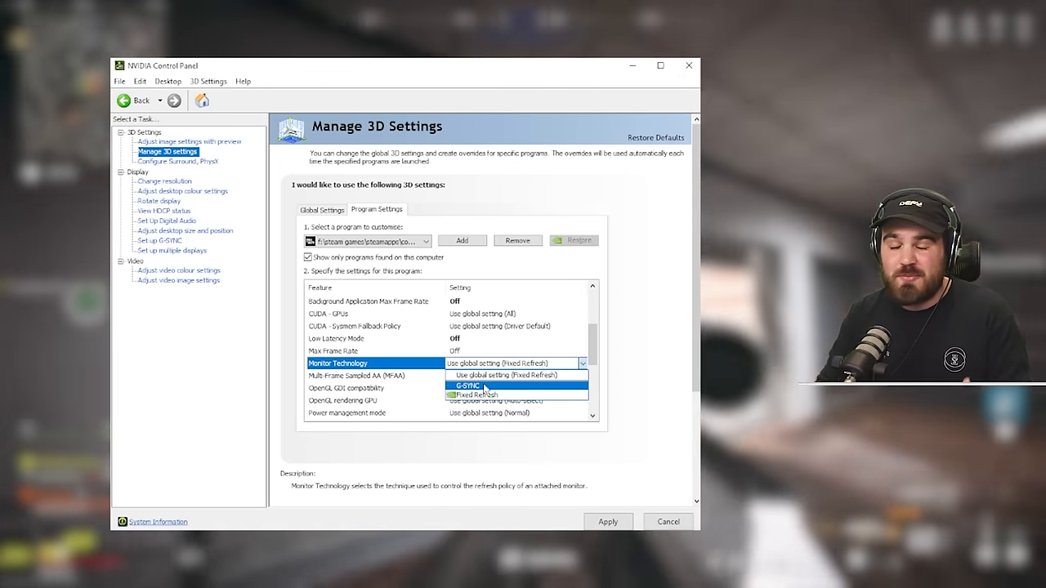
left_click(475, 394)
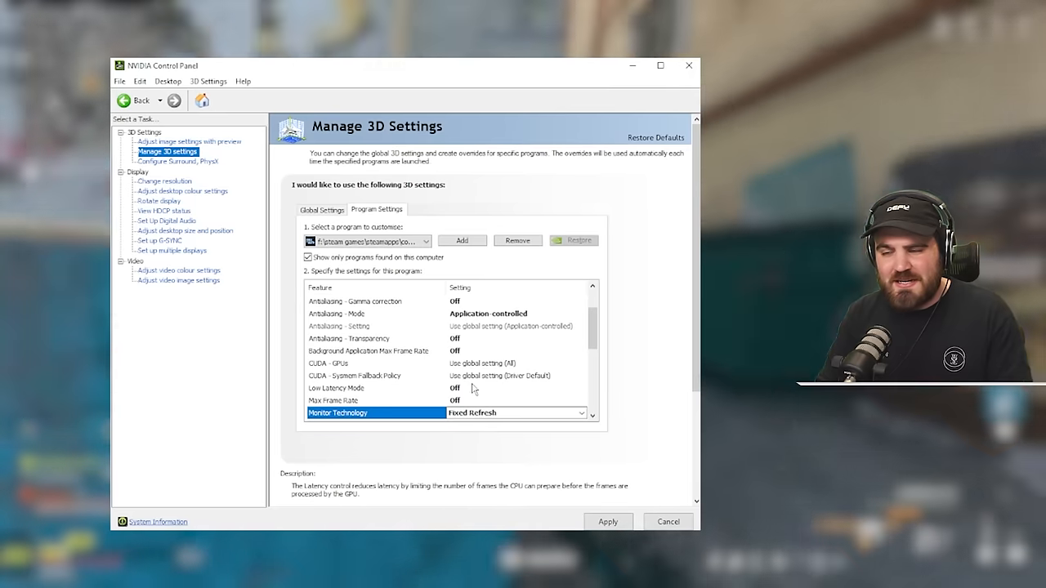
scroll("down", 3)
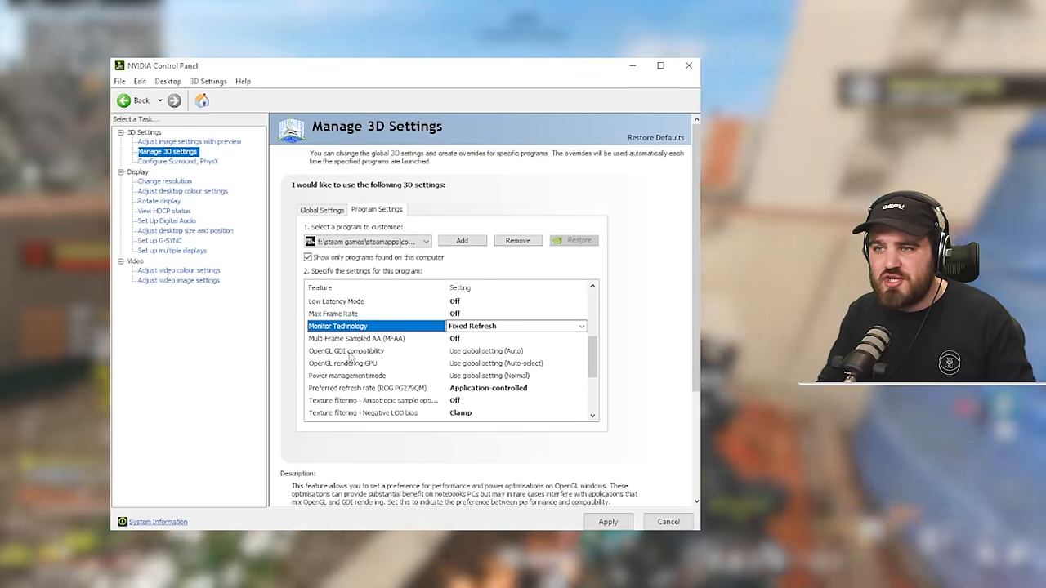
Set OpenGL GDI compatibility to Auto
left_click(582, 350)
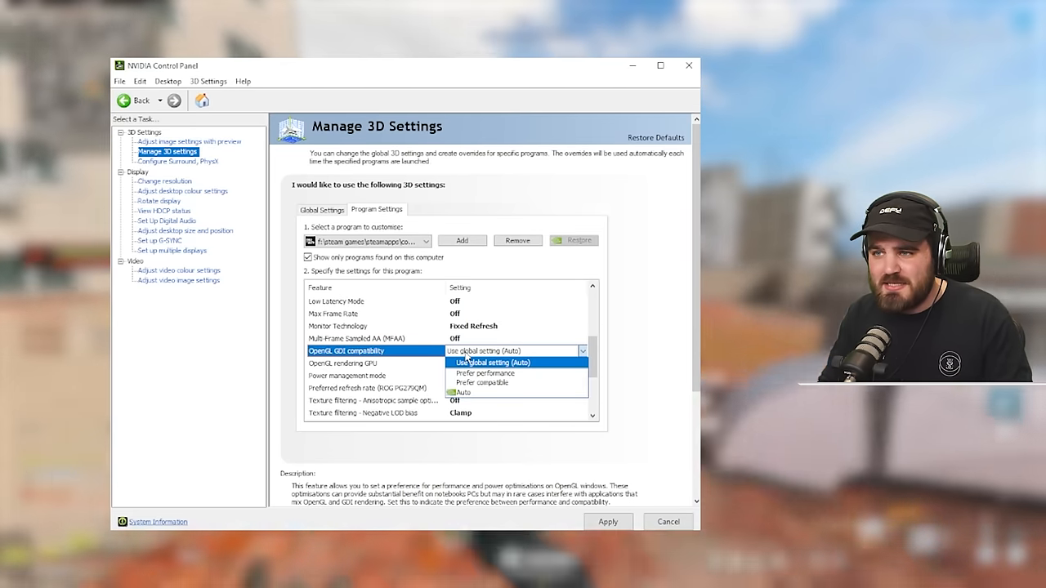
left_click(464, 392)
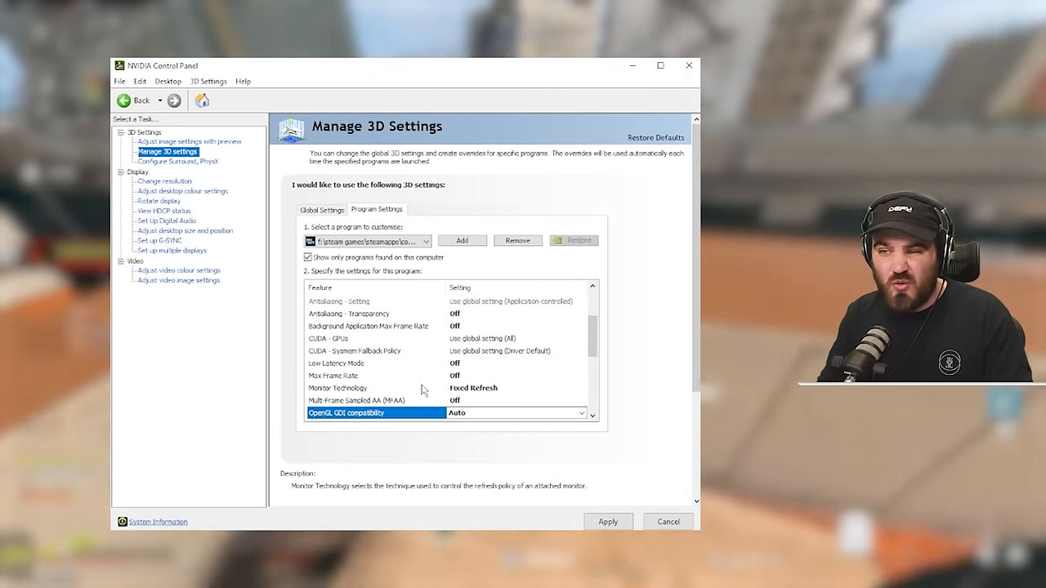
scroll("down", 3)
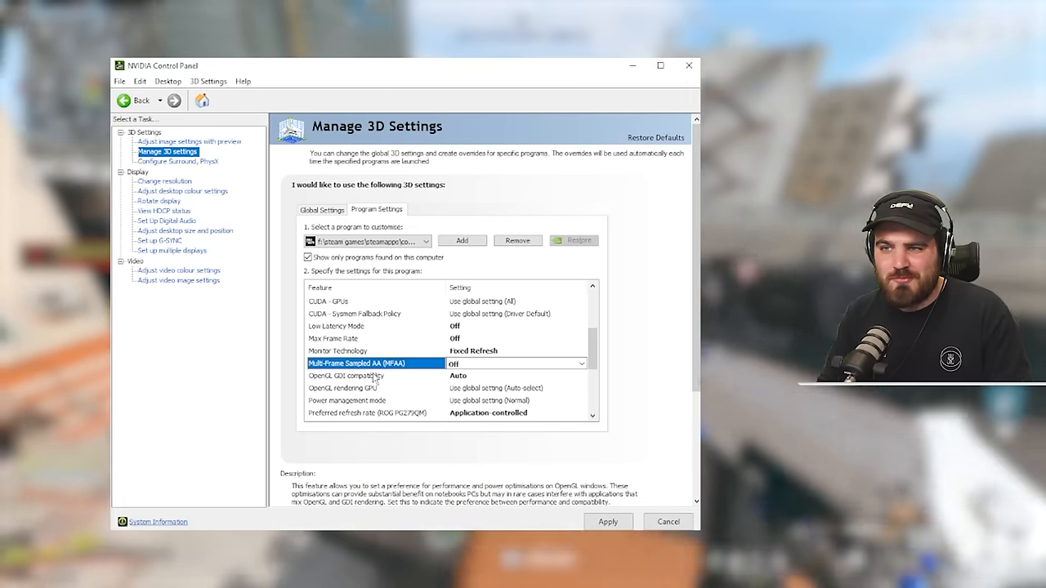
Set the OpenGL rendering GPU to the NVIDIA GeForce RTX 4080
left_click(351, 388)
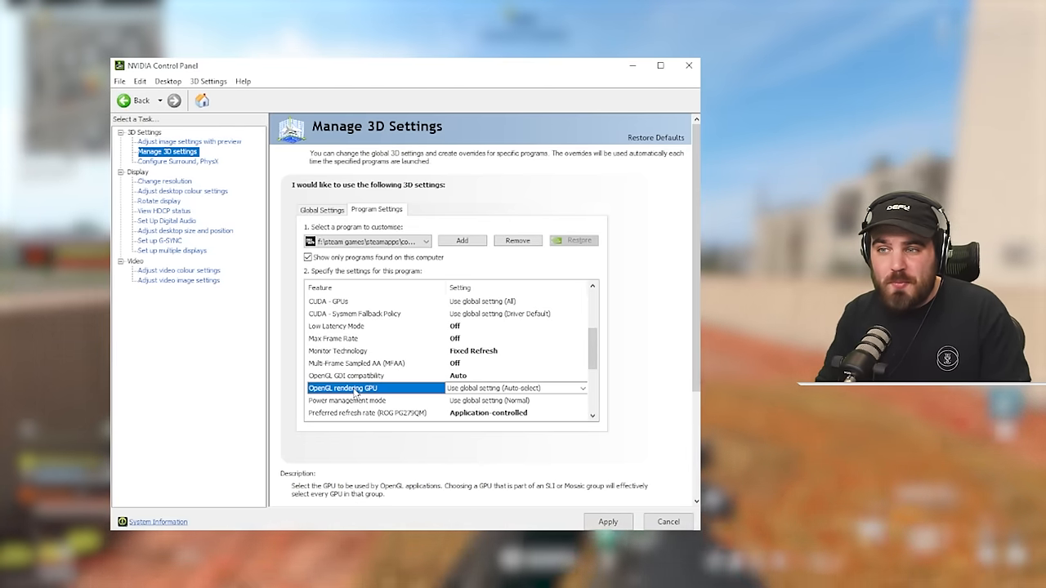
left_click(582, 387)
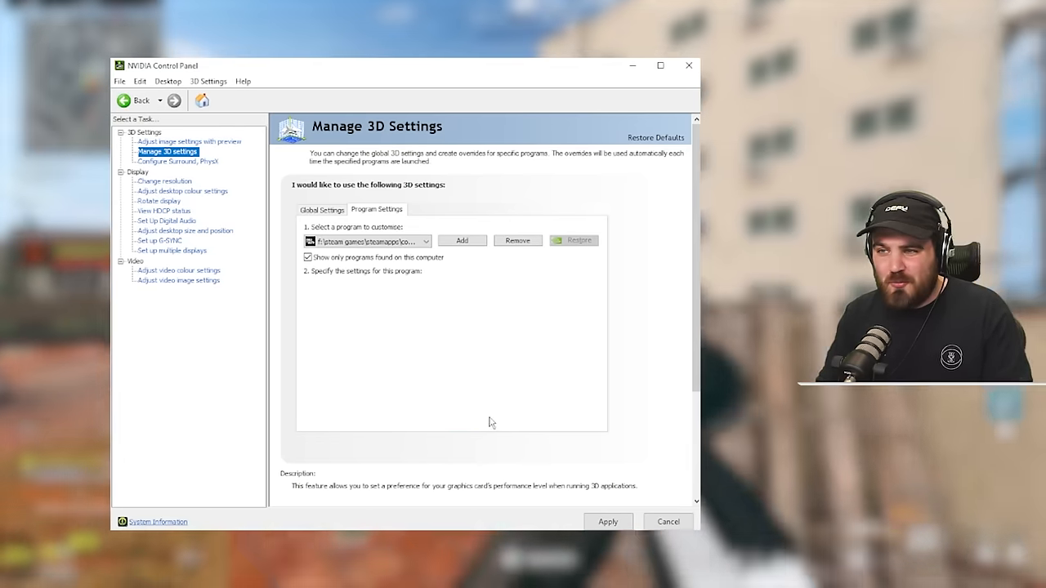
left_click(370, 240)
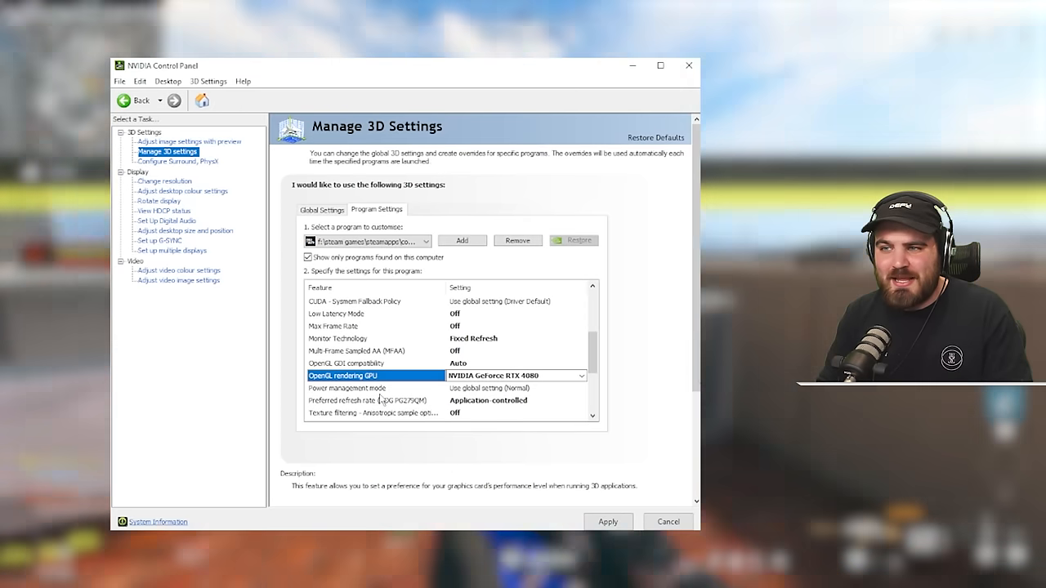
left_click(346, 389)
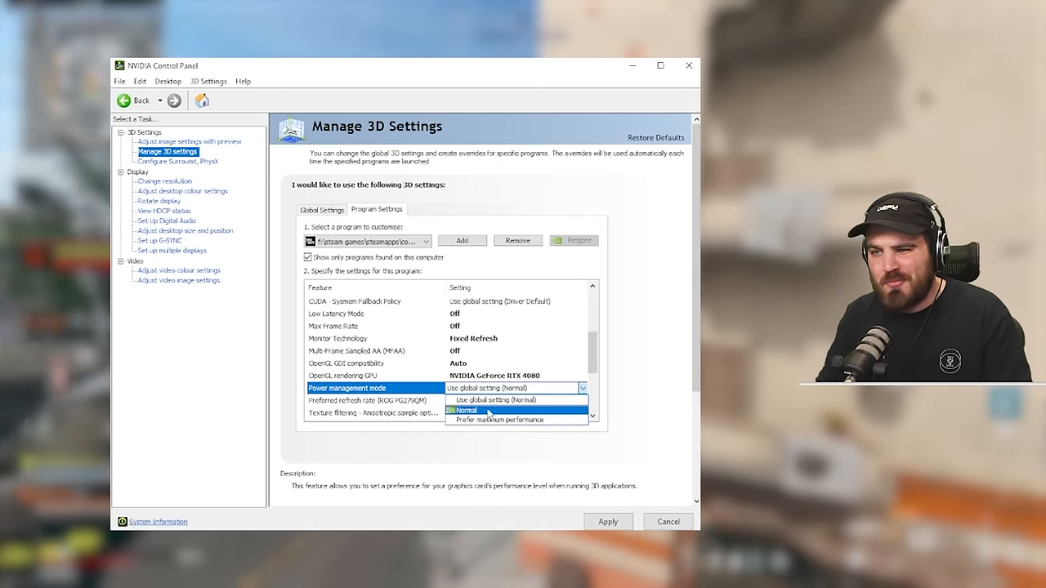
Set power management mode to Normal
left_click(497, 399)
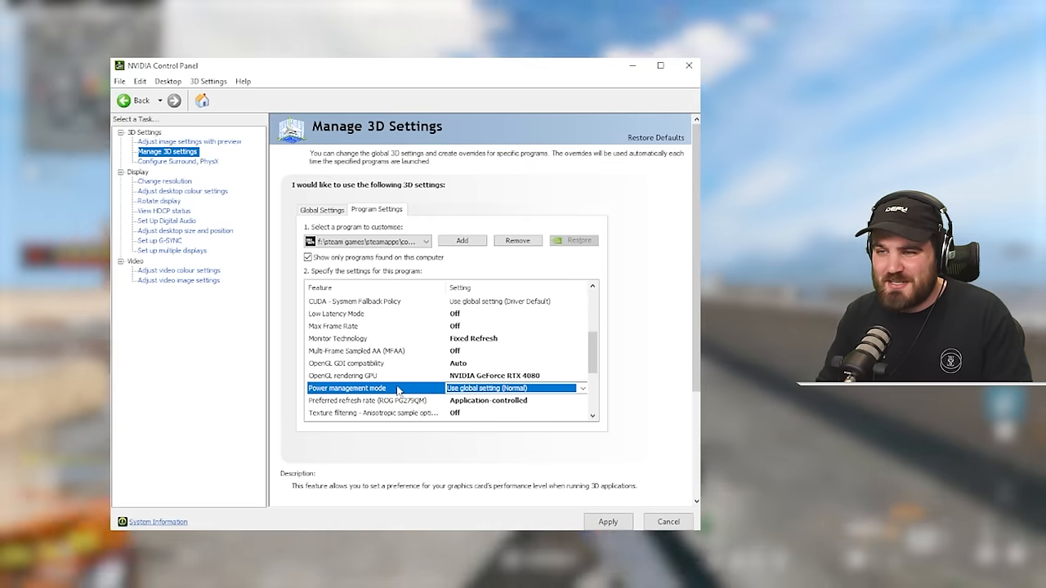
left_click(581, 387)
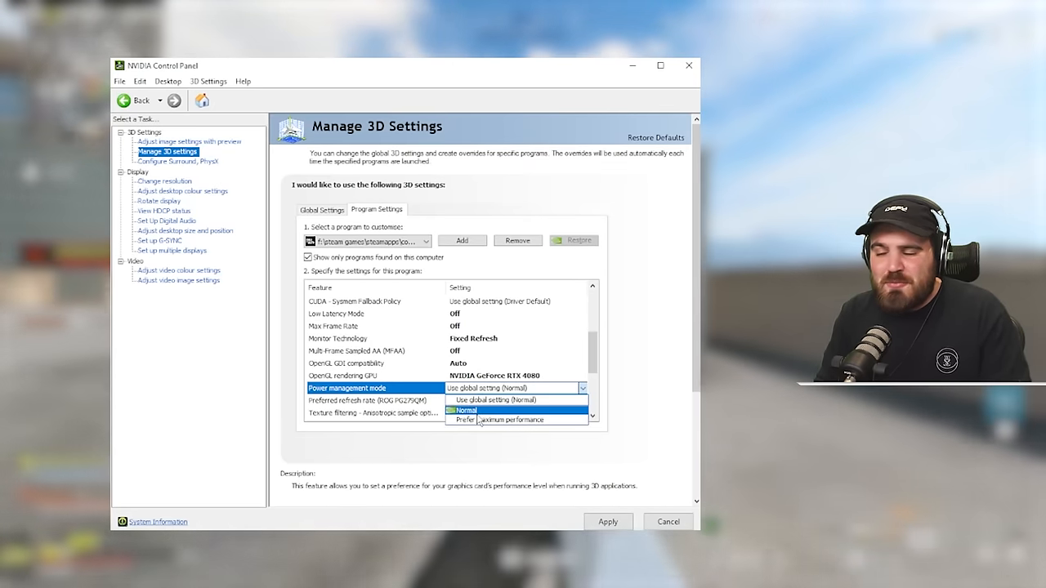
mouse_move(498, 418)
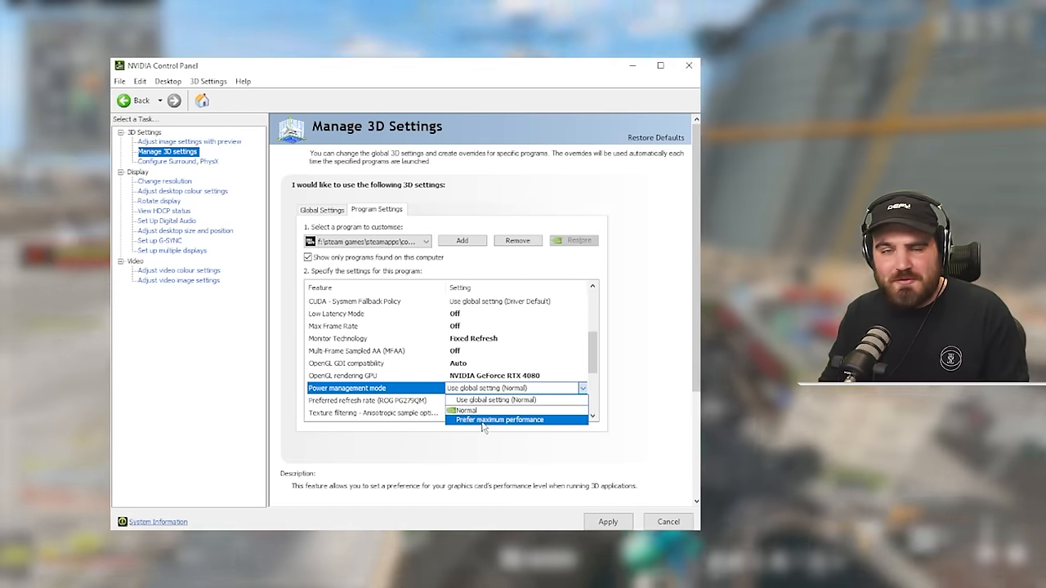
mouse_move(500, 441)
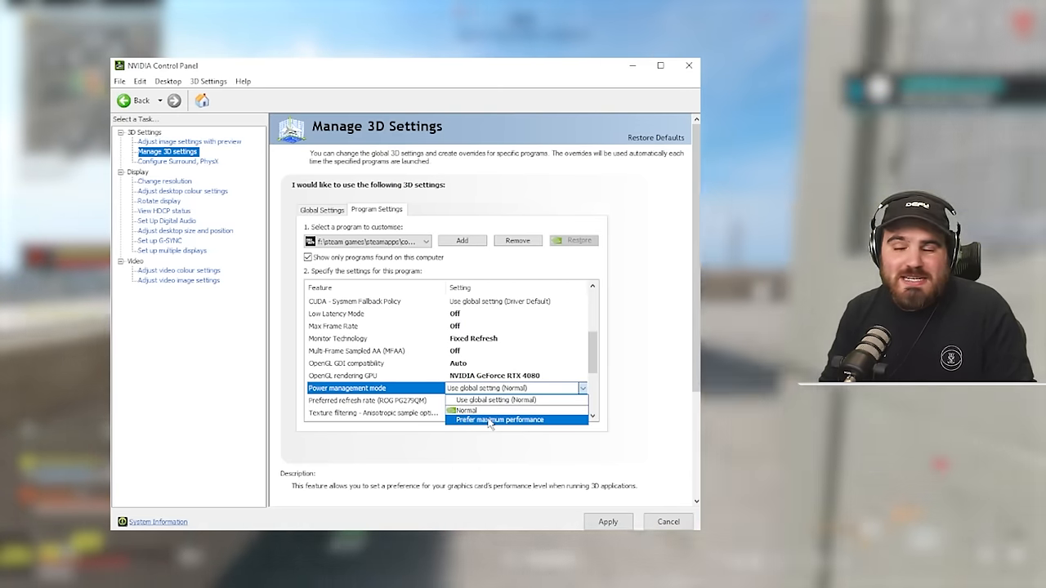
mouse_move(552, 425)
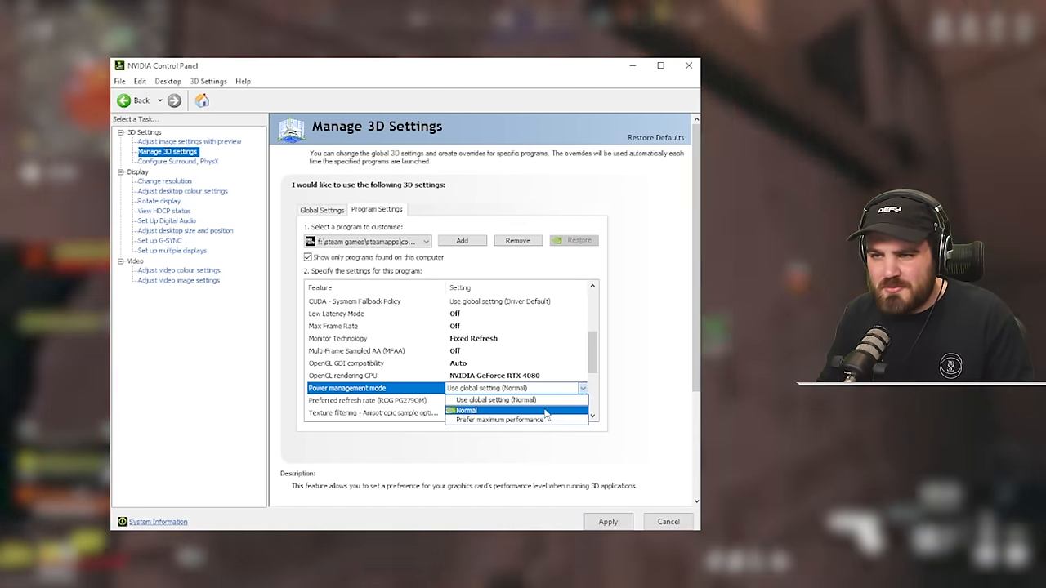
left_click(464, 410)
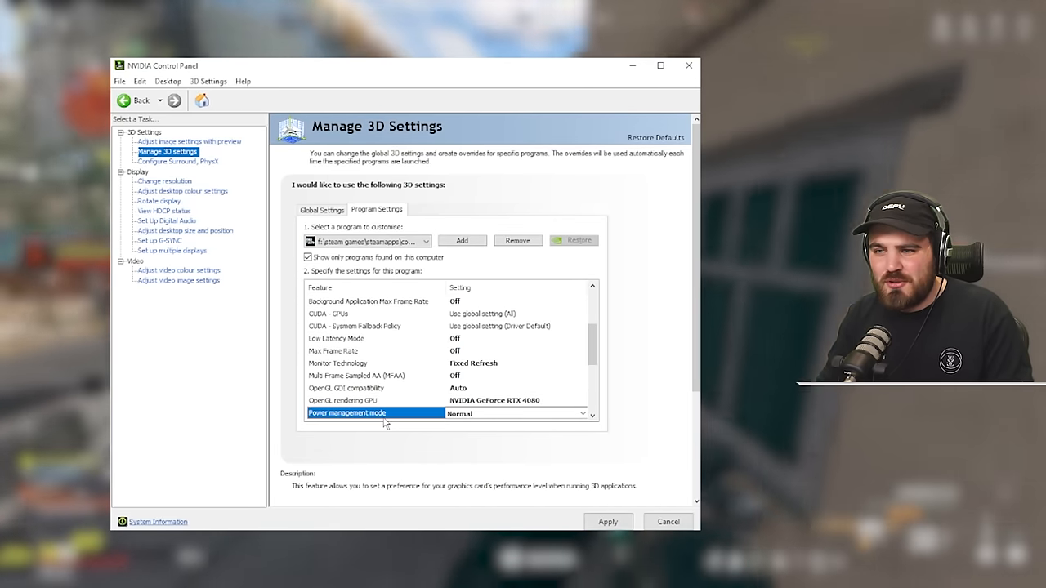
Review the texture filtering settings: trilinear optimization, negative LOD bias, anisotropic sample optimization, quality
scroll("down", 3)
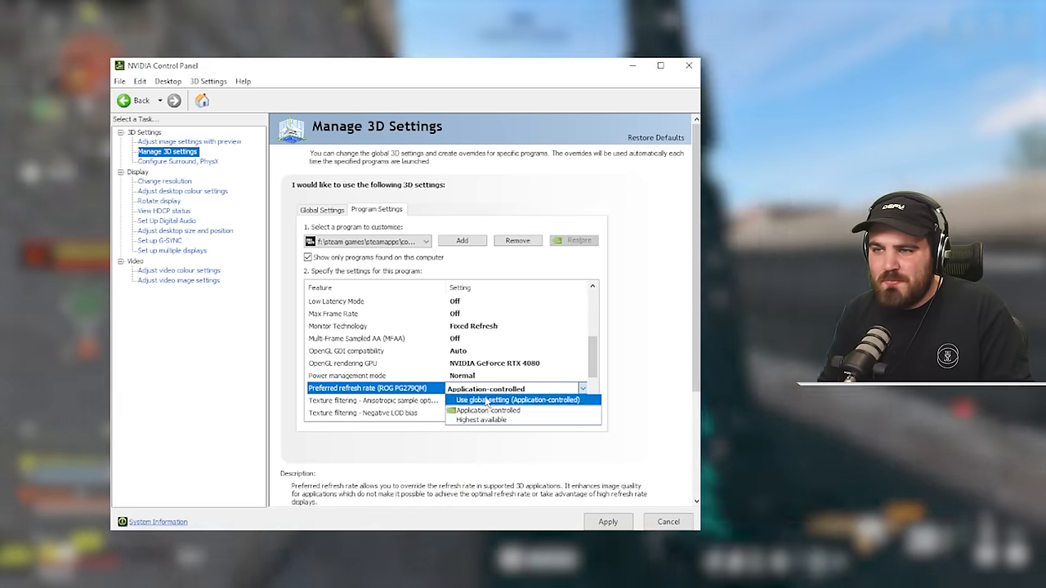
mouse_move(481, 418)
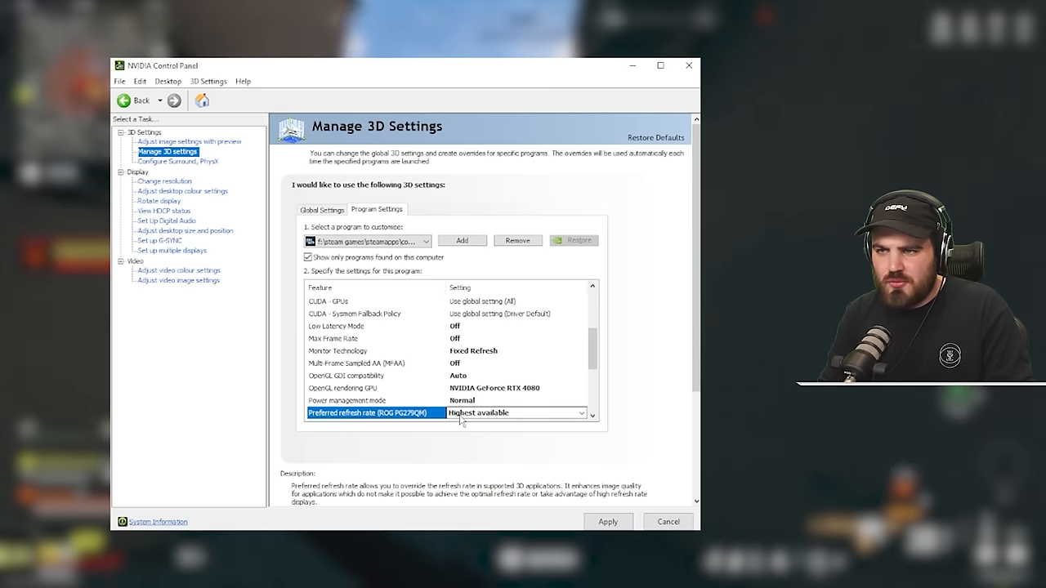
scroll("down", 3)
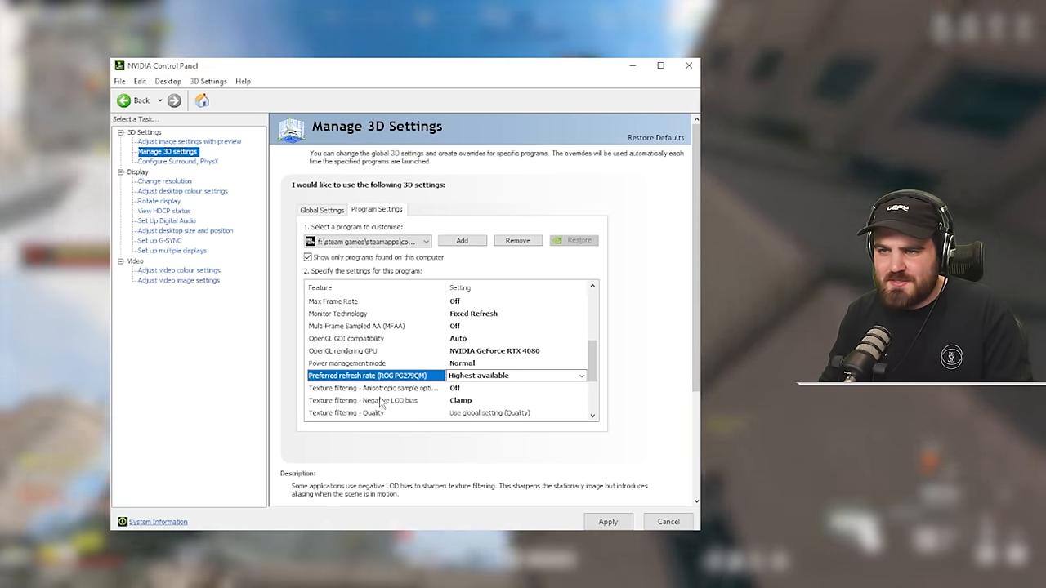
scroll("down", 3)
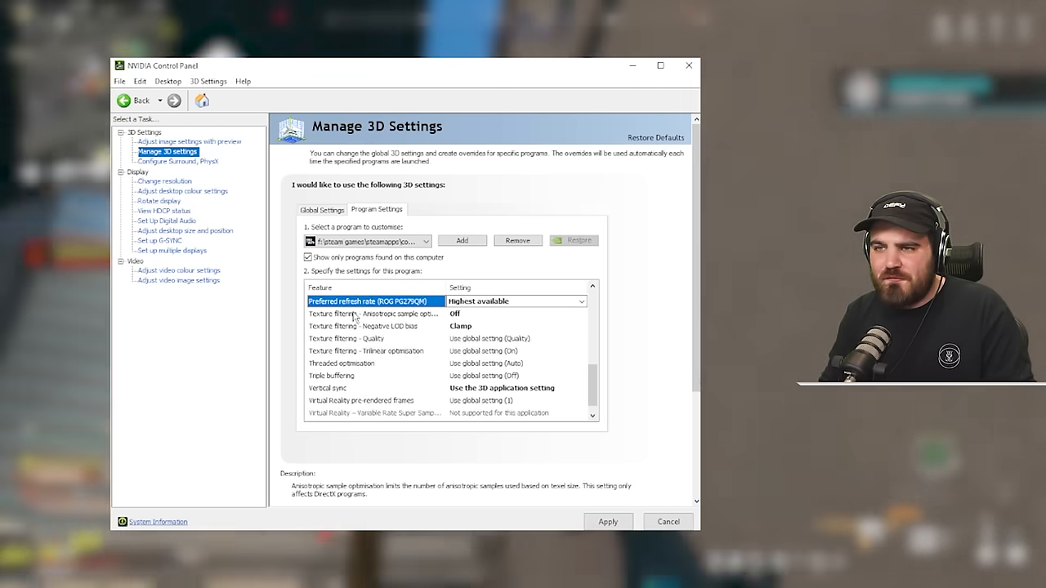
left_click(368, 350)
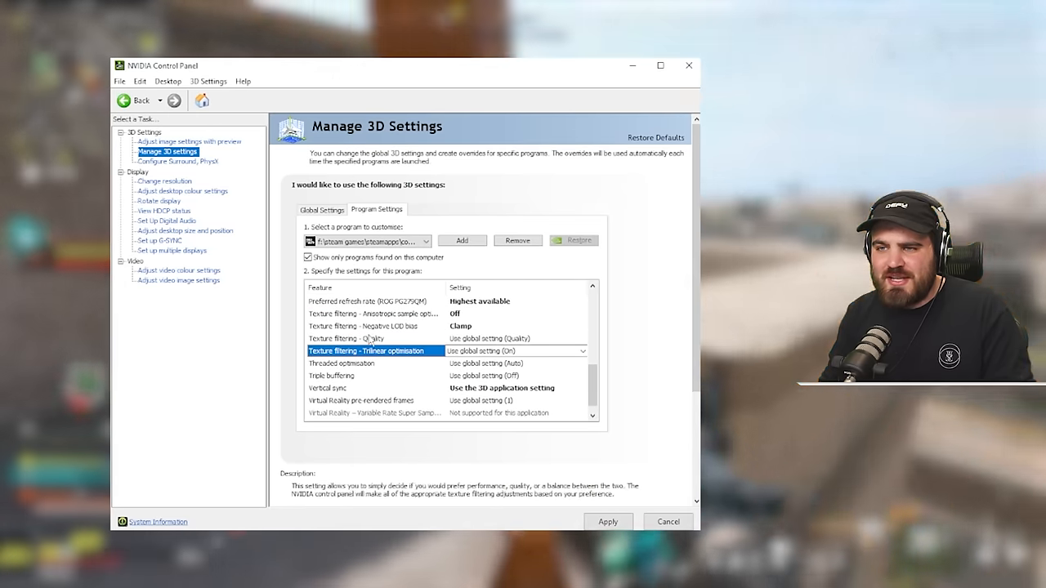
left_click(368, 327)
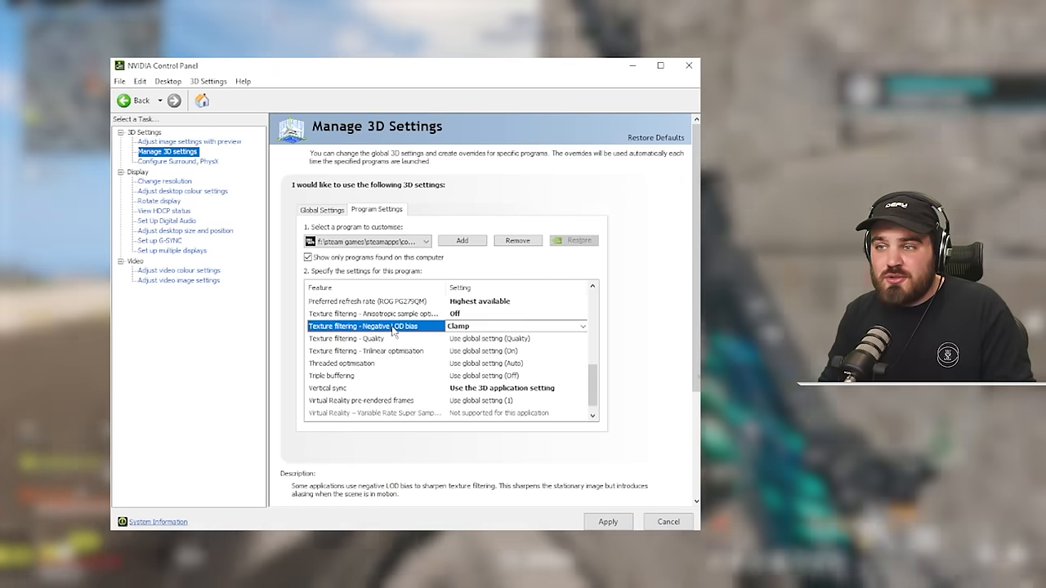
left_click(373, 314)
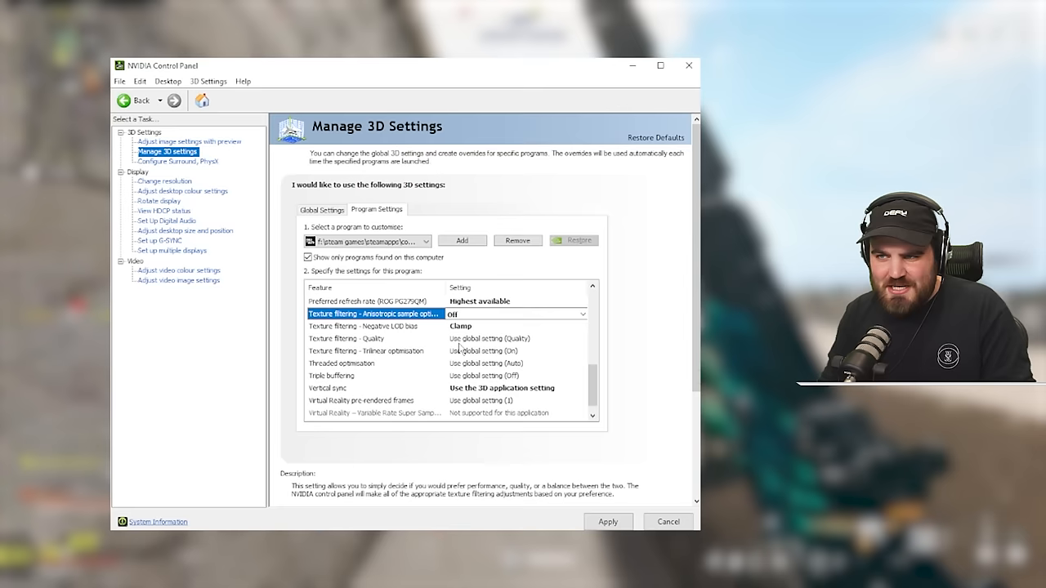
left_click(367, 338)
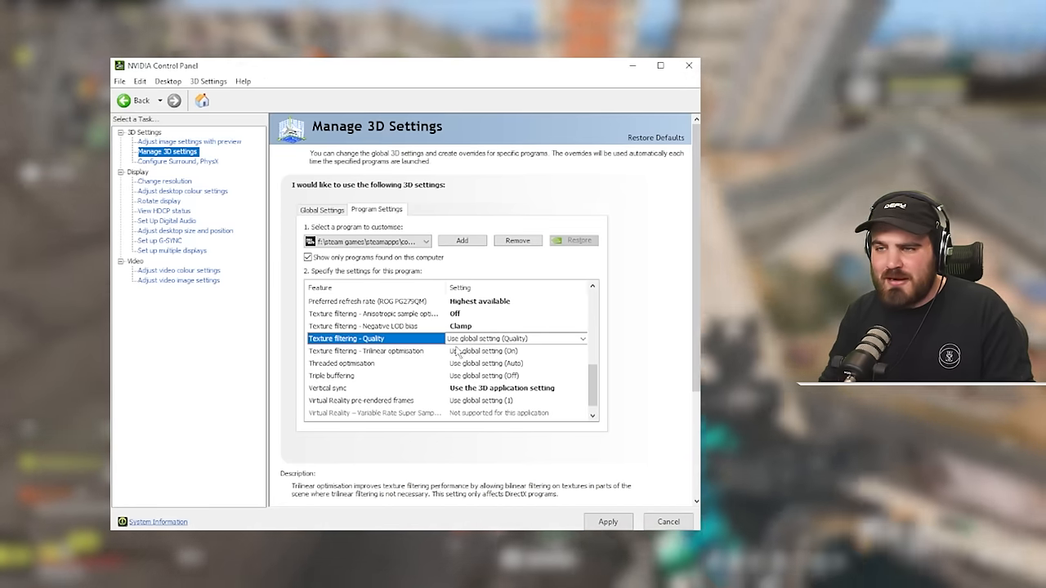
Set texture filtering quality to Performance, confirming sample optimization On, LOD bias Clamp, trilinear On
left_click(581, 339)
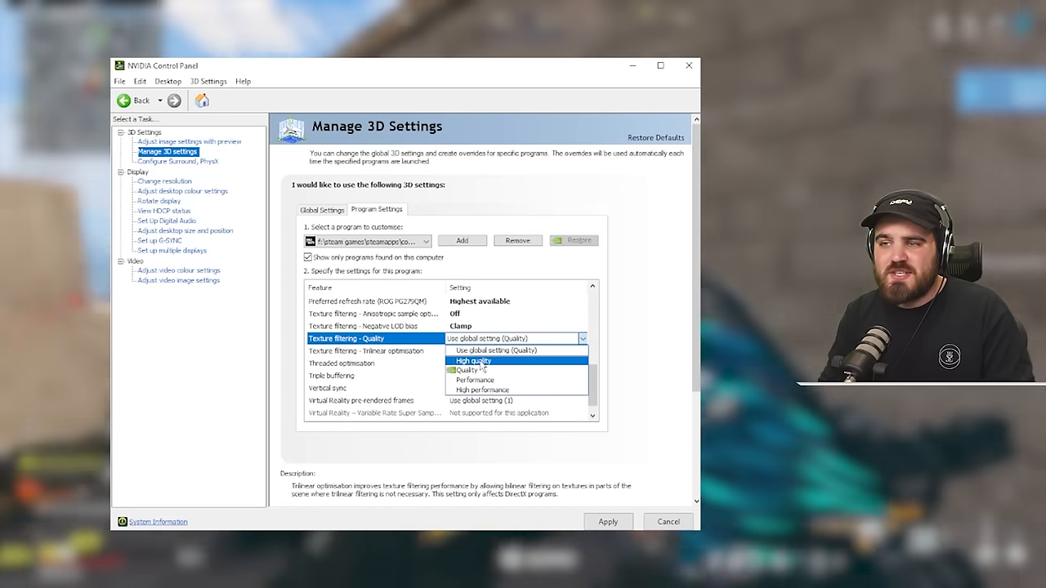
mouse_move(490, 379)
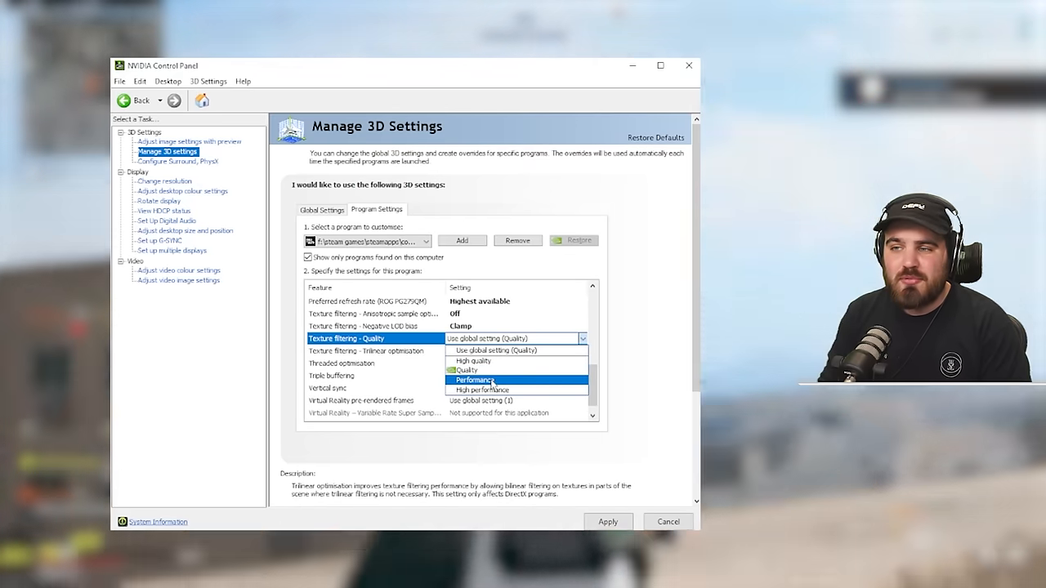
mouse_move(481, 388)
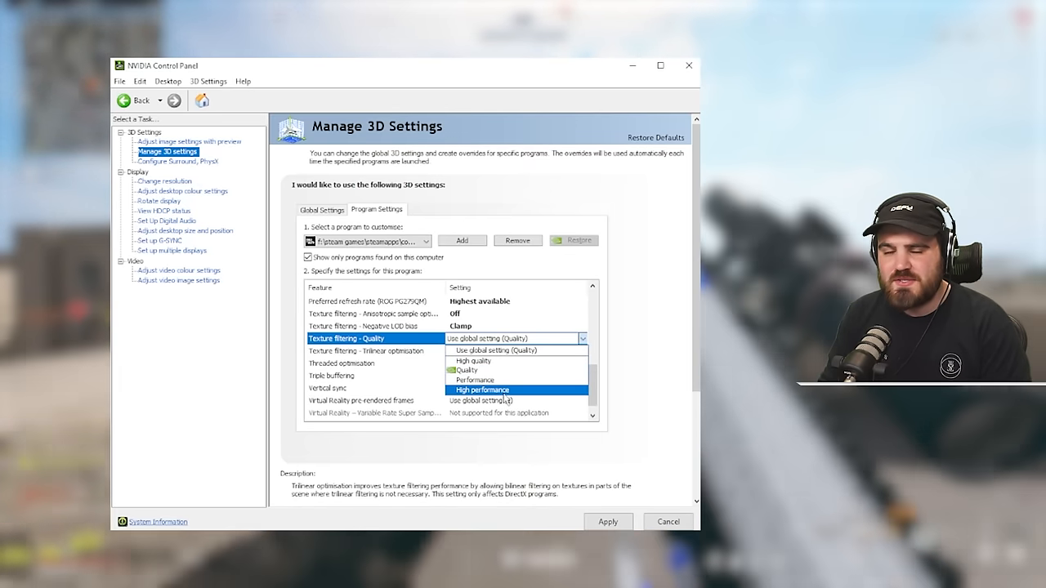
mouse_move(502, 361)
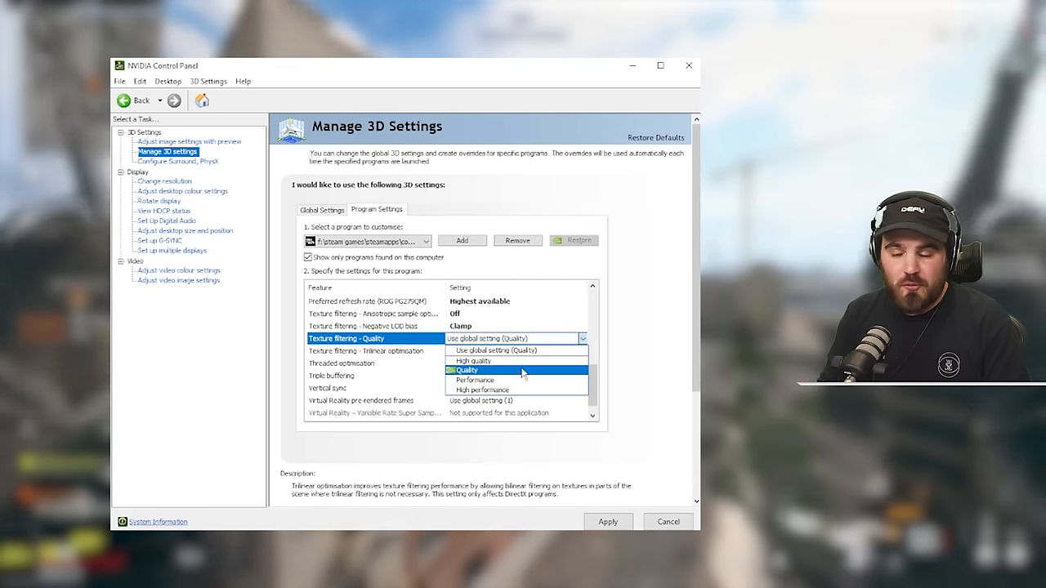
mouse_move(520, 361)
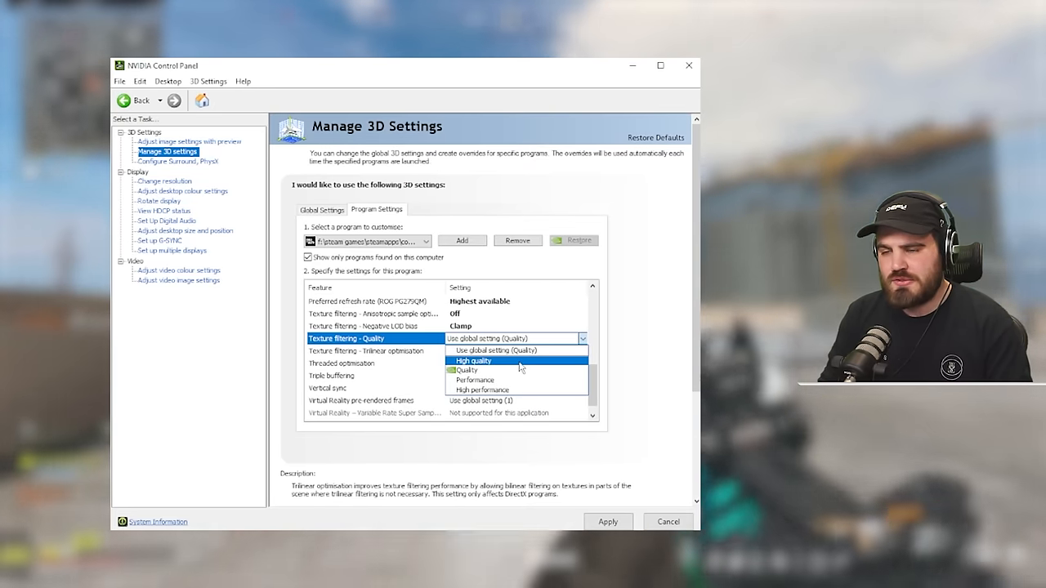
mouse_move(515, 369)
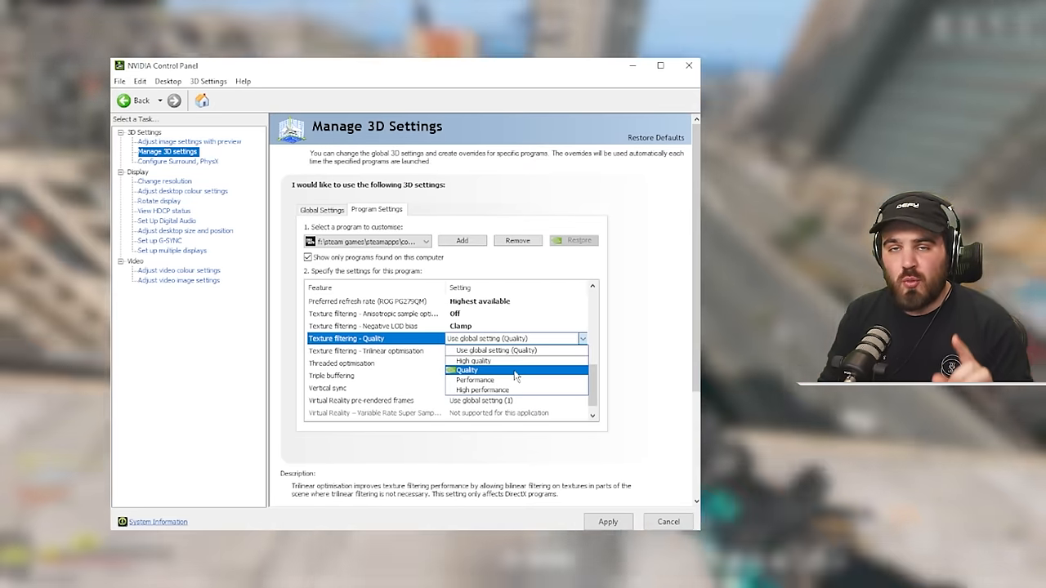
mouse_move(500, 379)
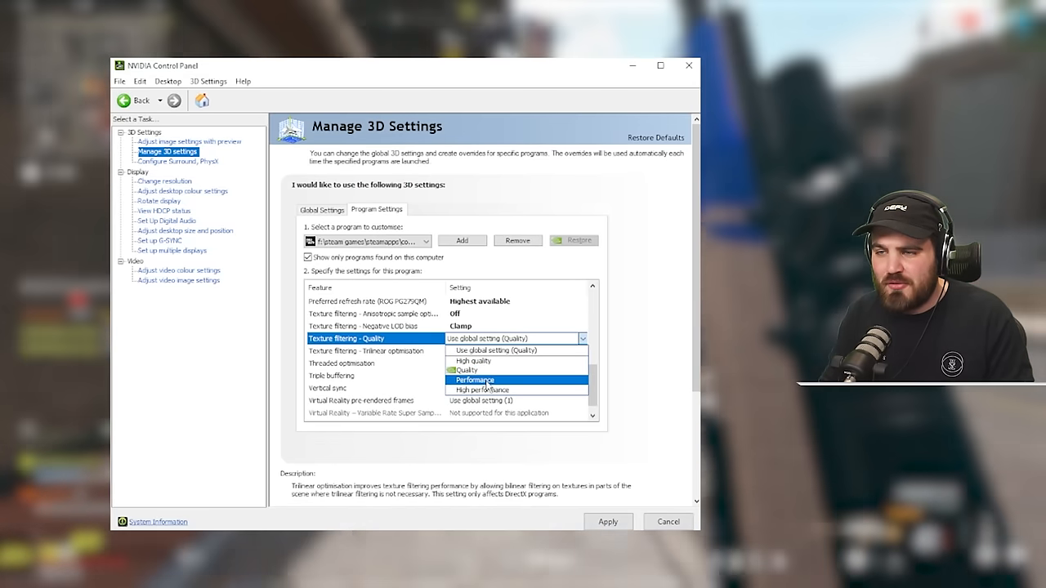
left_click(474, 379)
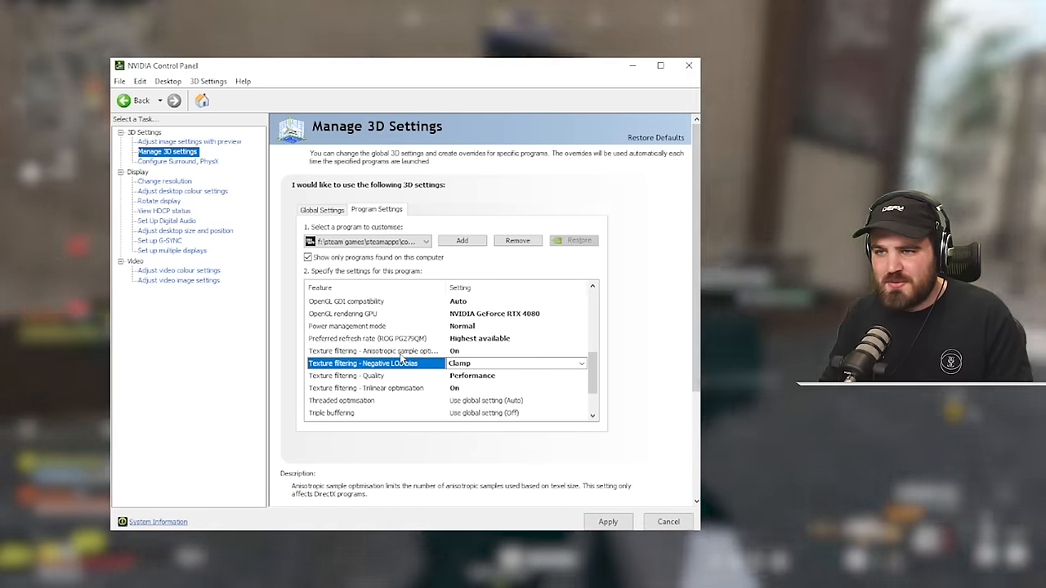
left_click(376, 350)
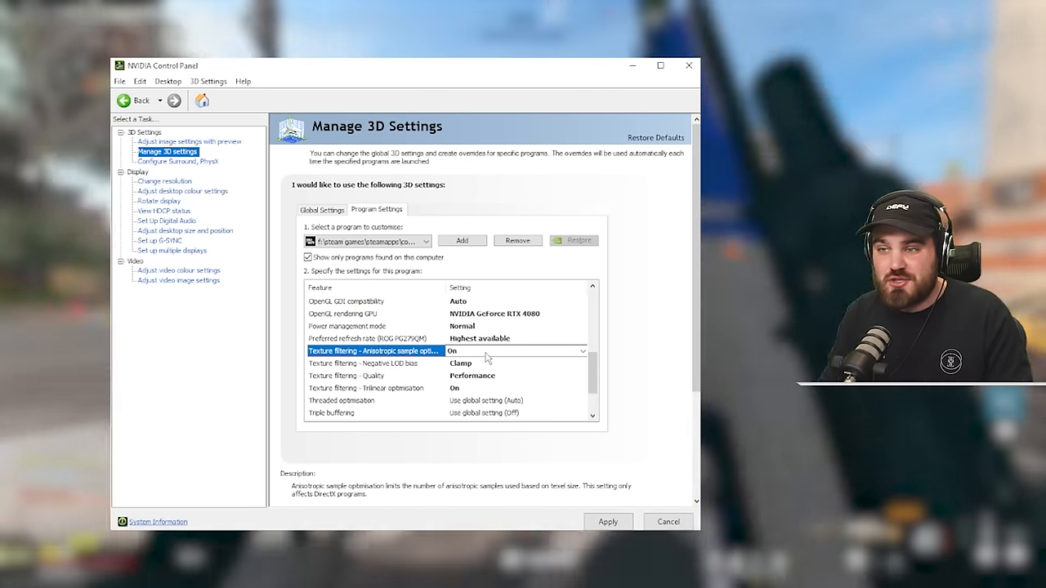
left_click(376, 363)
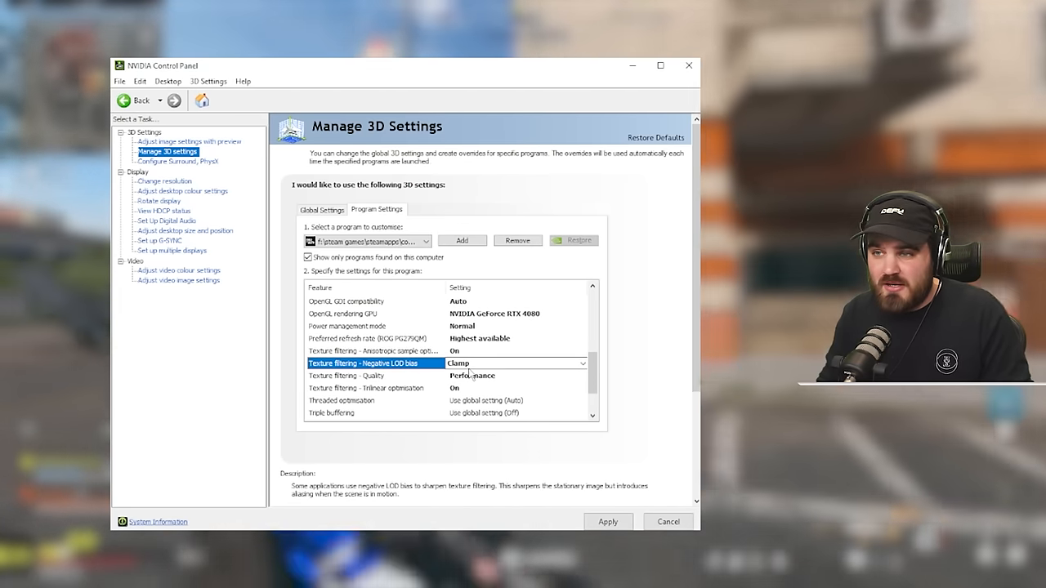
left_click(373, 389)
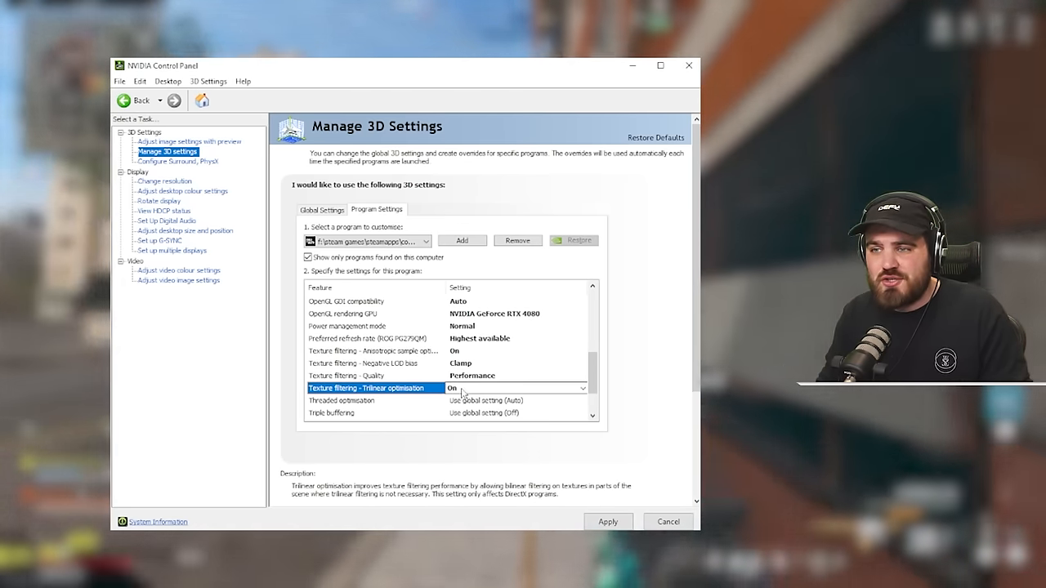
left_click(376, 400)
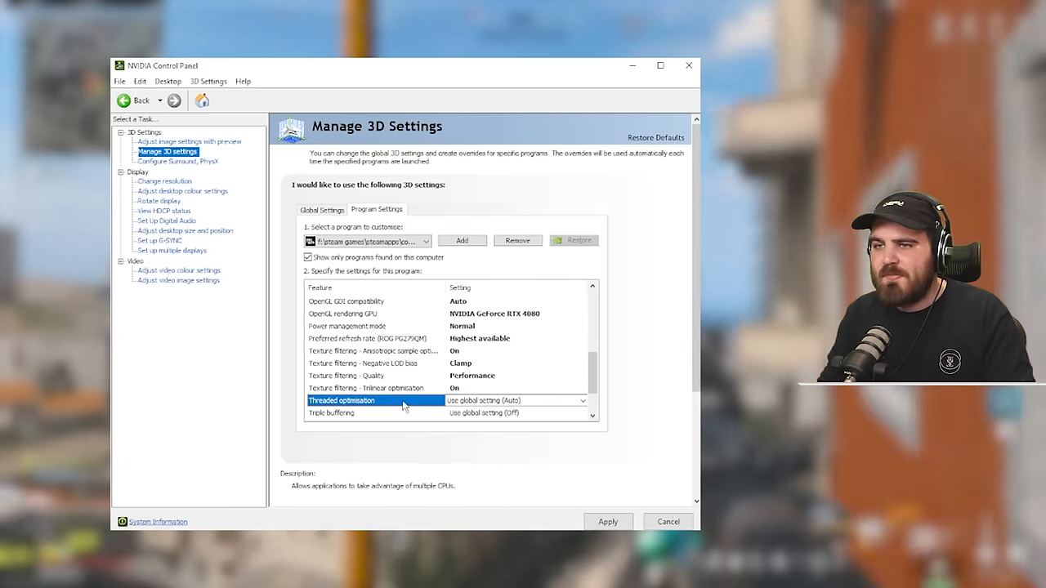
Set threaded optimization Auto, triple buffering Off, vertical sync on Use the 3D application setting
left_click(582, 400)
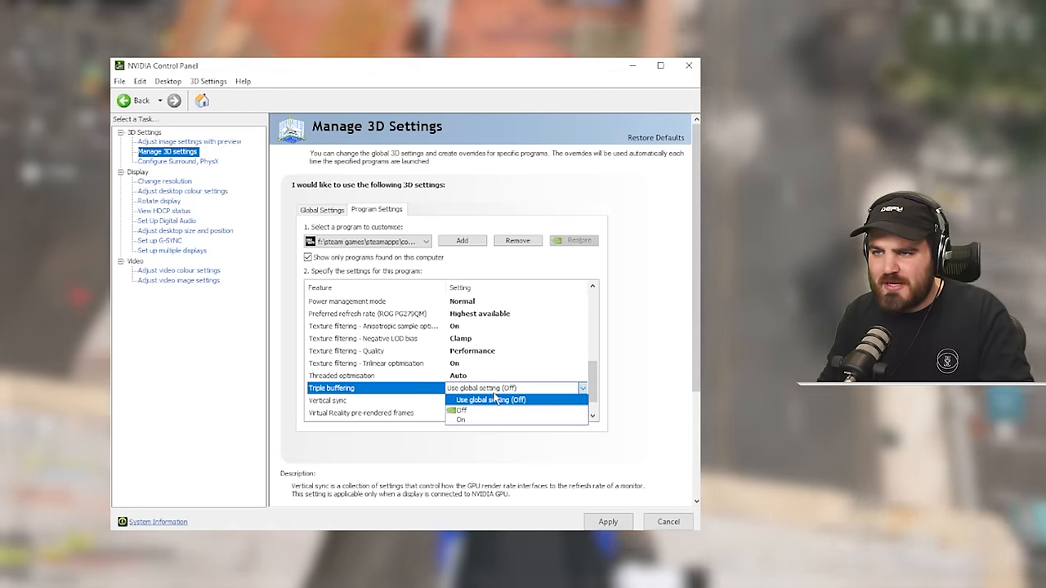
left_click(460, 410)
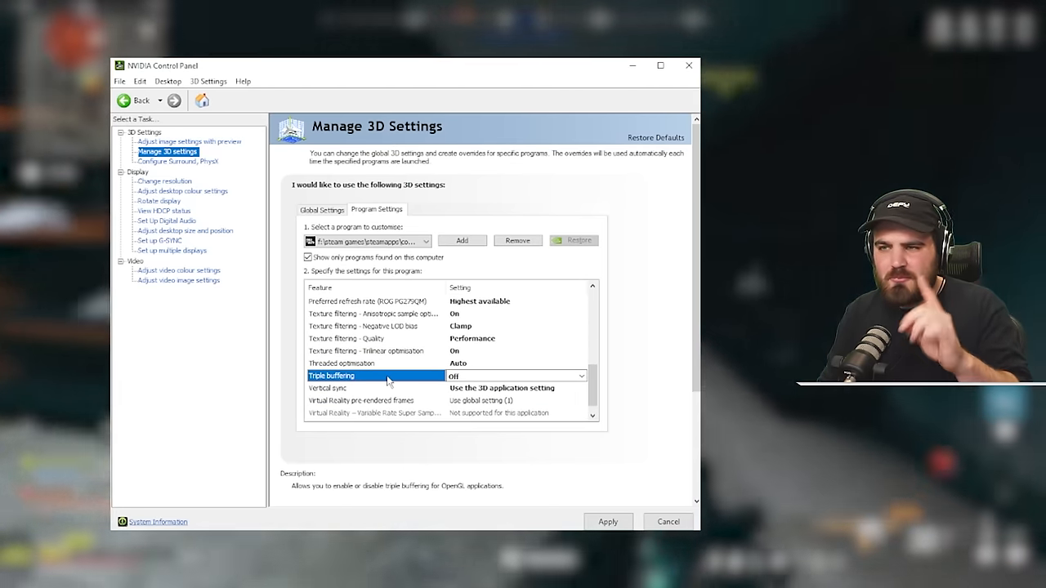
mouse_move(390, 400)
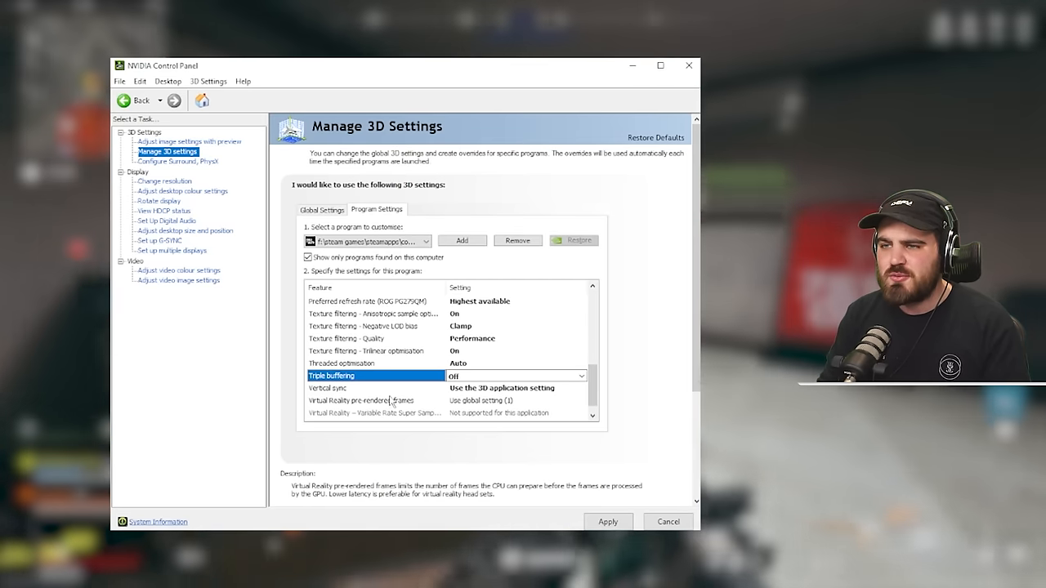
left_click(582, 389)
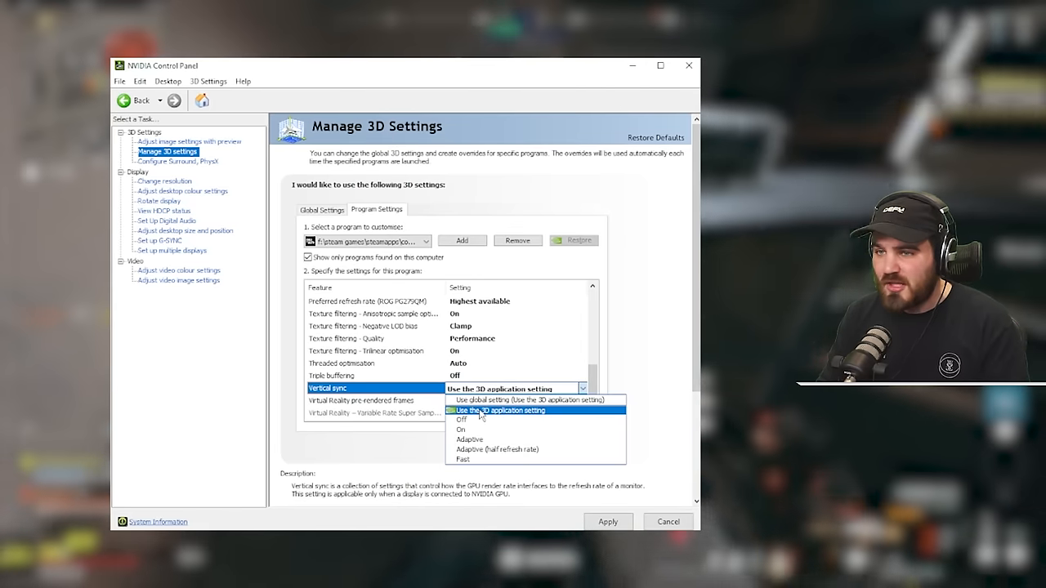
mouse_move(461, 419)
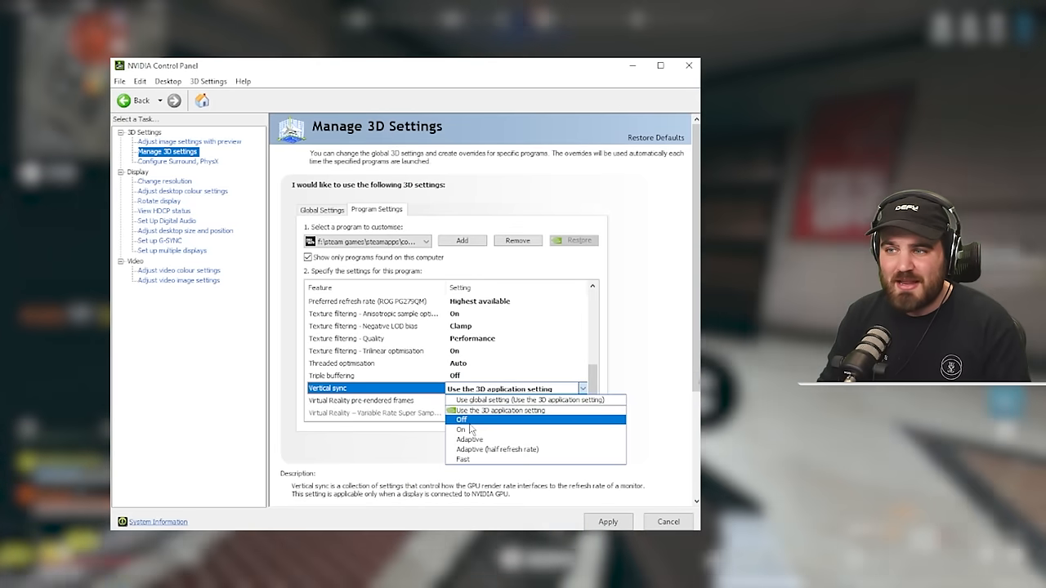
mouse_move(498, 411)
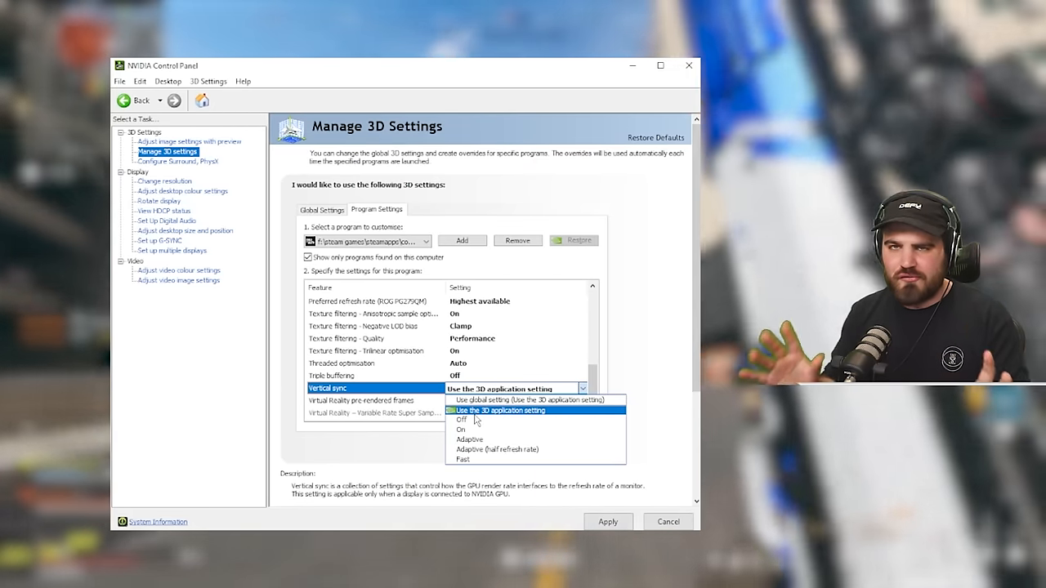
left_click(498, 410)
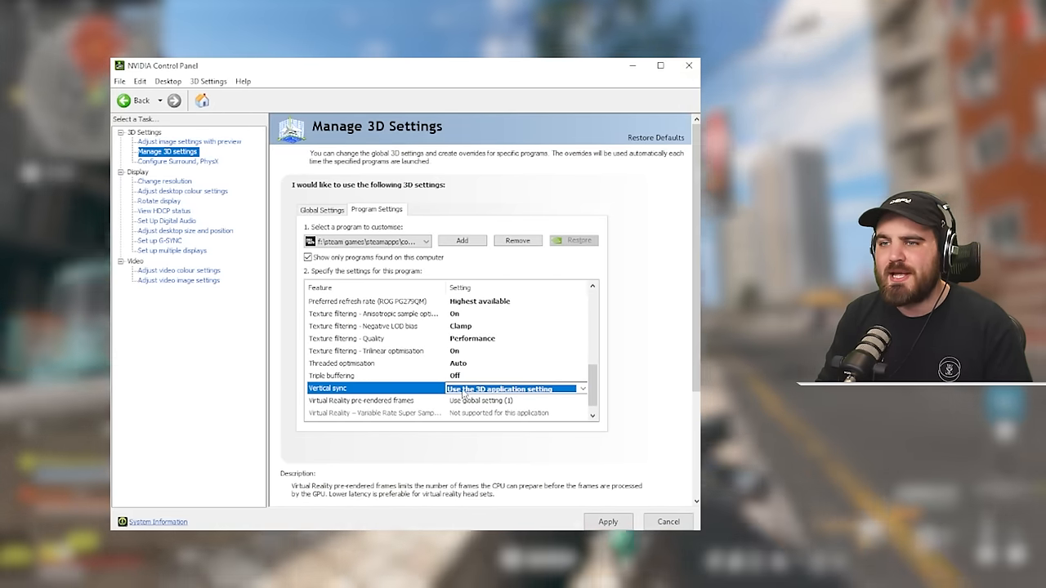
Set virtual reality pre-rendered frames to Use the 3D application setting
left_click(363, 400)
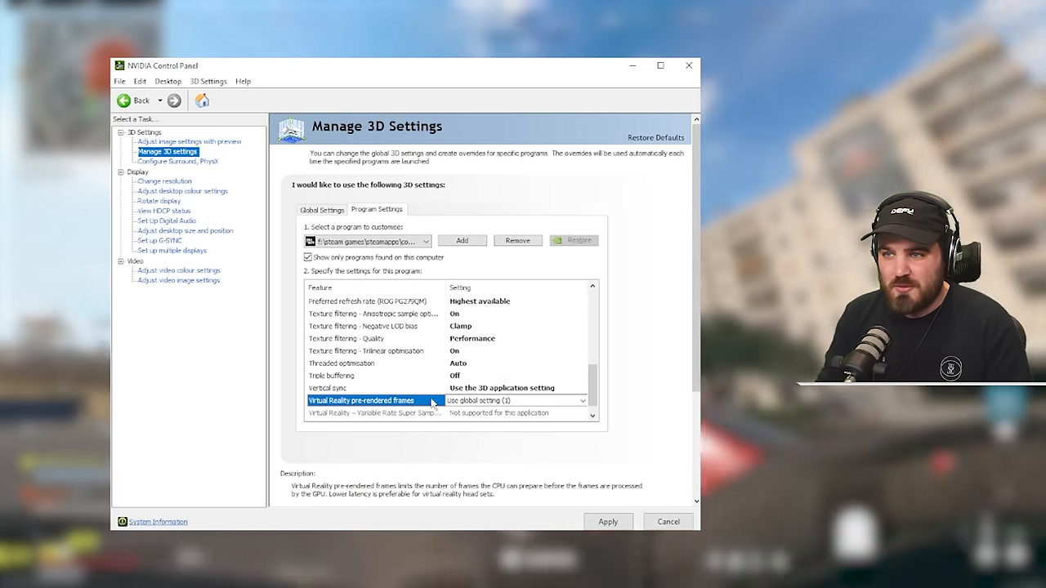
left_click(581, 400)
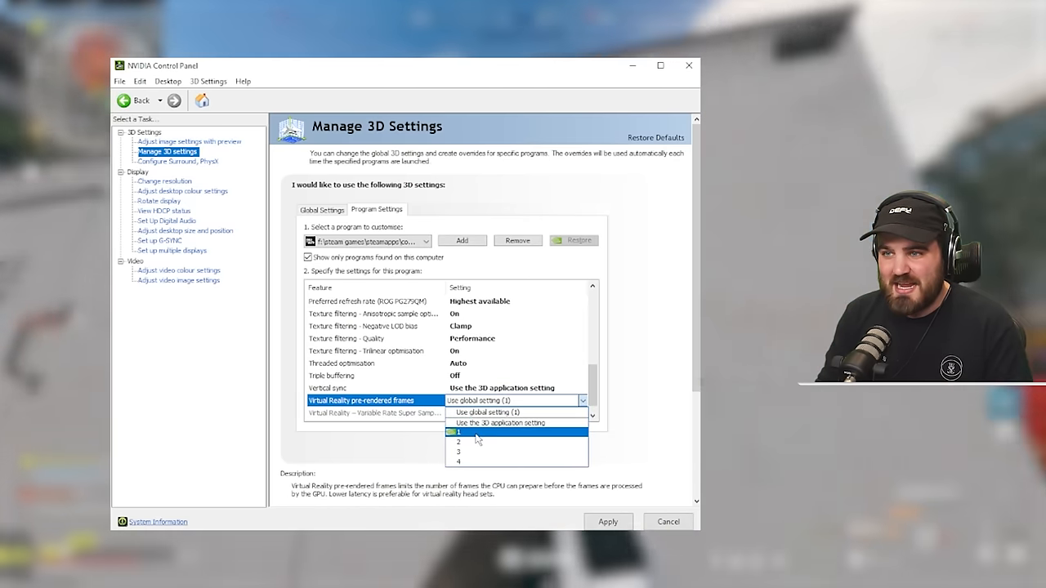
left_click(500, 424)
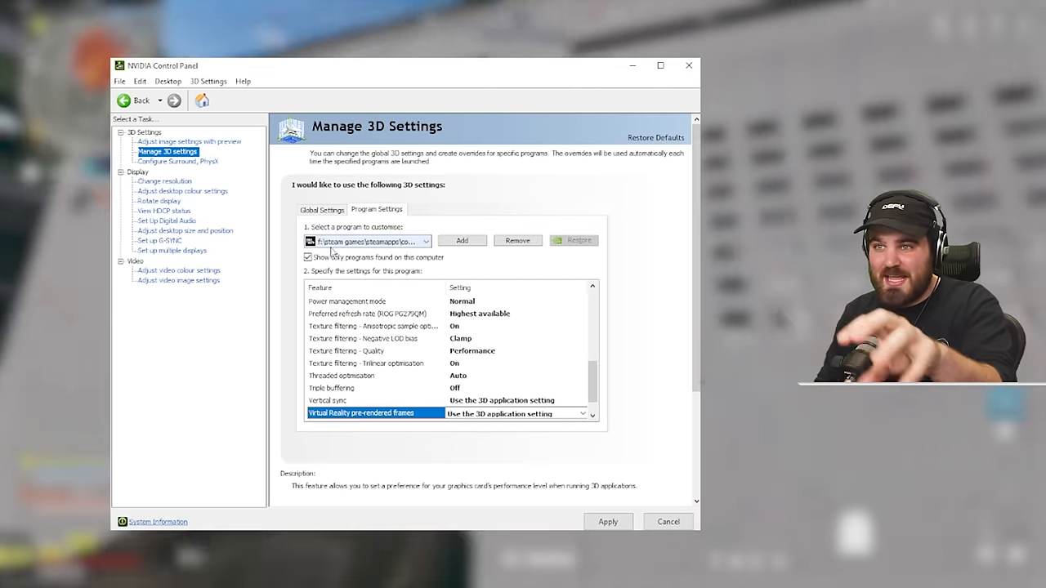
left_click(359, 412)
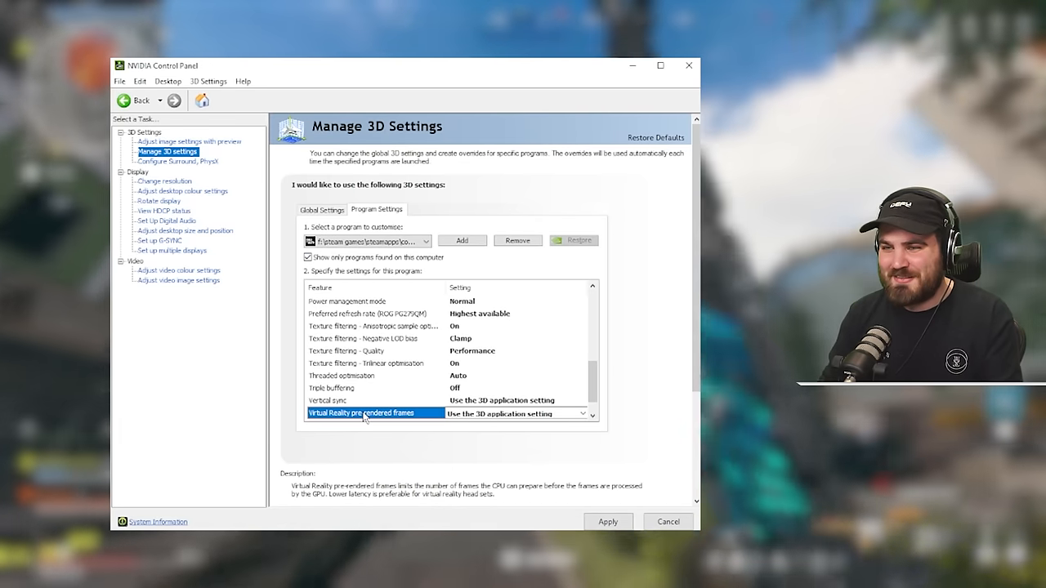
left_click(327, 400)
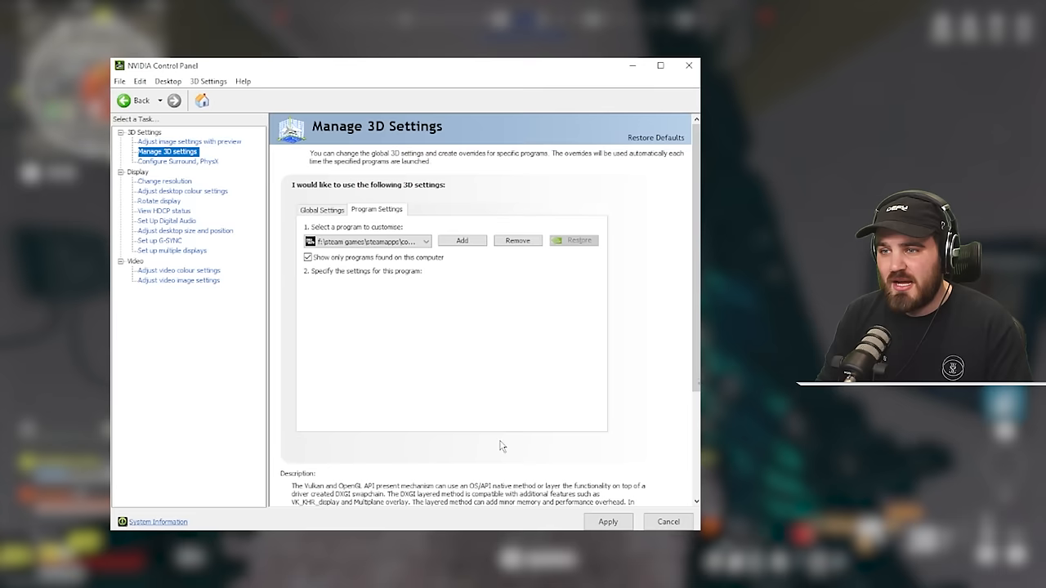
left_click(360, 387)
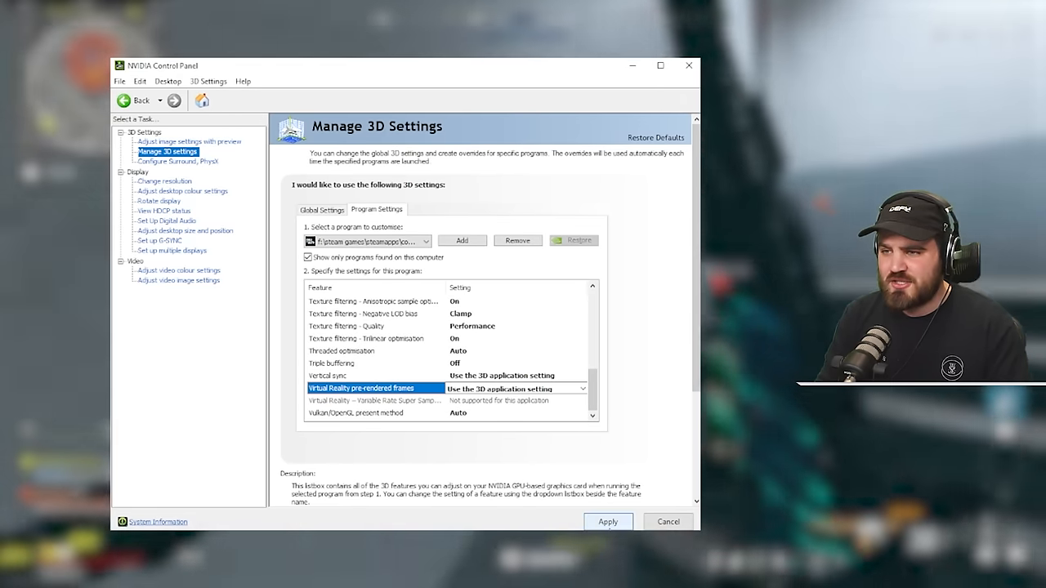
Apply the profile changes and confirm Yes in the Apply Changes dialog
left_click(608, 522)
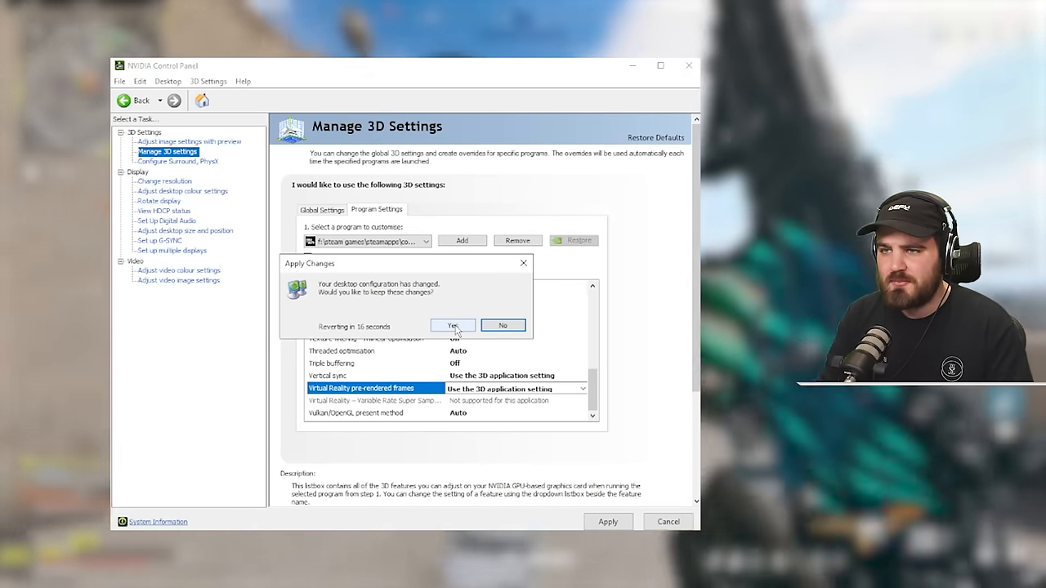
left_click(453, 325)
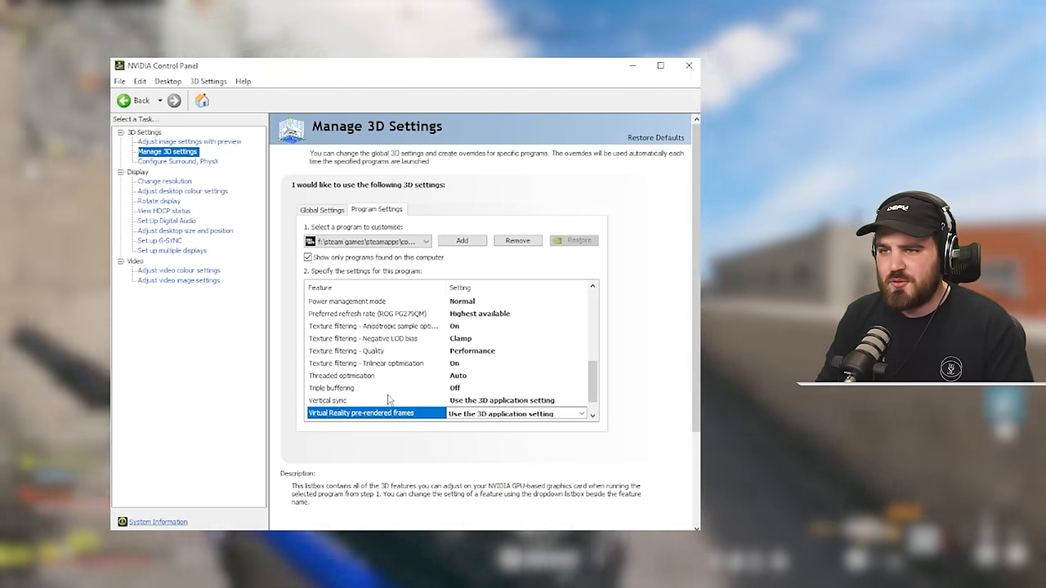
scroll("up", 3)
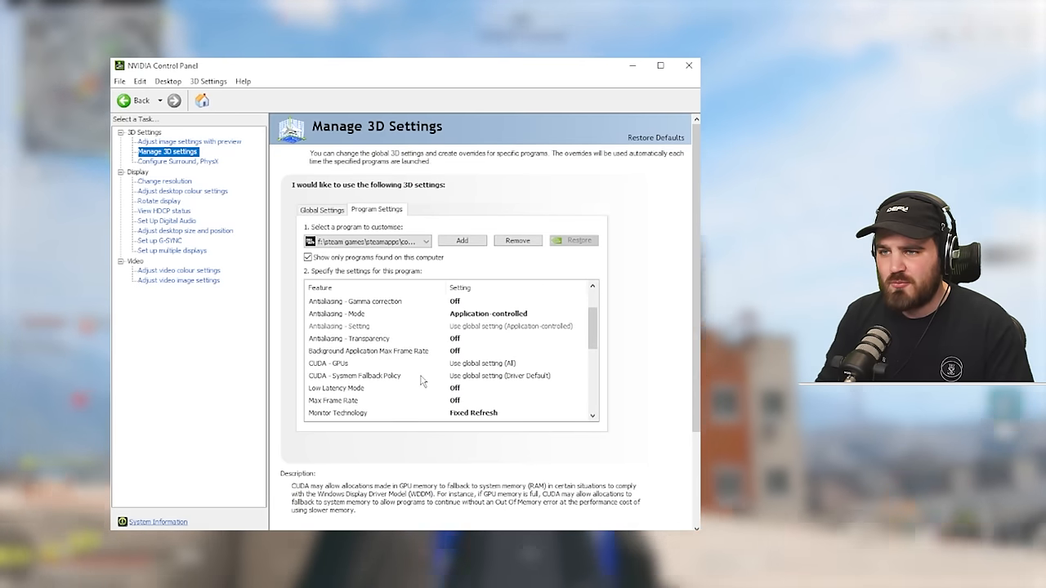
scroll("up", 3)
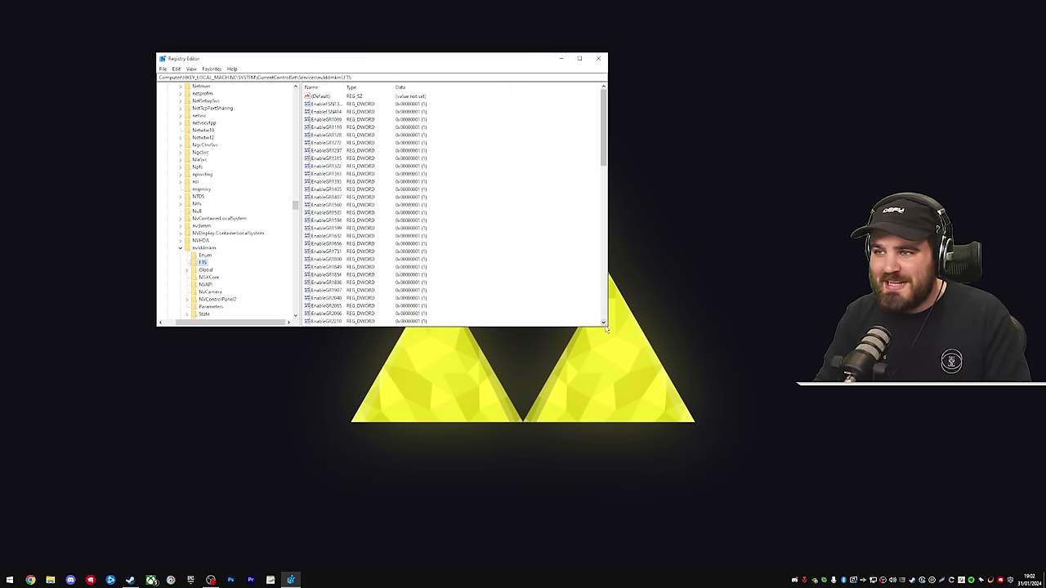
Expand HKEY_LOCAL_MACHINE > SYSTEM > CurrentControlSet > Services and select the graphics driver key
left_click(579, 59)
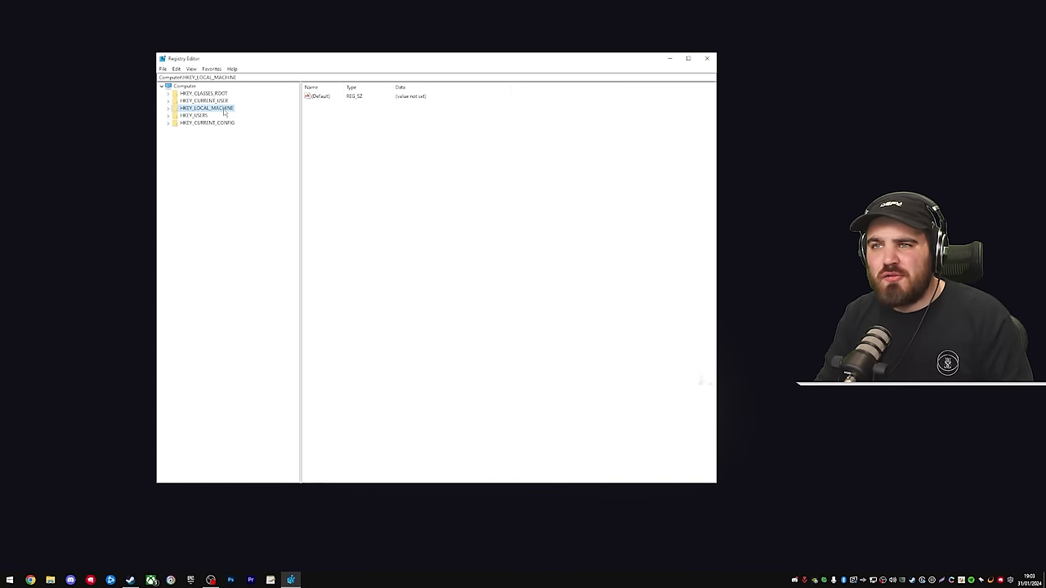
mouse_move(235, 166)
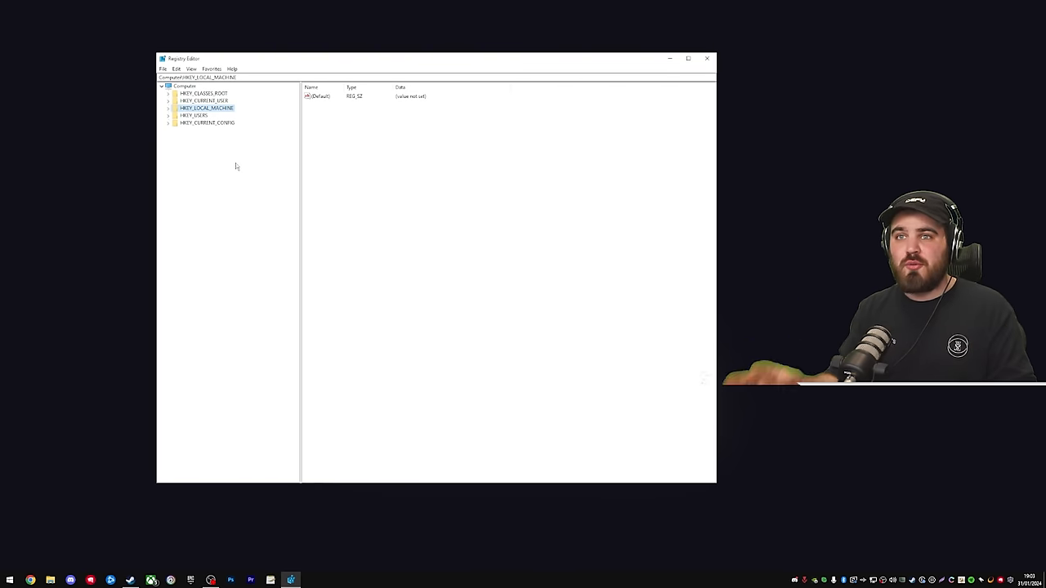
mouse_move(222, 143)
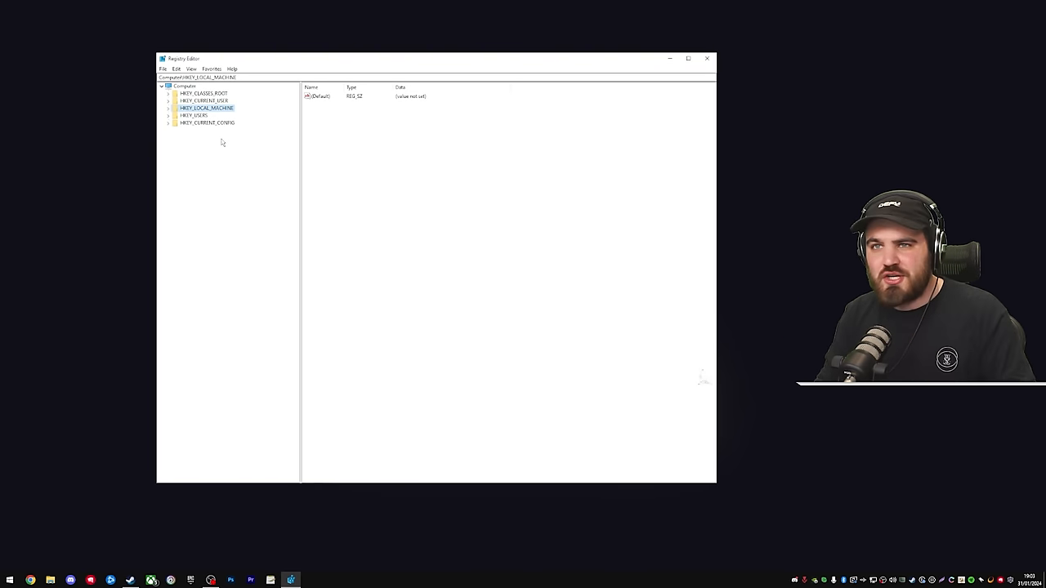
left_click(169, 108)
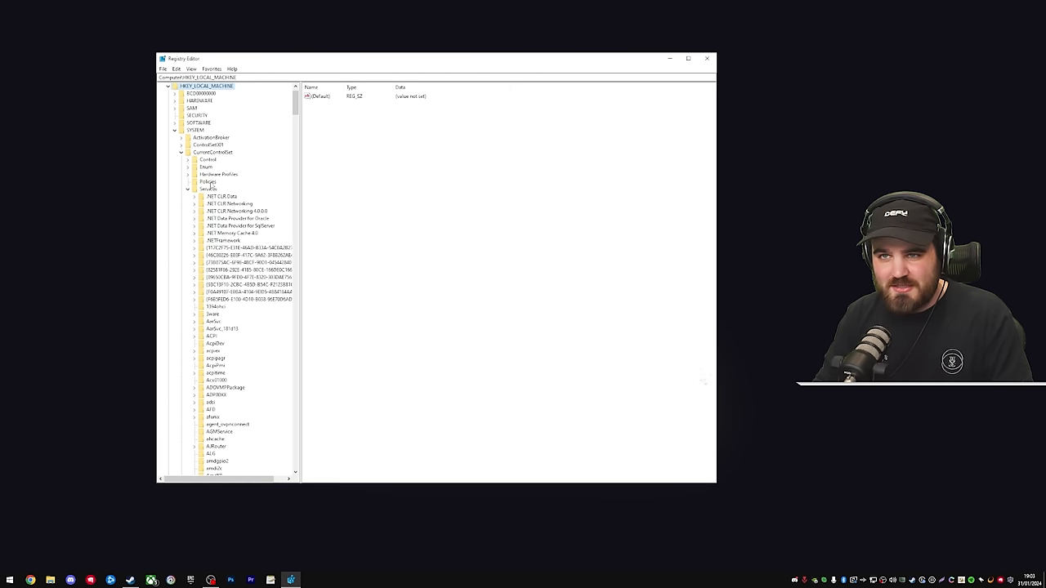
scroll("down", 3)
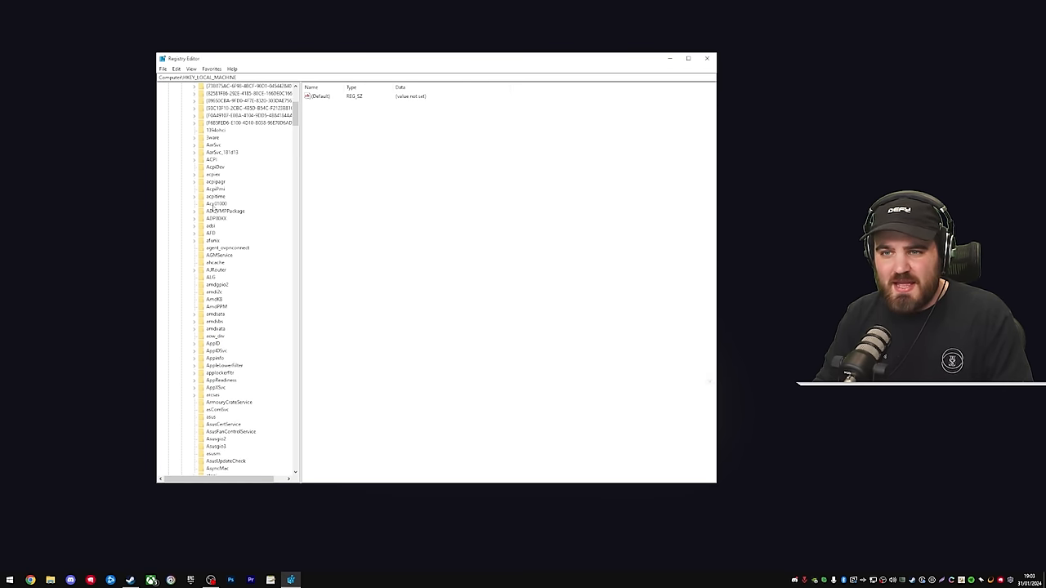
scroll("down", 3)
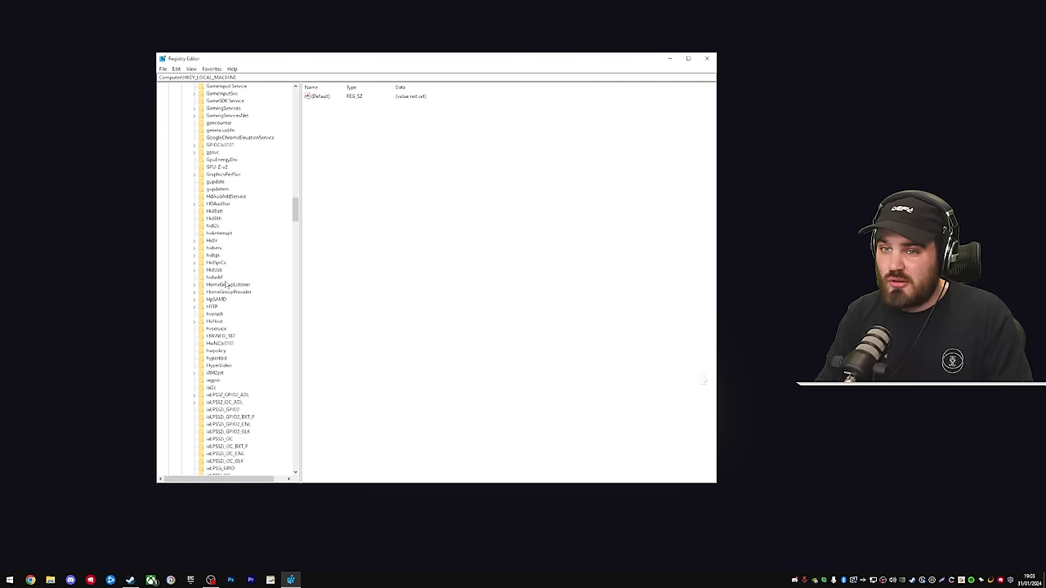
scroll("down", 3)
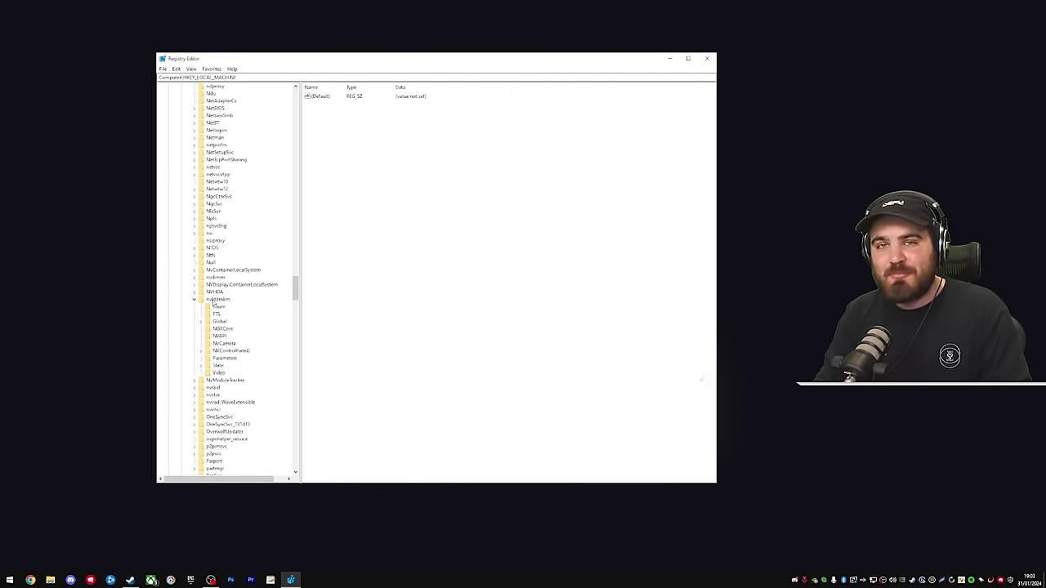
left_click(219, 299)
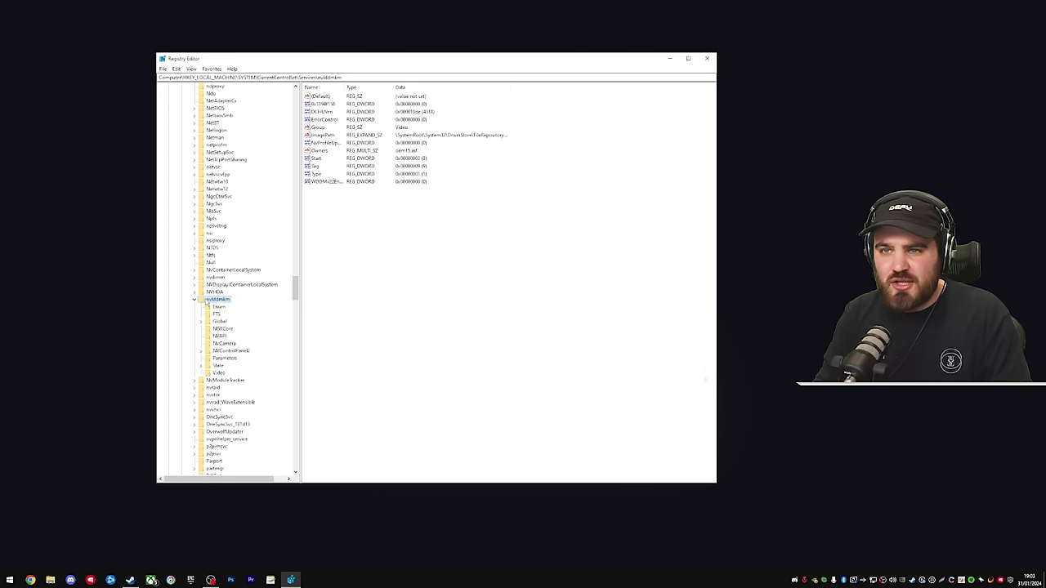
left_click(216, 314)
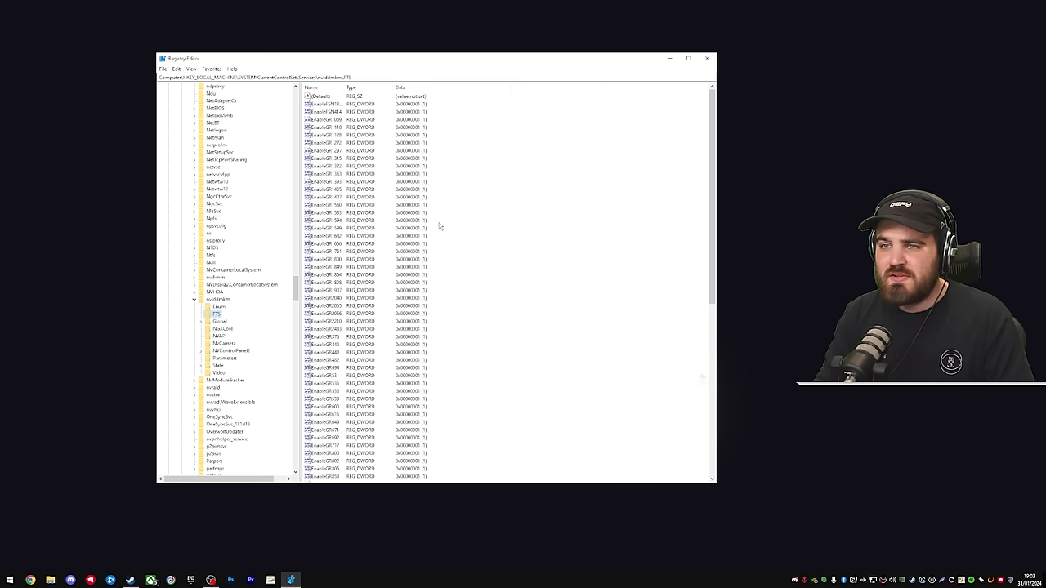
scroll("down", 3)
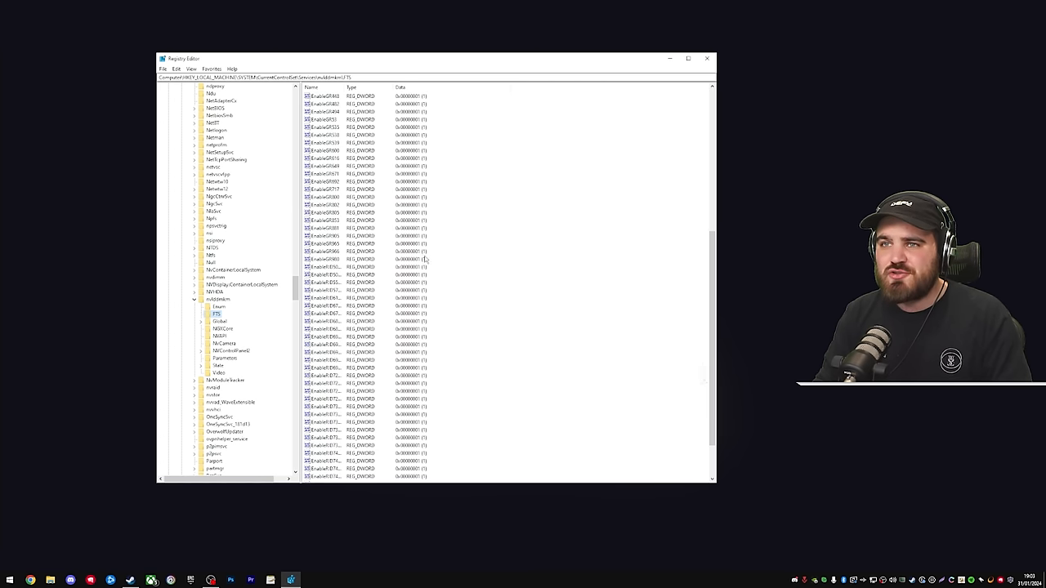
scroll("up", 3)
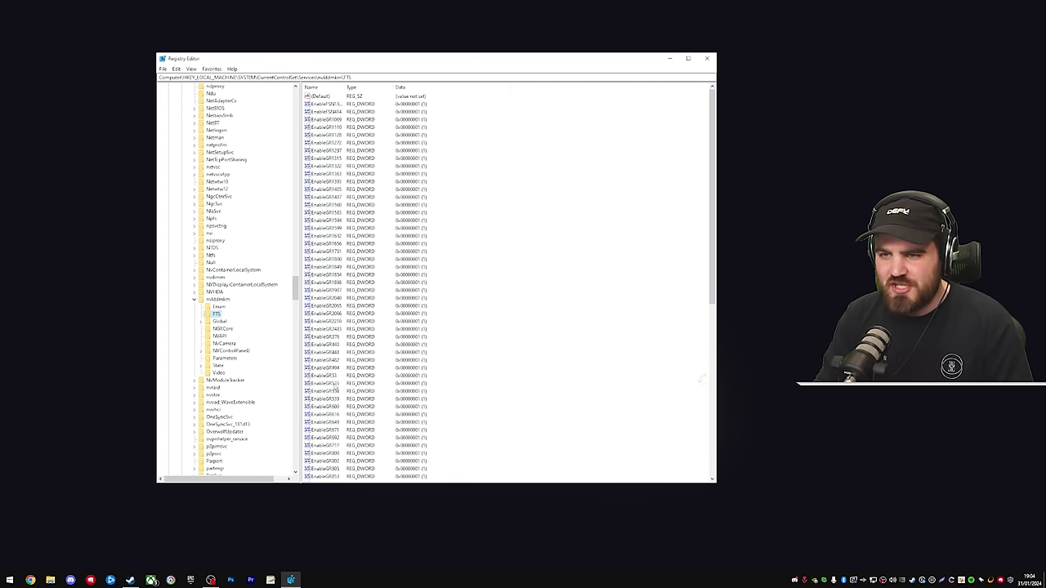
left_click(325, 382)
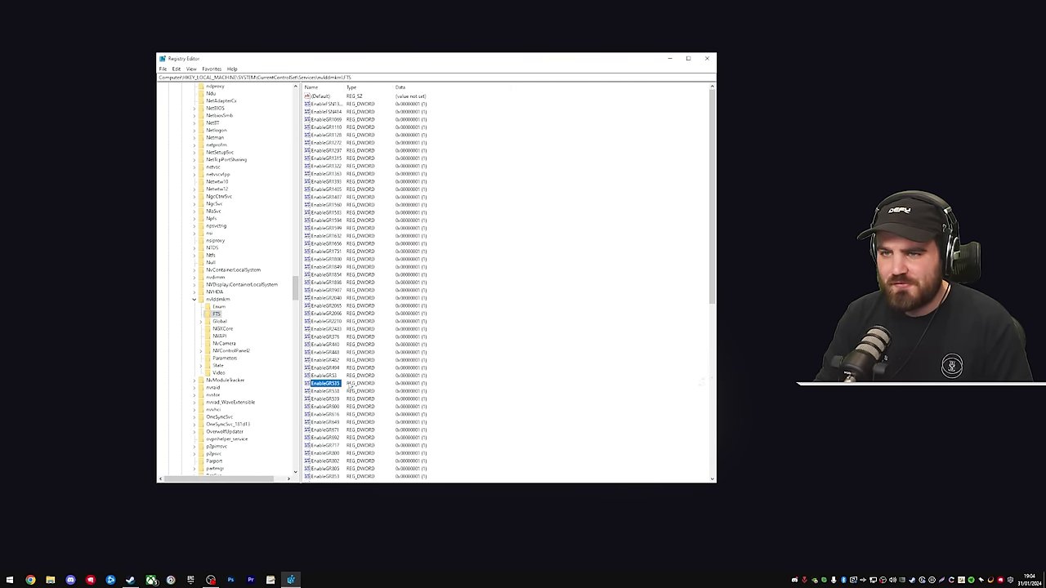
Edit the selected DWORD value's data in Registry Editor and confirm it
double_click(325, 382)
type("0")
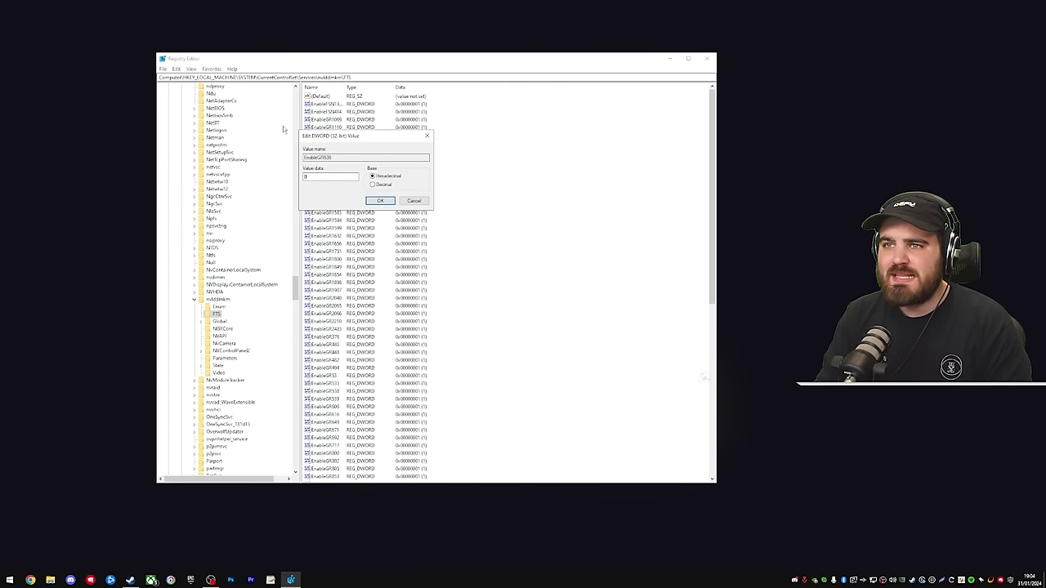
left_click(379, 199)
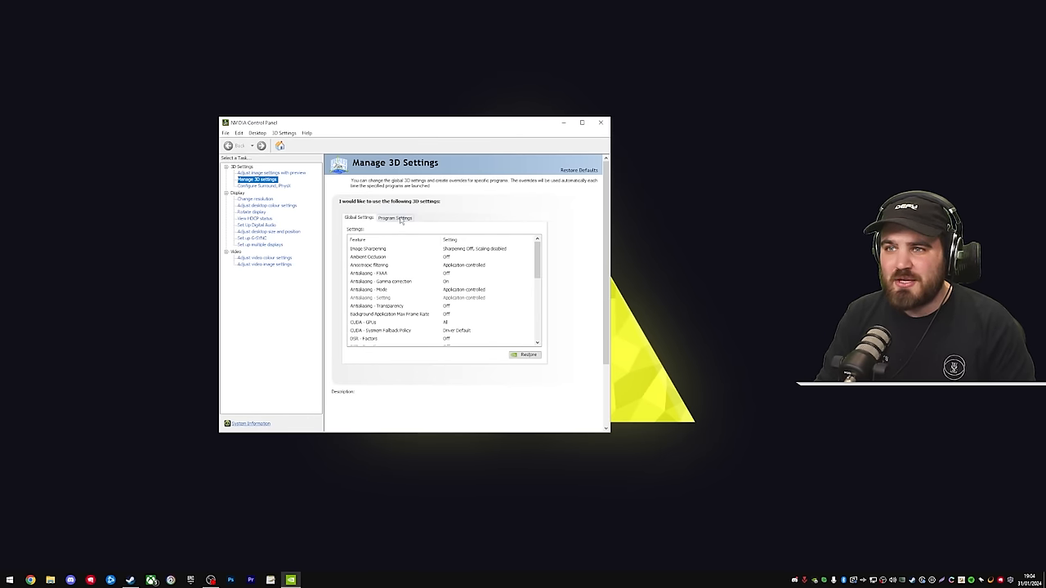
Select the game under Program Settings and bring up its Image Sharpening options
left_click(396, 218)
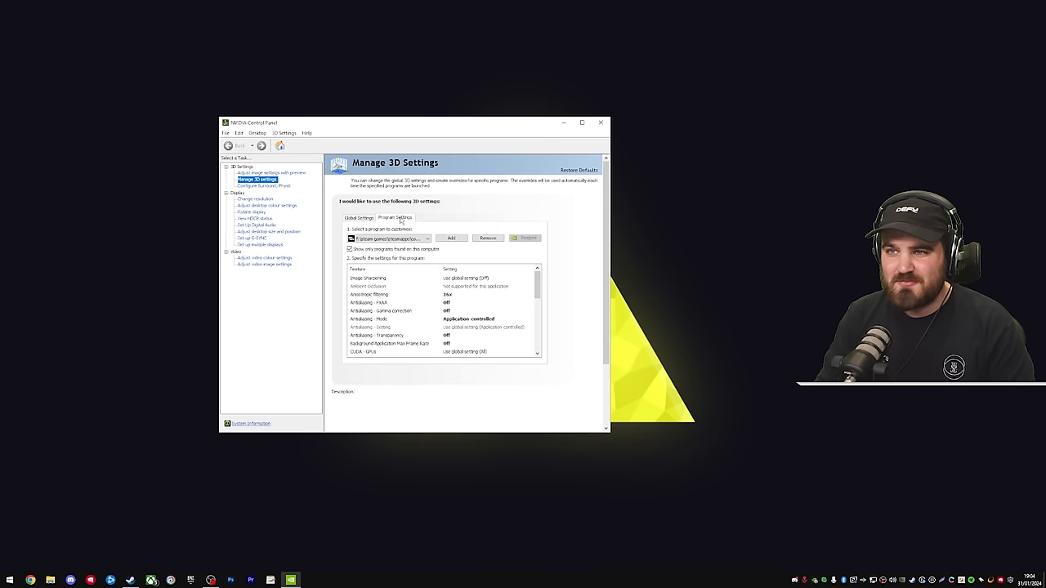
left_click(368, 277)
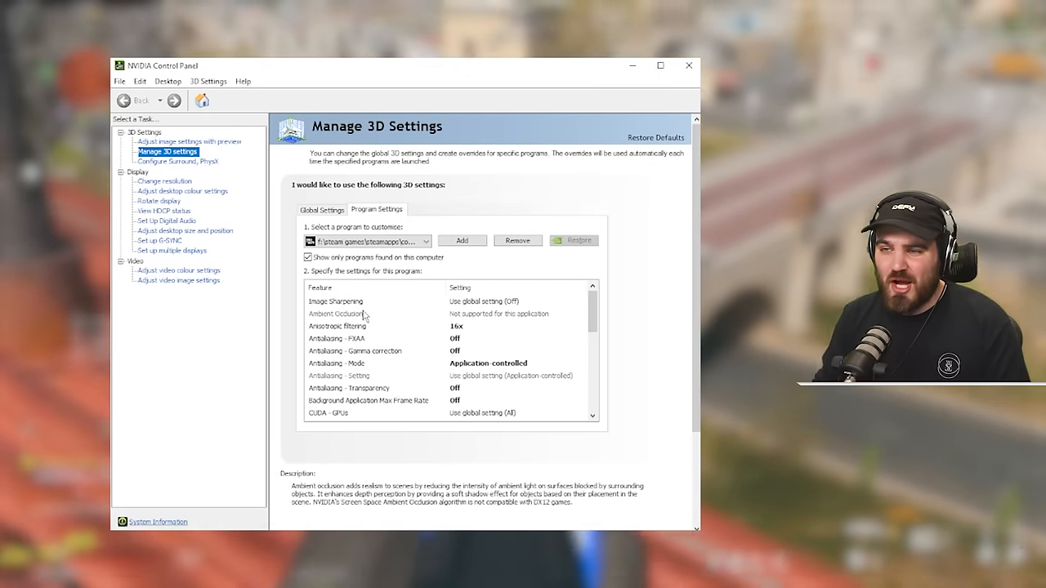
left_click(335, 301)
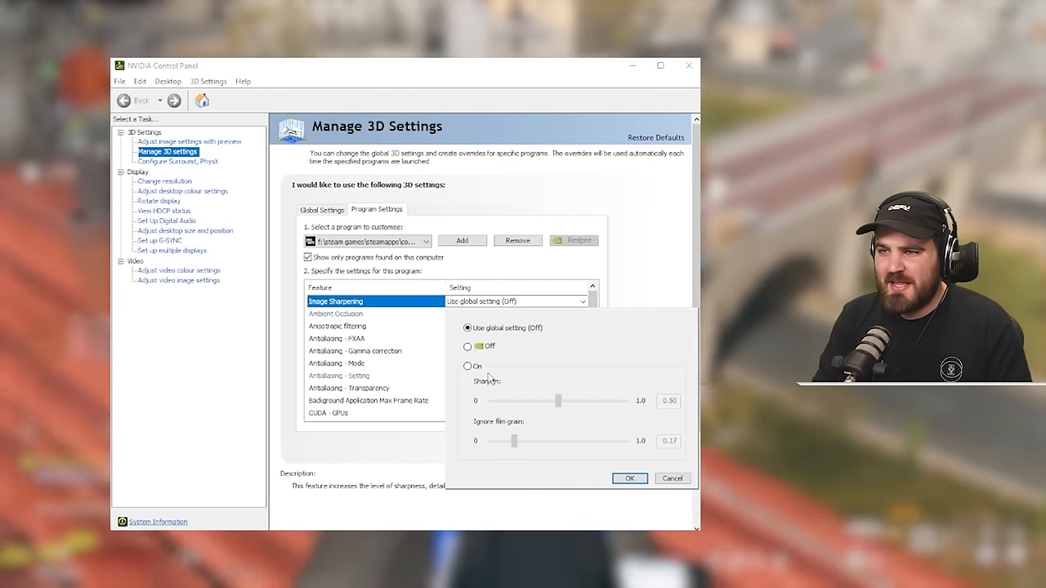
Turn Image Sharpening On for the game with sharpen 0.50 and film grain lowered toward 0.05
left_click(468, 366)
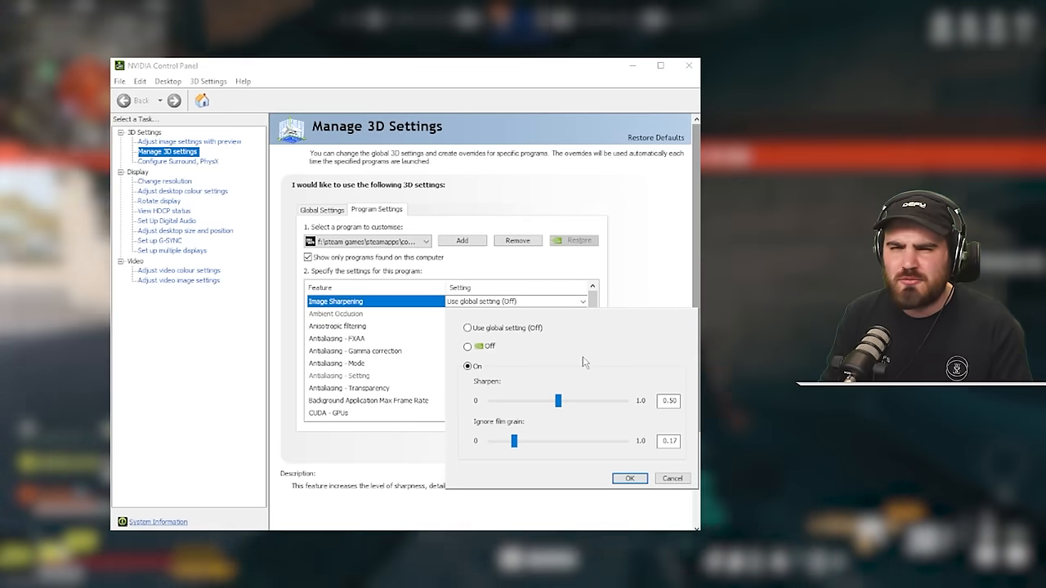
mouse_move(506, 433)
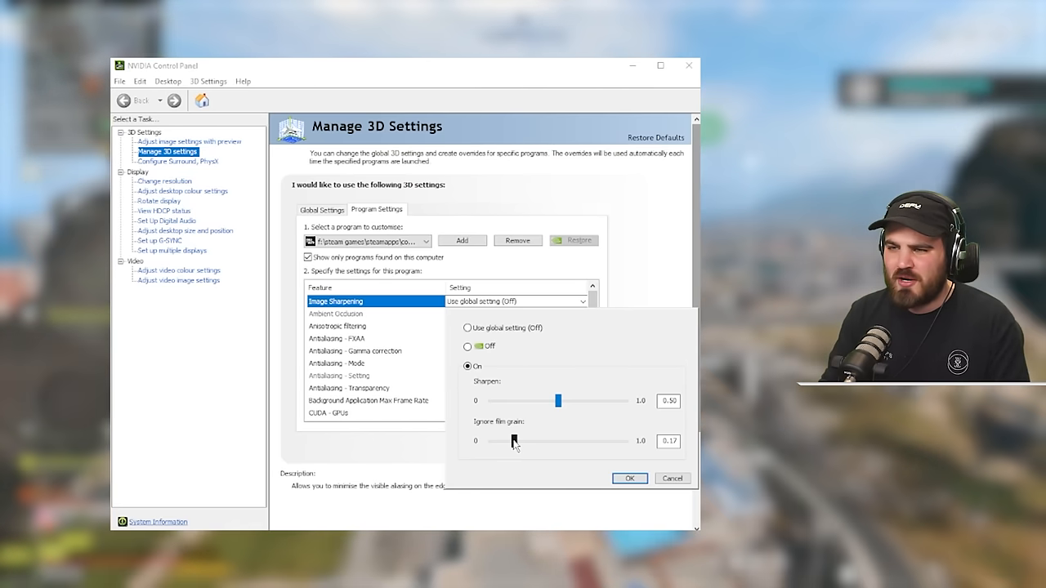
left_click_drag(513, 441, 497, 441)
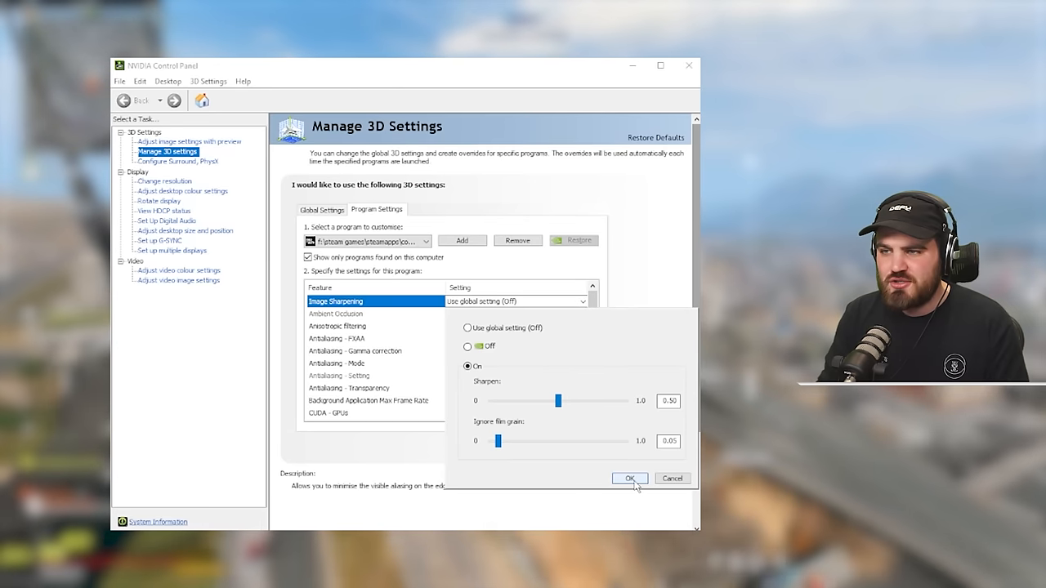
Confirm the Image Sharpening settings (sharpen 0.50, film grain 0.05) and close NVIDIA Control Panel
left_click(629, 477)
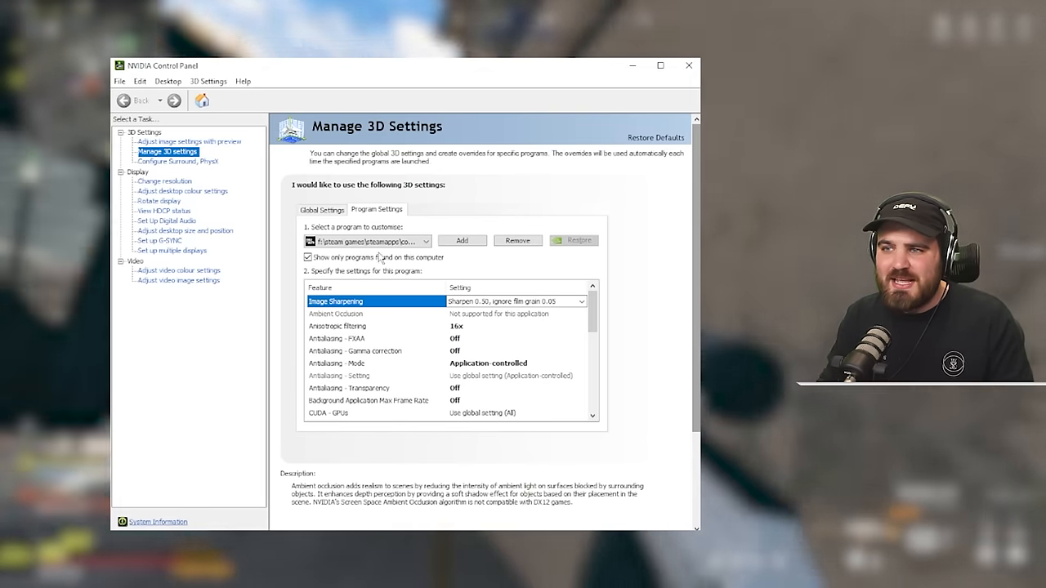
mouse_move(262, 286)
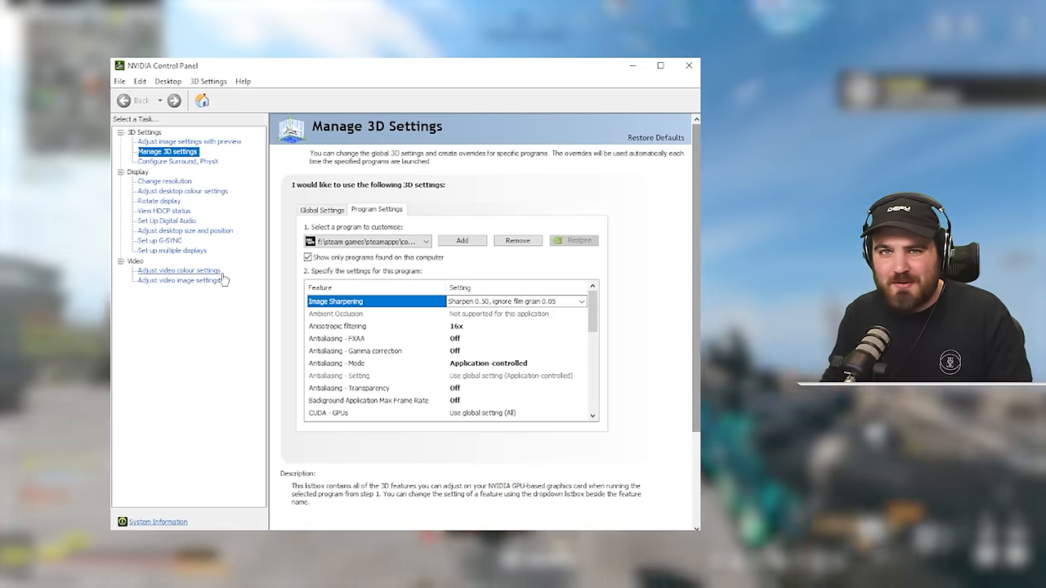
mouse_move(275, 288)
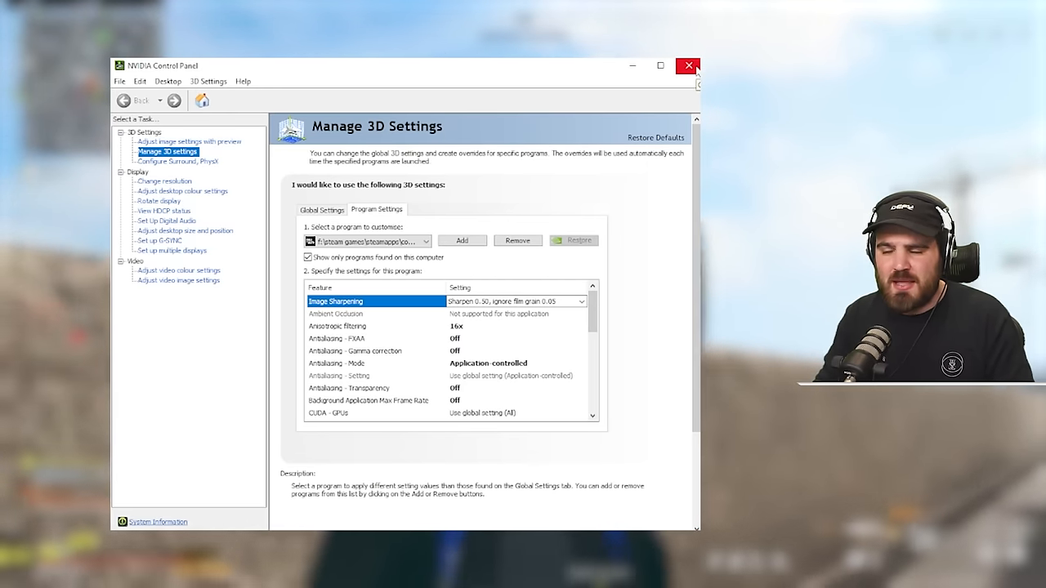
left_click(688, 66)
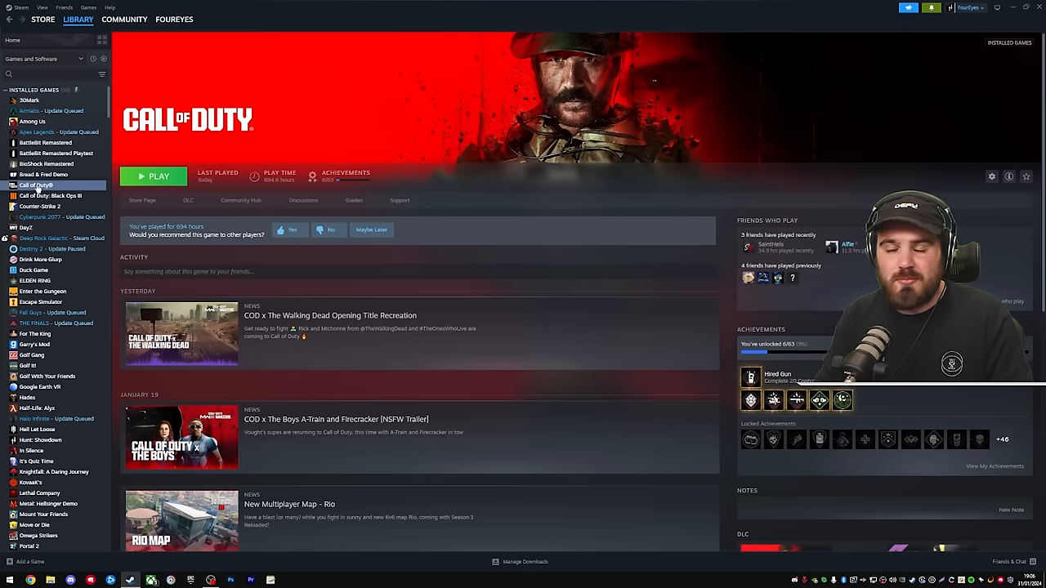
Browse Call of Duty's installed files from its Steam Properties to open the install folder
right_click(40, 184)
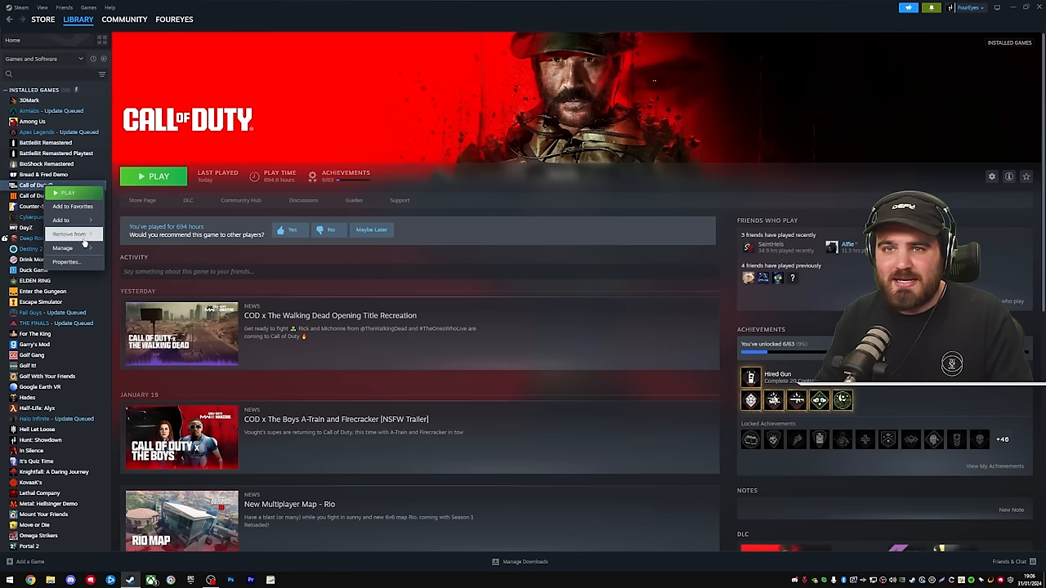
left_click(65, 261)
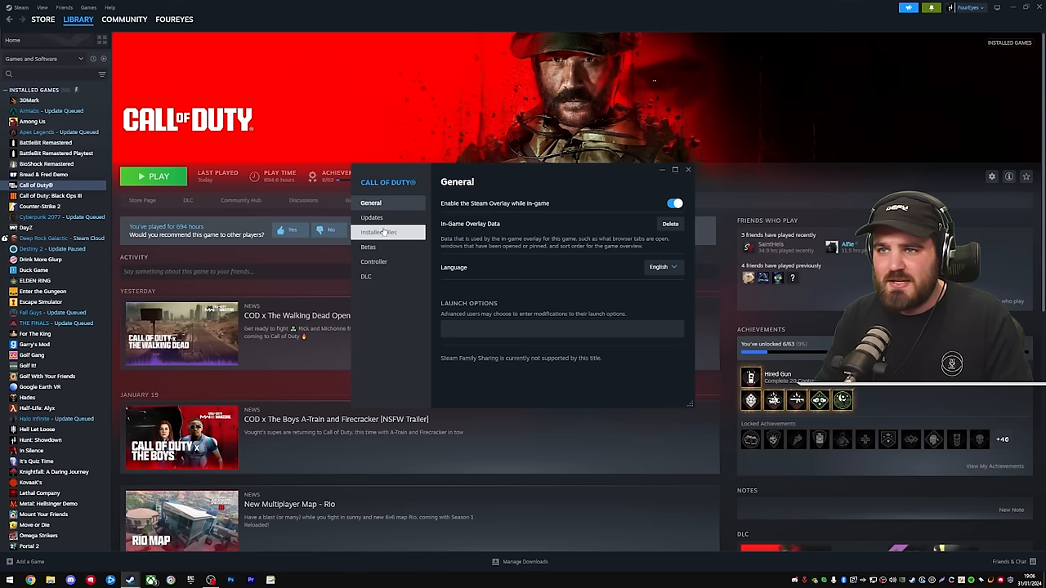
left_click(379, 232)
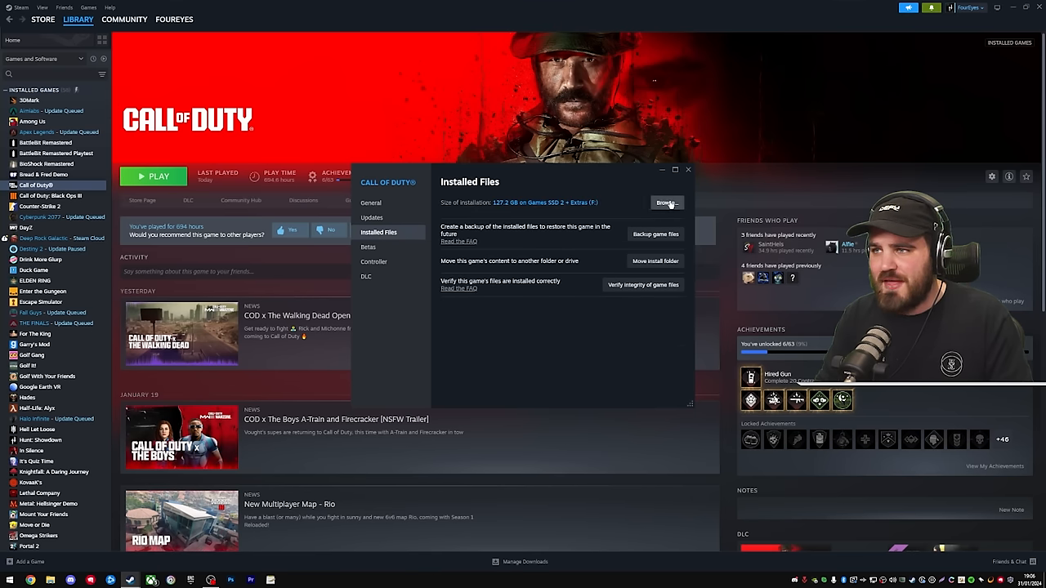
left_click(666, 203)
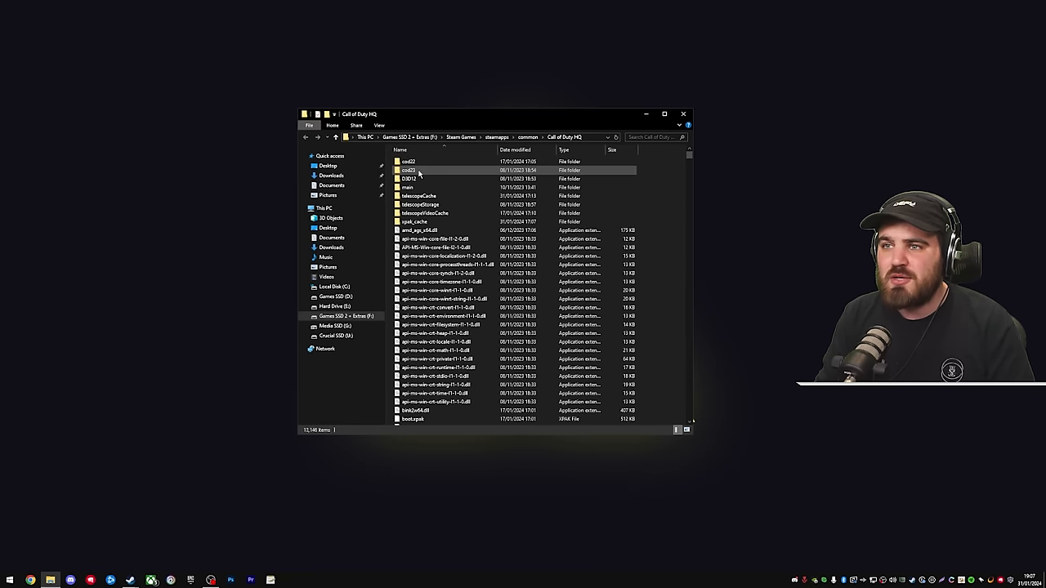
Select all cached shader files in cod23's shadercache folder for deletion
double_click(409, 170)
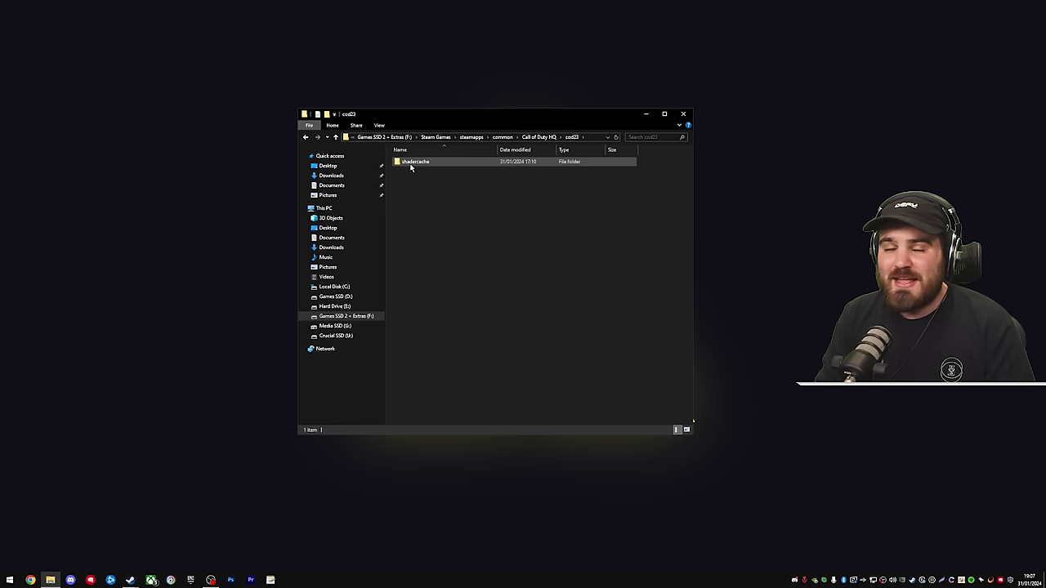
double_click(415, 161)
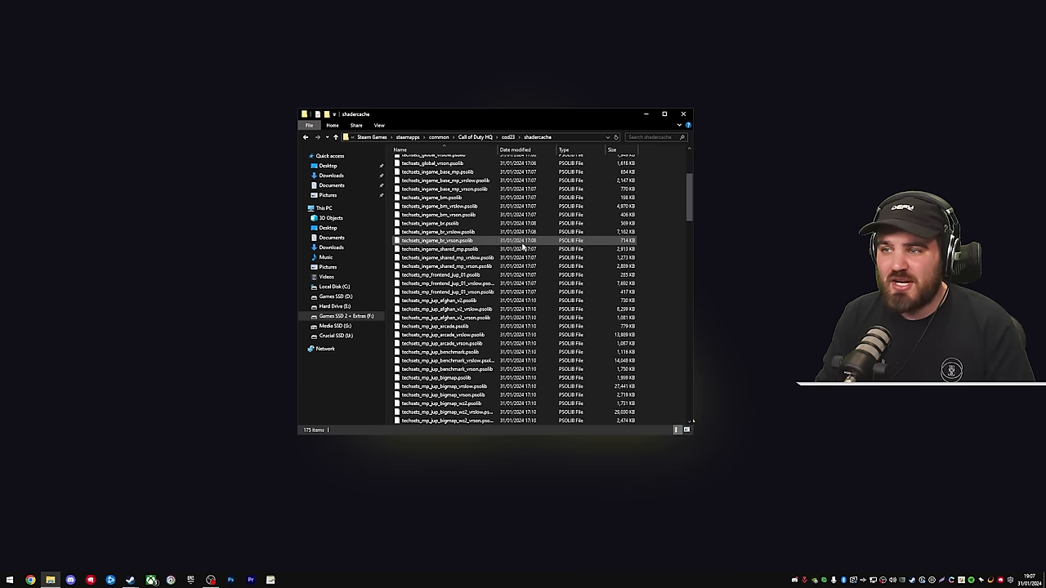
scroll("down", 3)
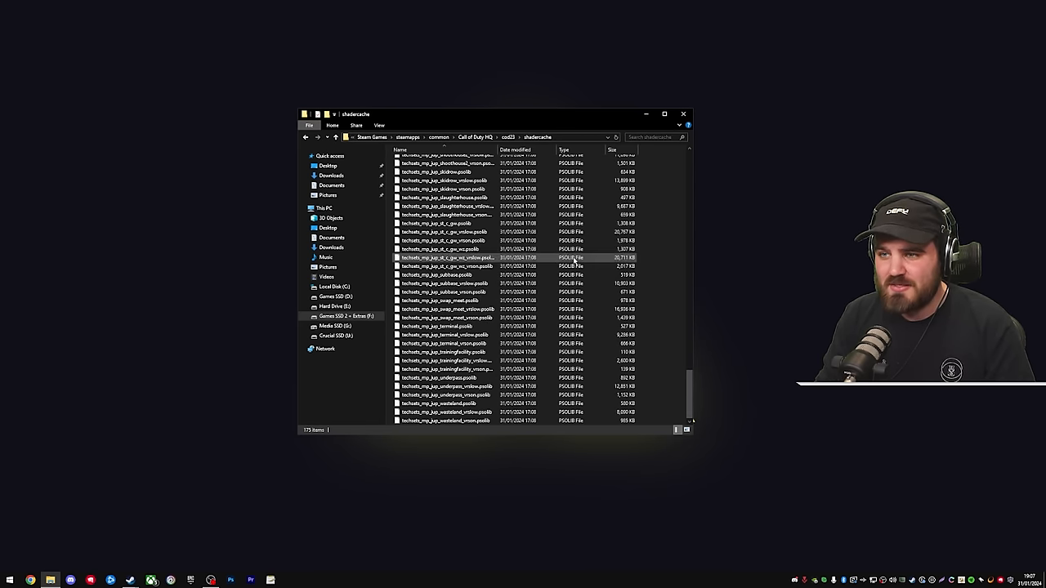
scroll("up", 3)
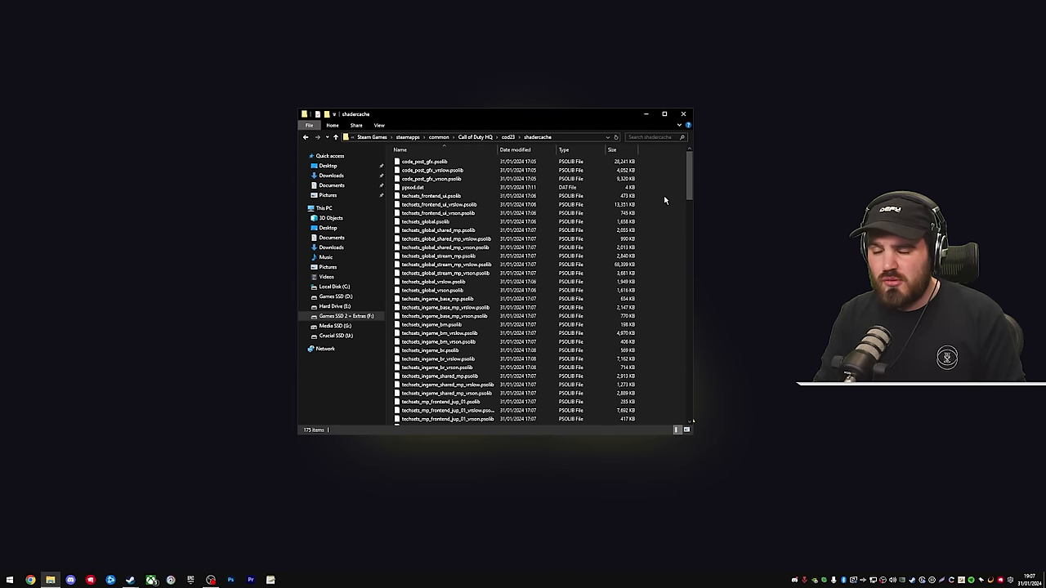
key("ctrl+a")
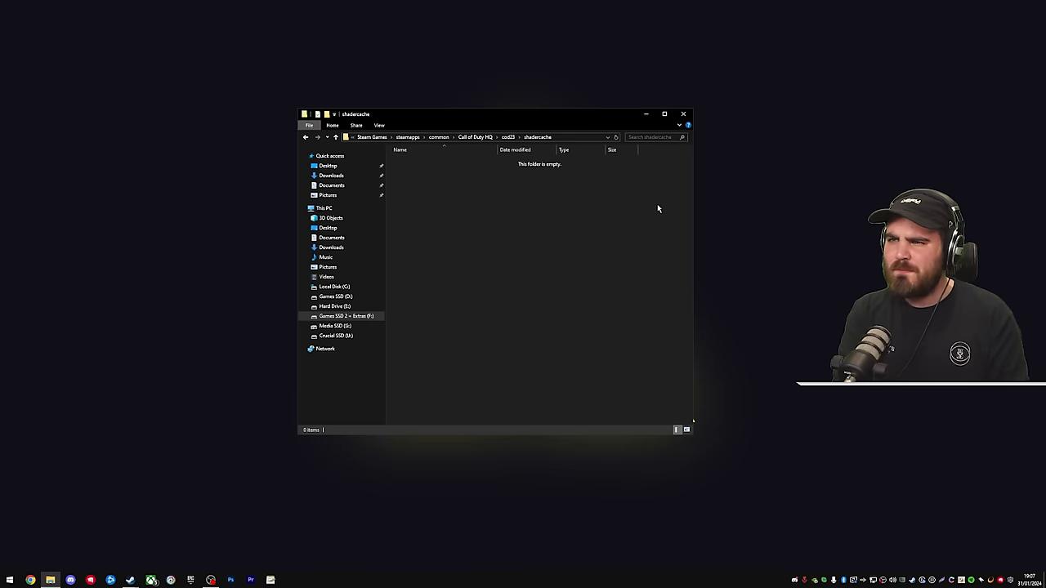
mouse_move(464, 180)
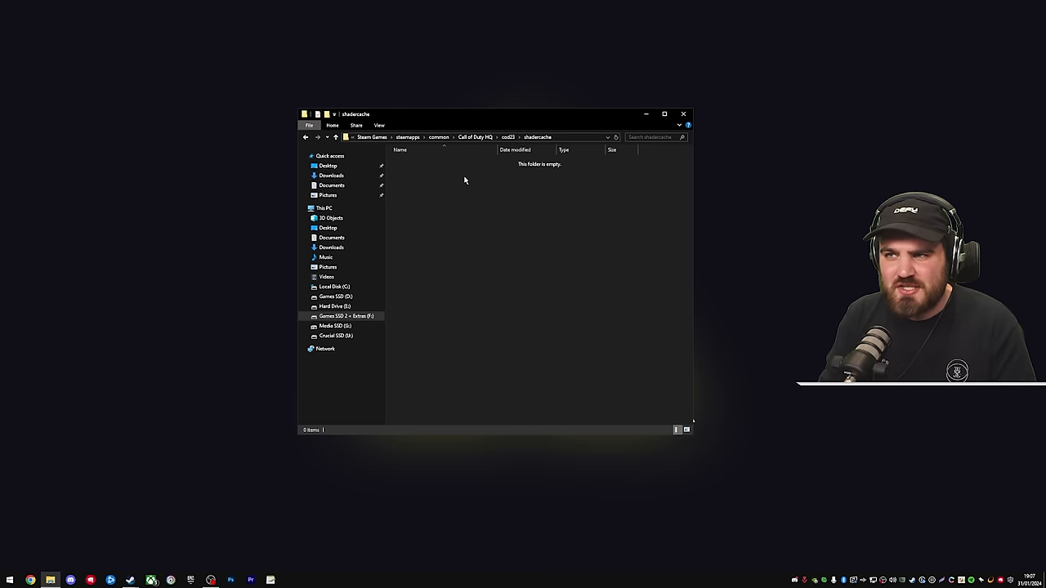
mouse_move(569, 201)
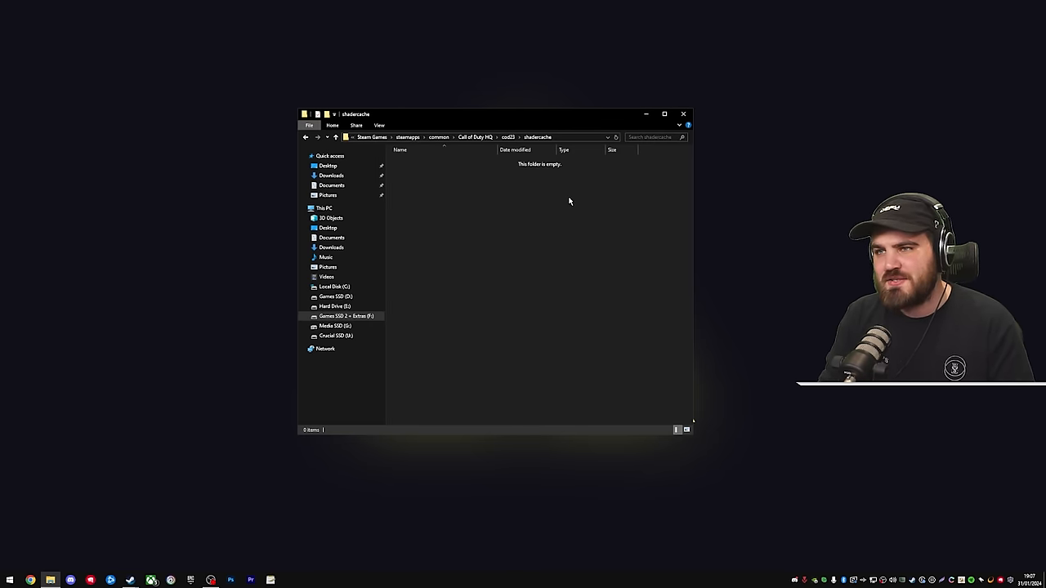